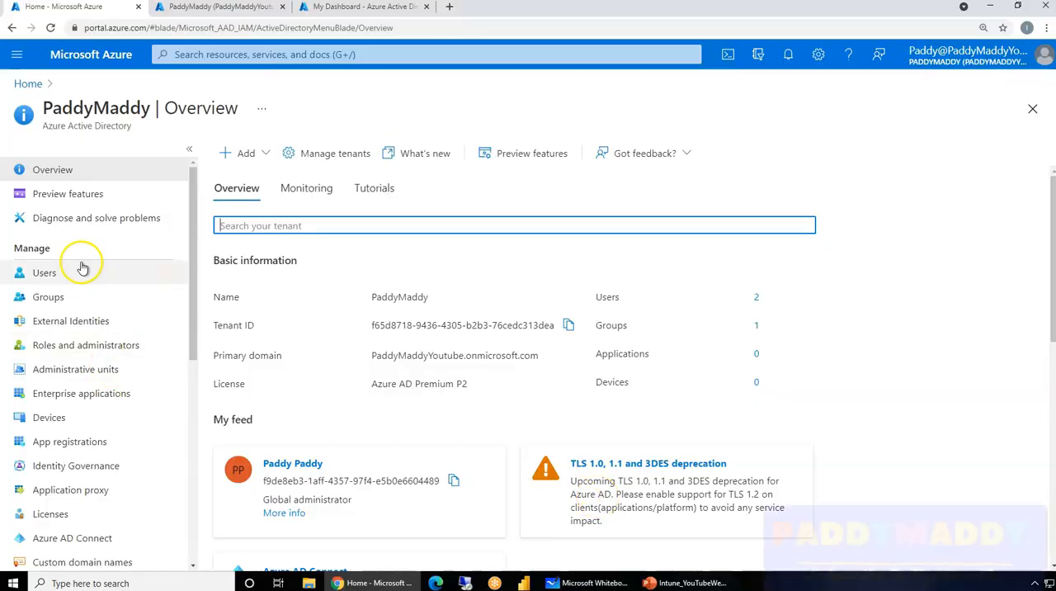
Browse the tenant's users and the All Intune Users group licenses, then return to the Azure AD overview
{"action": "left_click", "coordinate": [45, 272]}
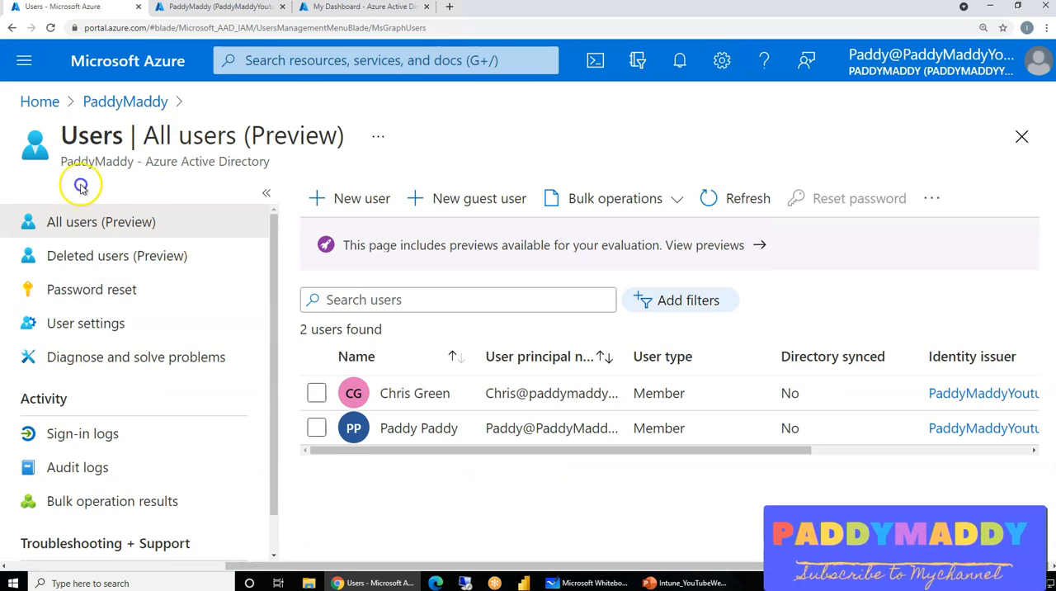
{"action": "left_click", "coordinate": [125, 101]}
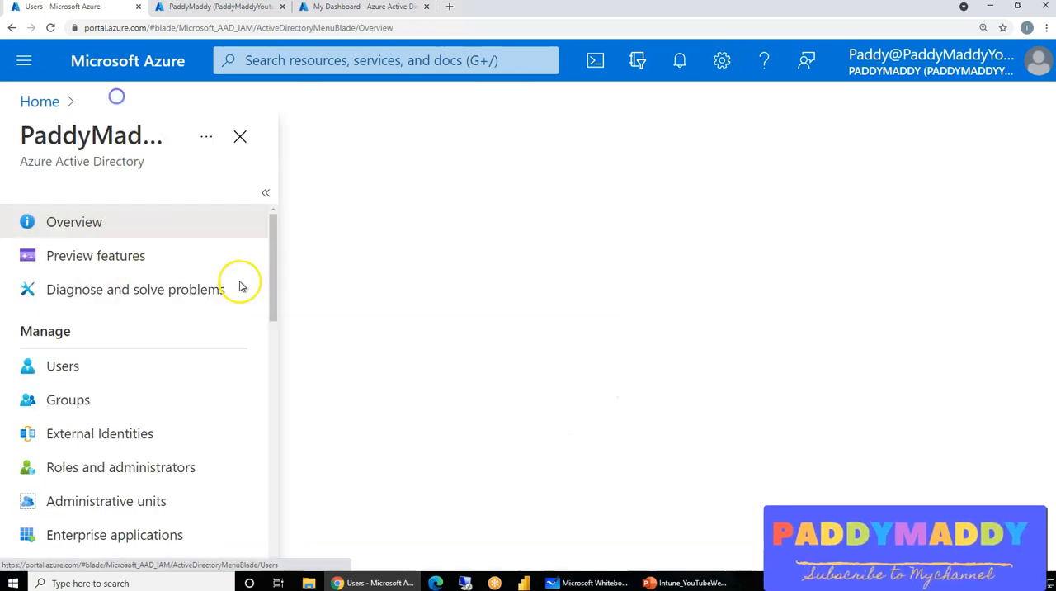
{"action": "left_click", "coordinate": [68, 400]}
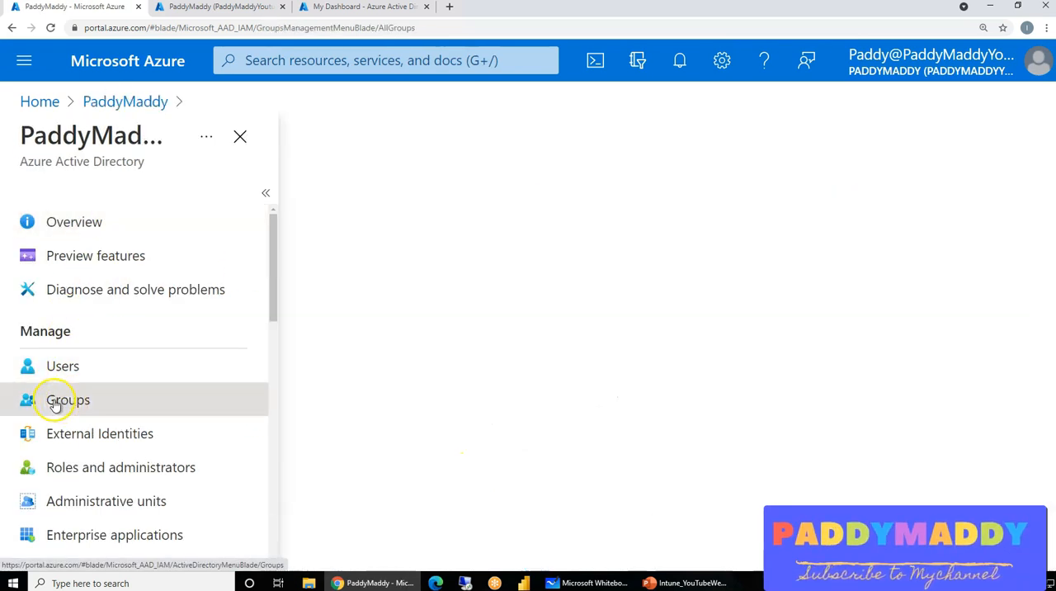
{"action": "left_click", "coordinate": [67, 400]}
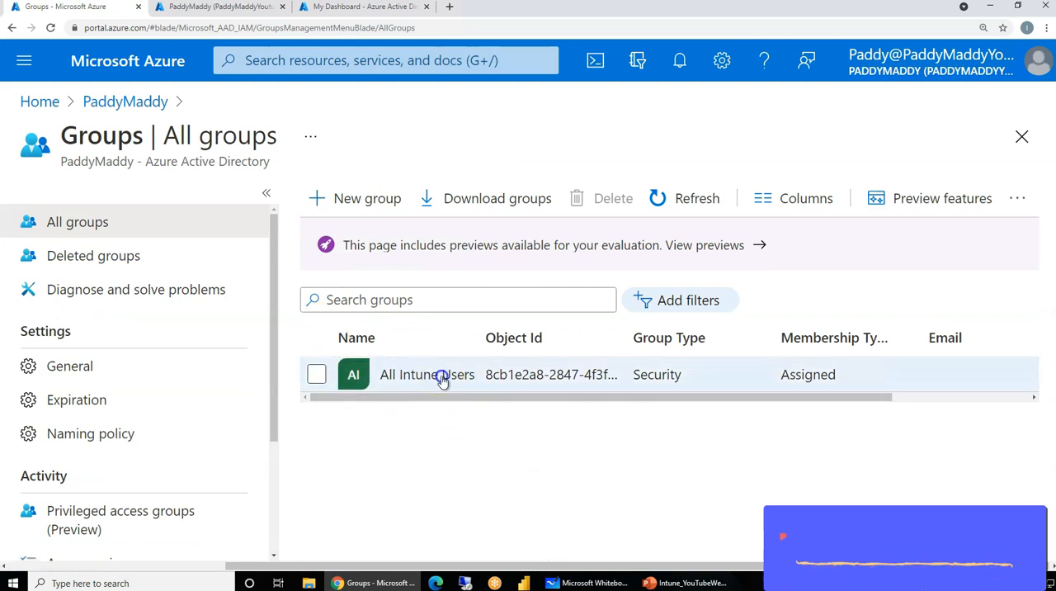
{"action": "left_click", "coordinate": [426, 373]}
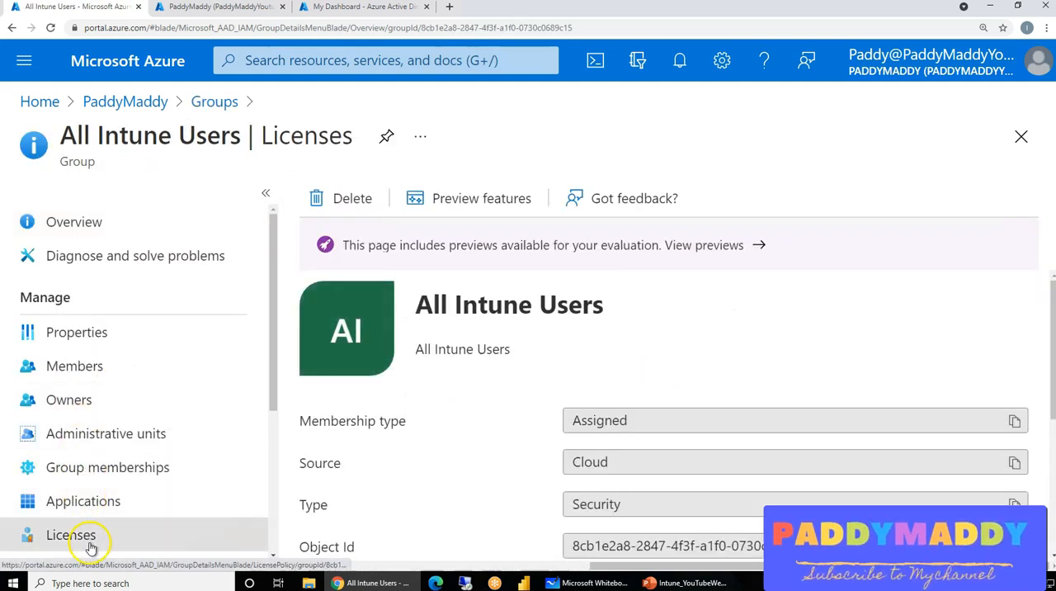
{"action": "left_click", "coordinate": [71, 535]}
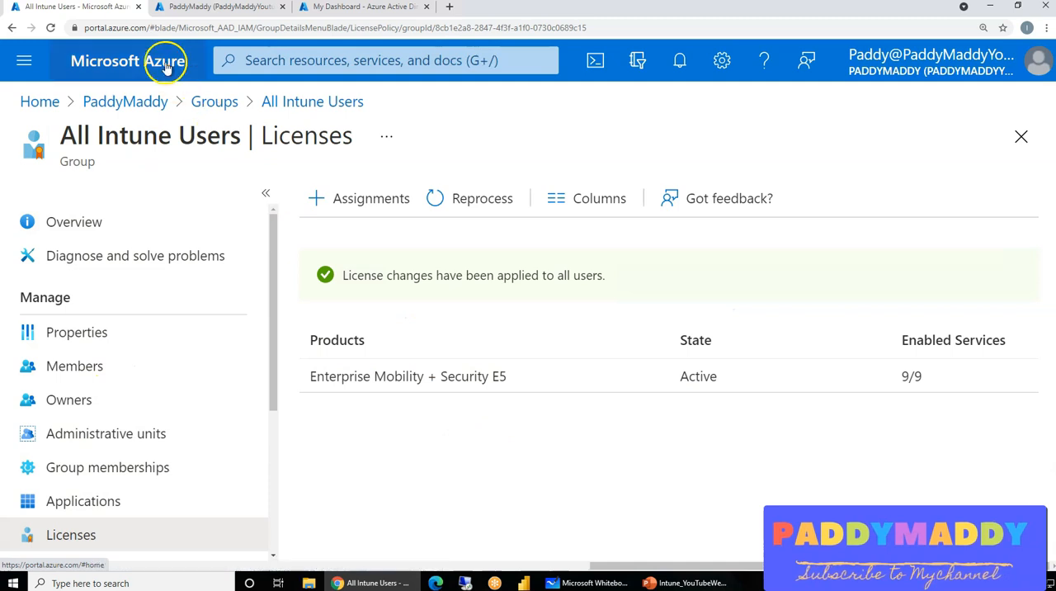
{"action": "left_click", "coordinate": [125, 101]}
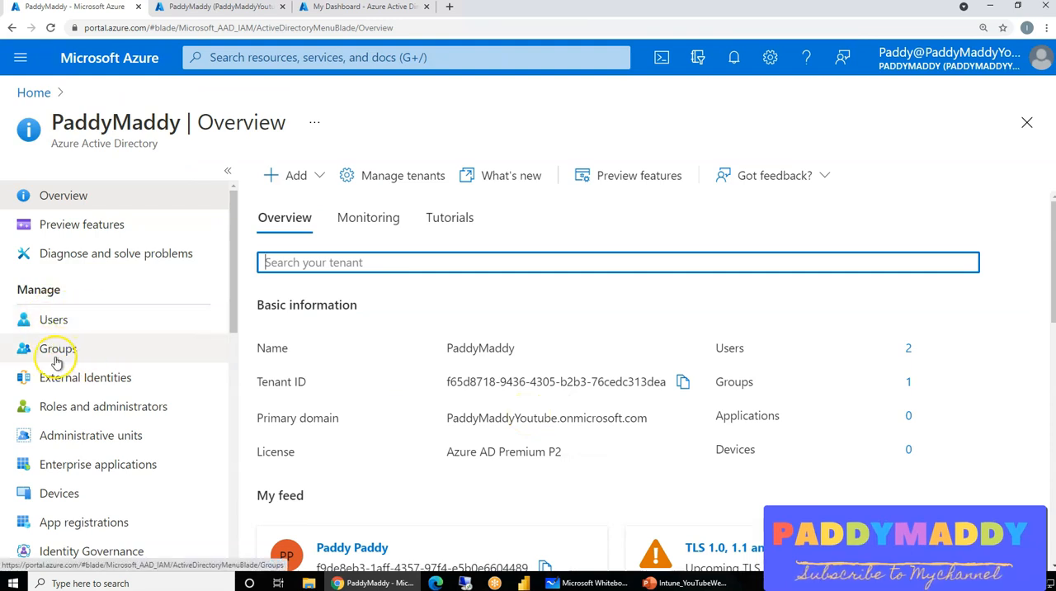
{"action": "mouse_move", "coordinate": [59, 333]}
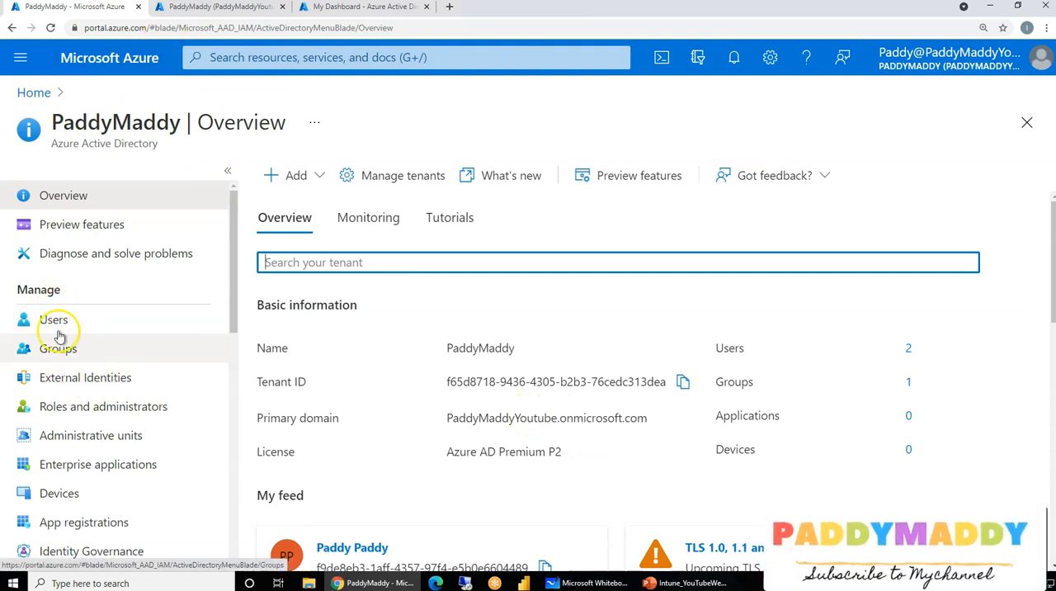
In the Endpoint Manager admin center, view all users and the All Intune Users group
{"action": "left_click", "coordinate": [218, 7]}
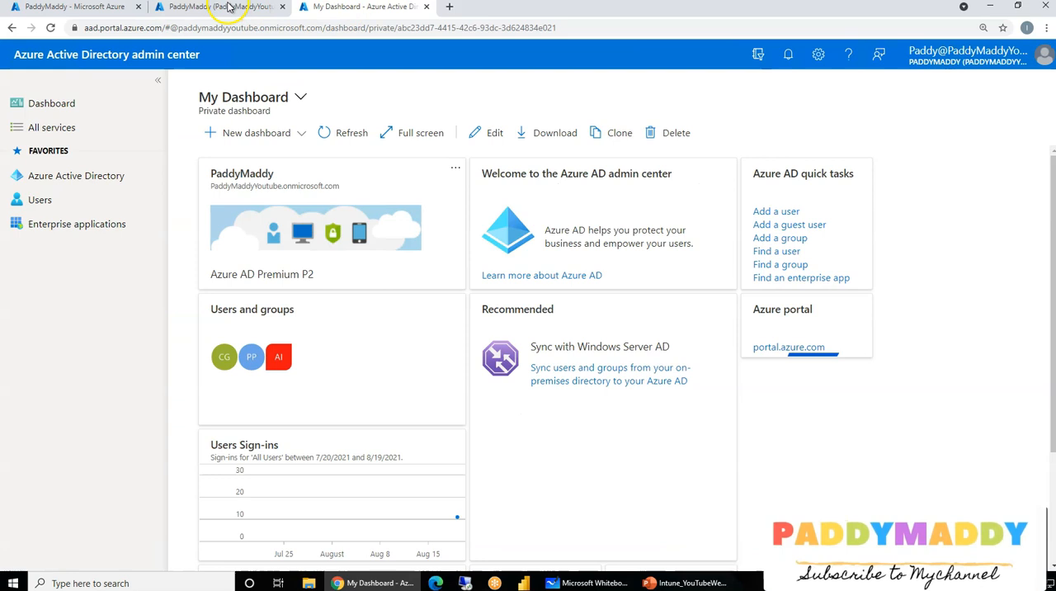
{"action": "left_click", "coordinate": [74, 7]}
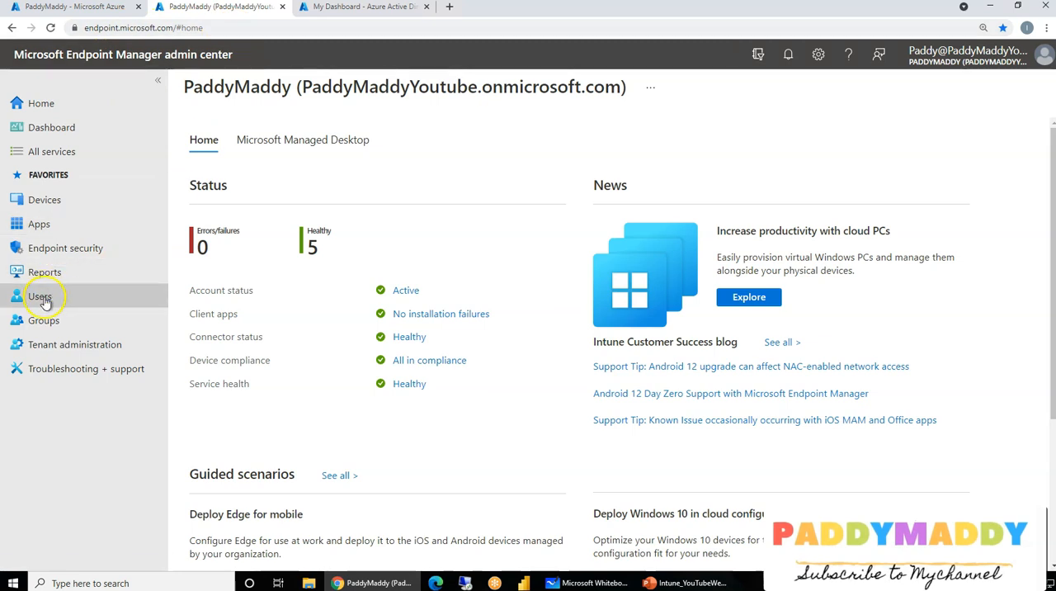
{"action": "left_click", "coordinate": [39, 296]}
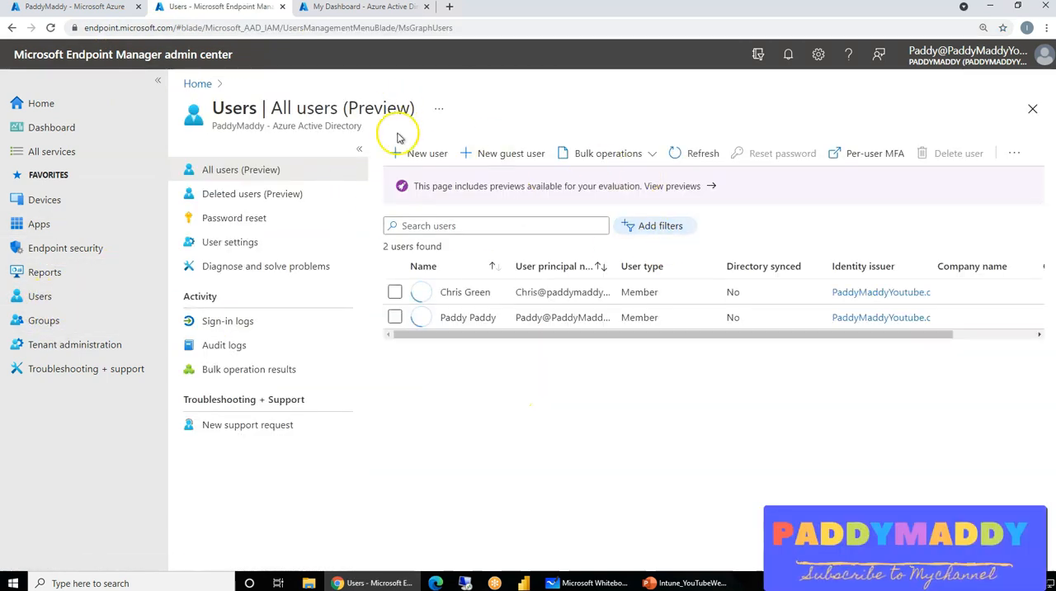
{"action": "left_click", "coordinate": [43, 320]}
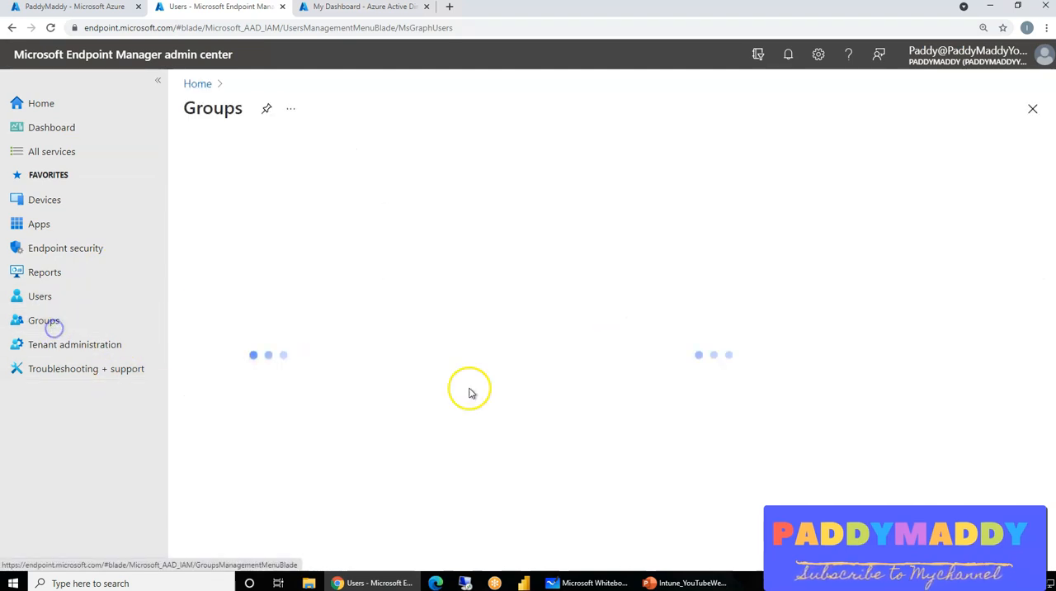
{"action": "left_click", "coordinate": [43, 321]}
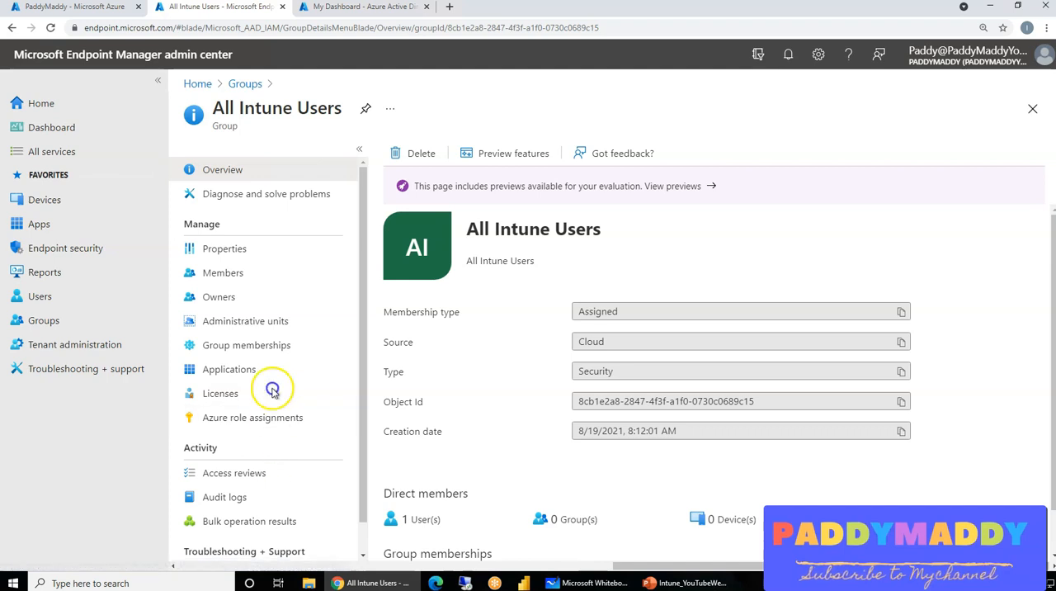
{"action": "mouse_move", "coordinate": [185, 105]}
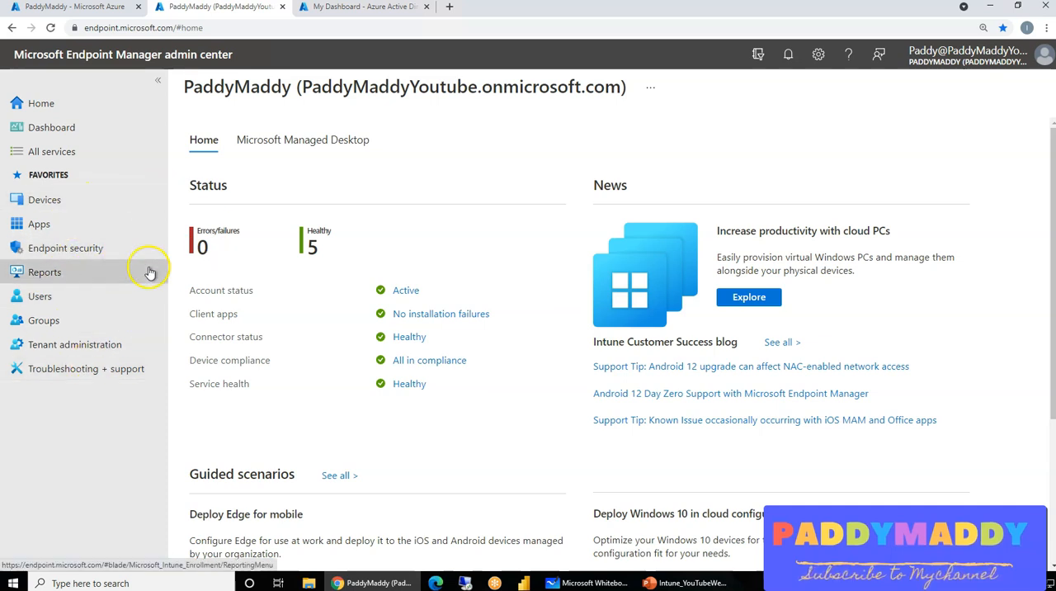
{"action": "mouse_move", "coordinate": [96, 26]}
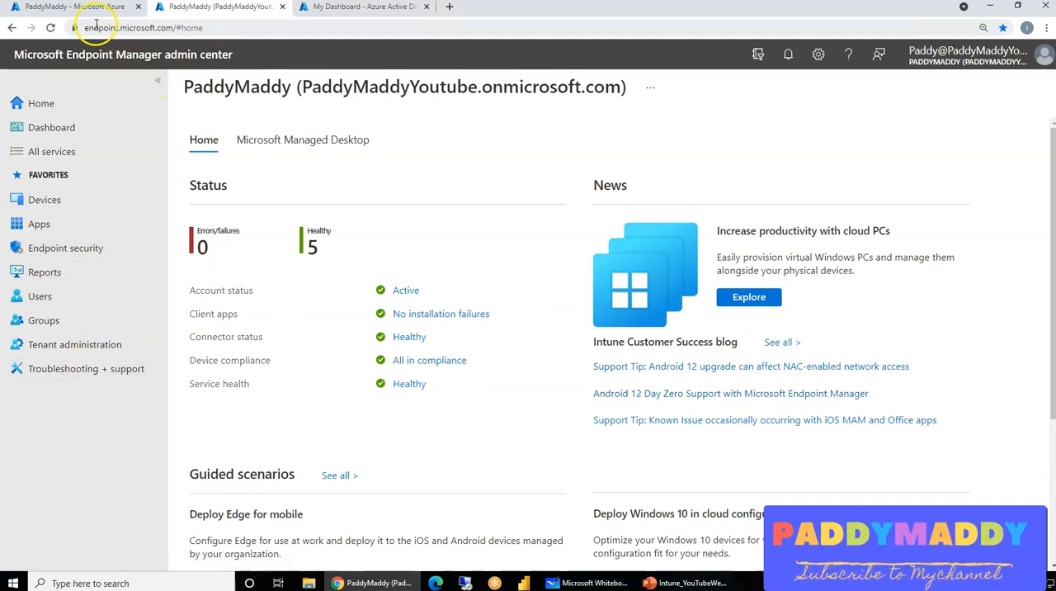
Return to the Azure portal and show the PaddyMaddy Azure Active Directory overview
{"action": "left_click", "coordinate": [363, 6]}
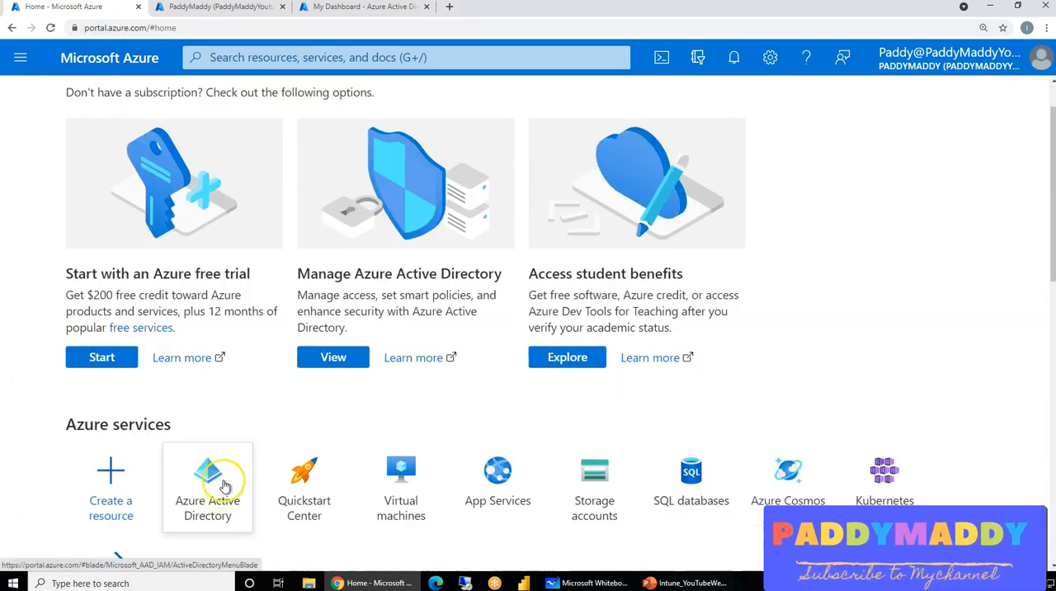
{"action": "left_click", "coordinate": [208, 487]}
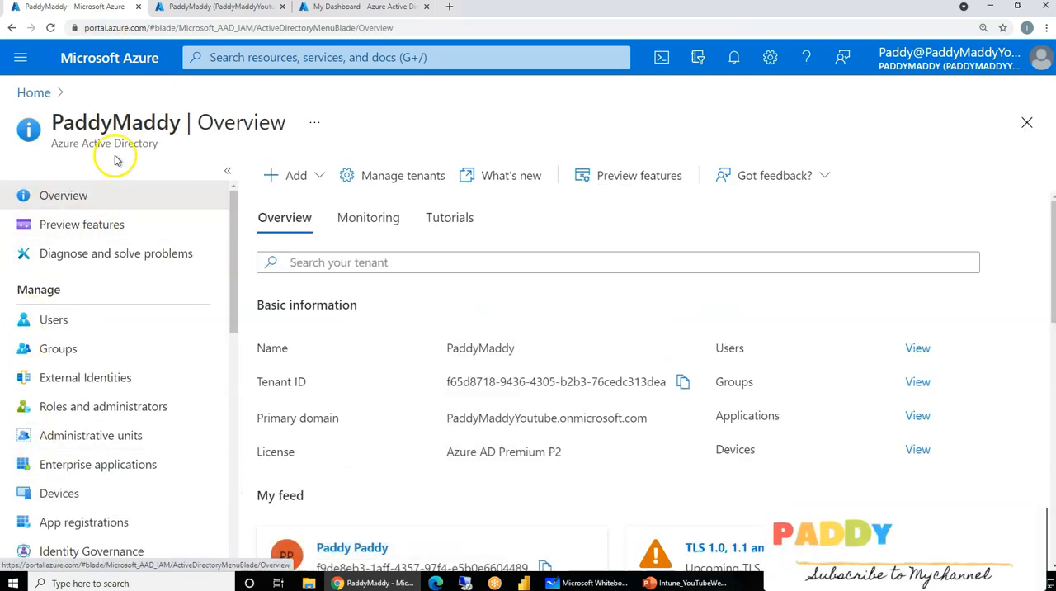
{"action": "mouse_move", "coordinate": [162, 138]}
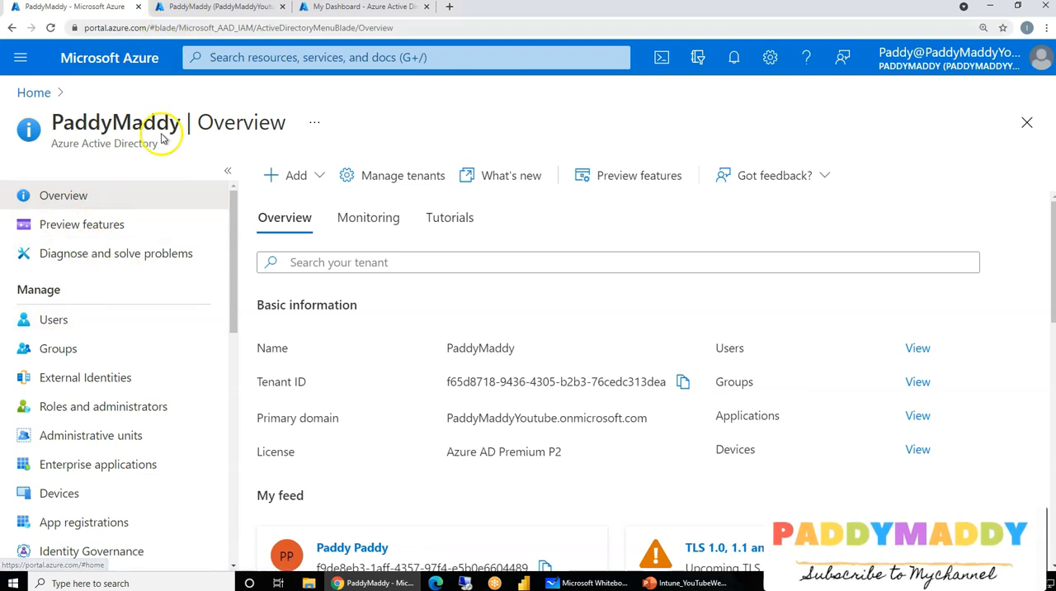
{"action": "mouse_move", "coordinate": [86, 376]}
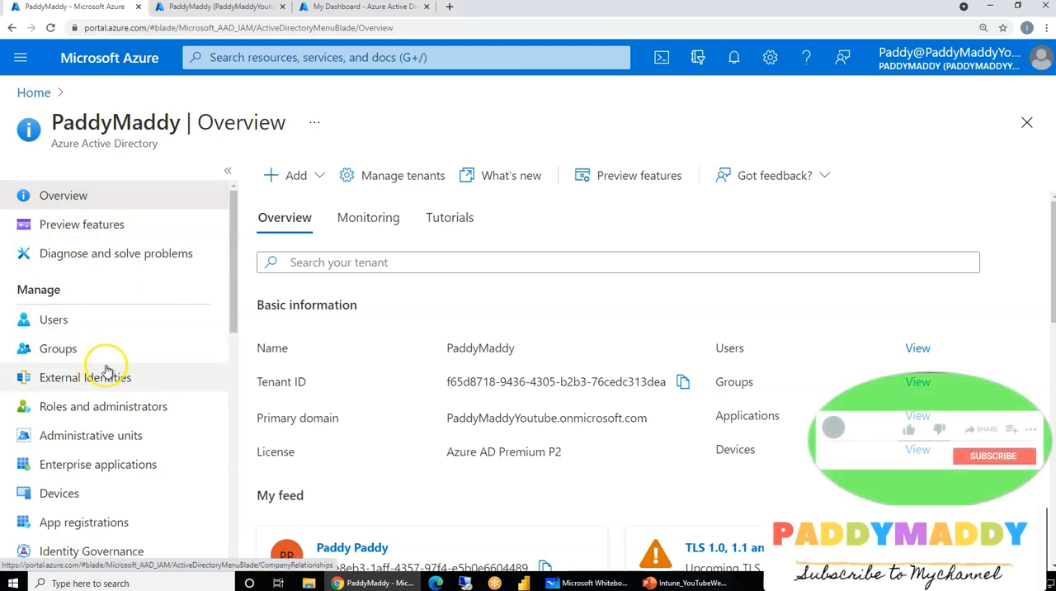
Show the Azure AD admin center My Dashboard, zoomed in and scrolled through the tenant tiles
{"action": "left_click", "coordinate": [360, 7]}
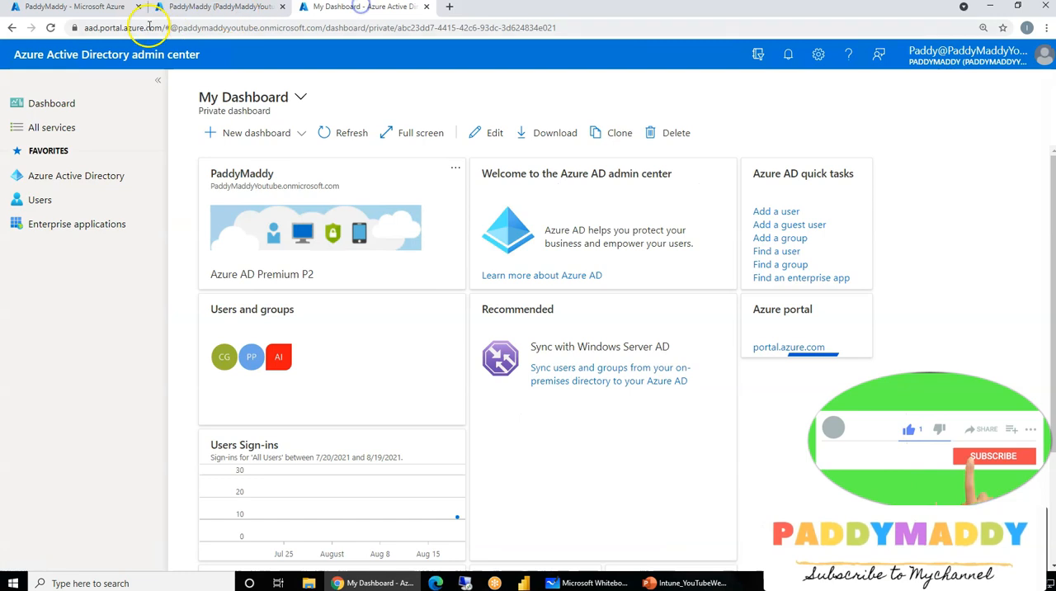
{"action": "key", "text": "ctrl+plus"}
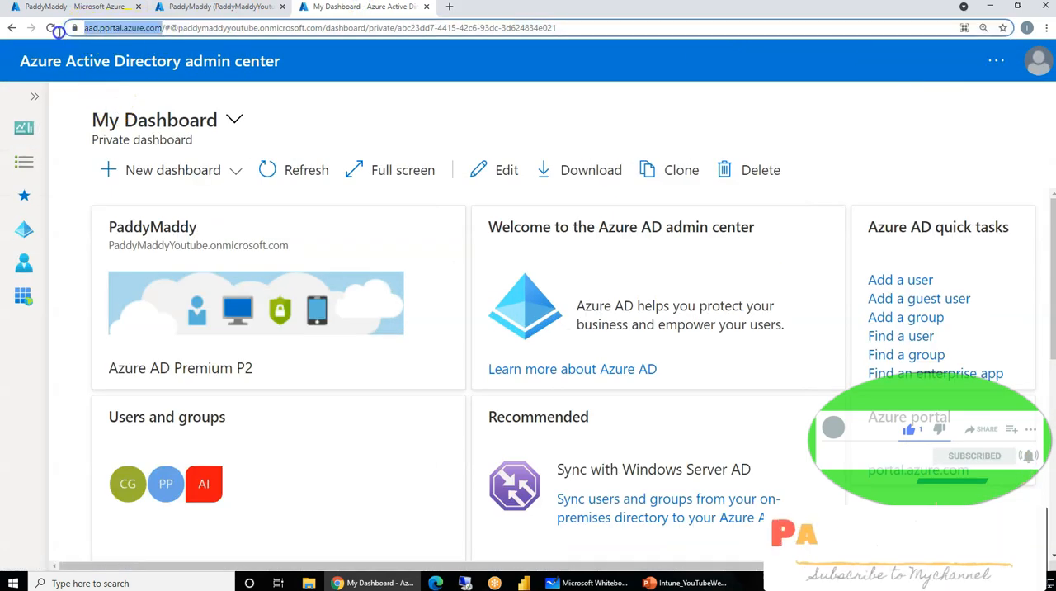
{"action": "scroll", "scroll_direction": "down", "scroll_amount": 3}
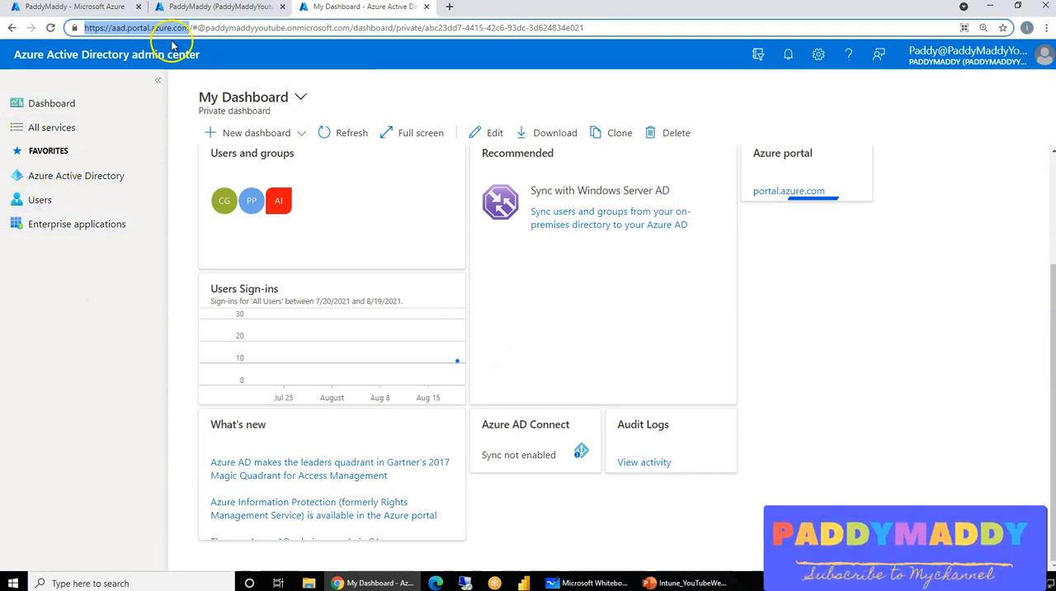
Reach the Microsoft 365 admin center home through Office.com in a new tab, past the welcome slides
{"action": "left_click", "coordinate": [74, 7]}
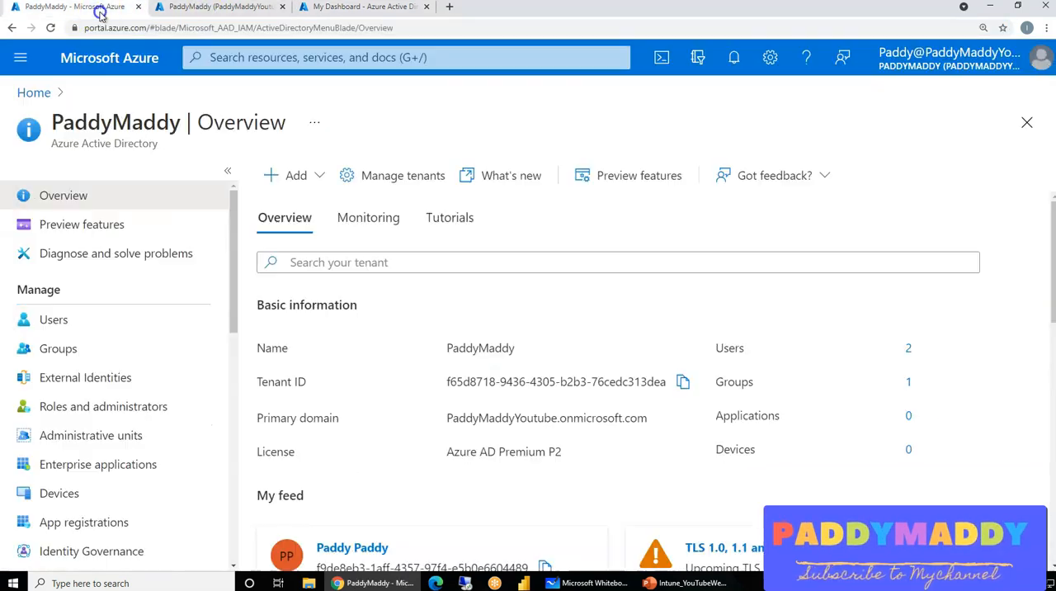
{"action": "mouse_move", "coordinate": [449, 6]}
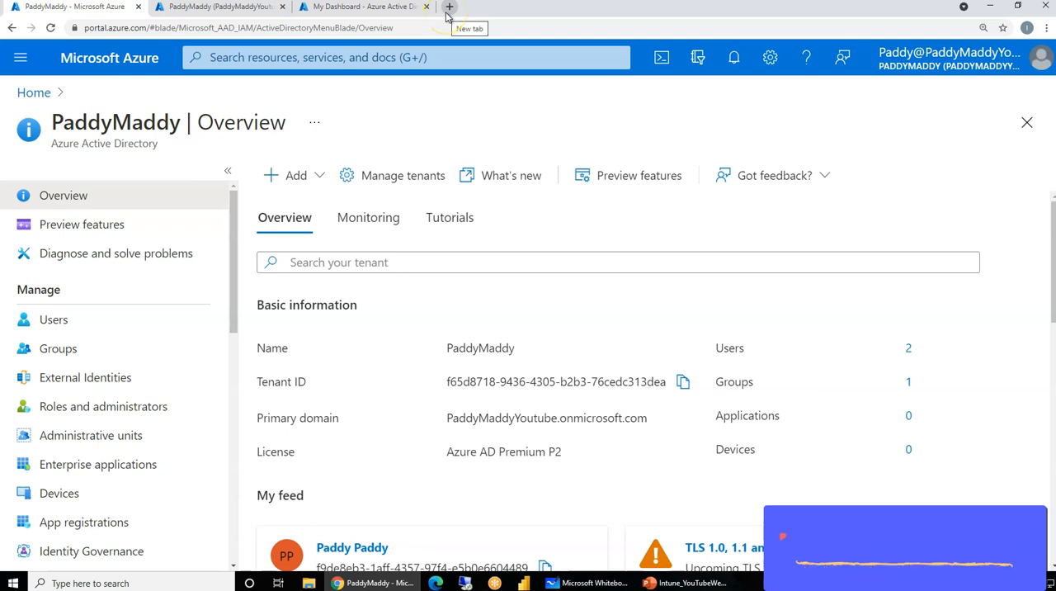
{"action": "left_click", "coordinate": [449, 7]}
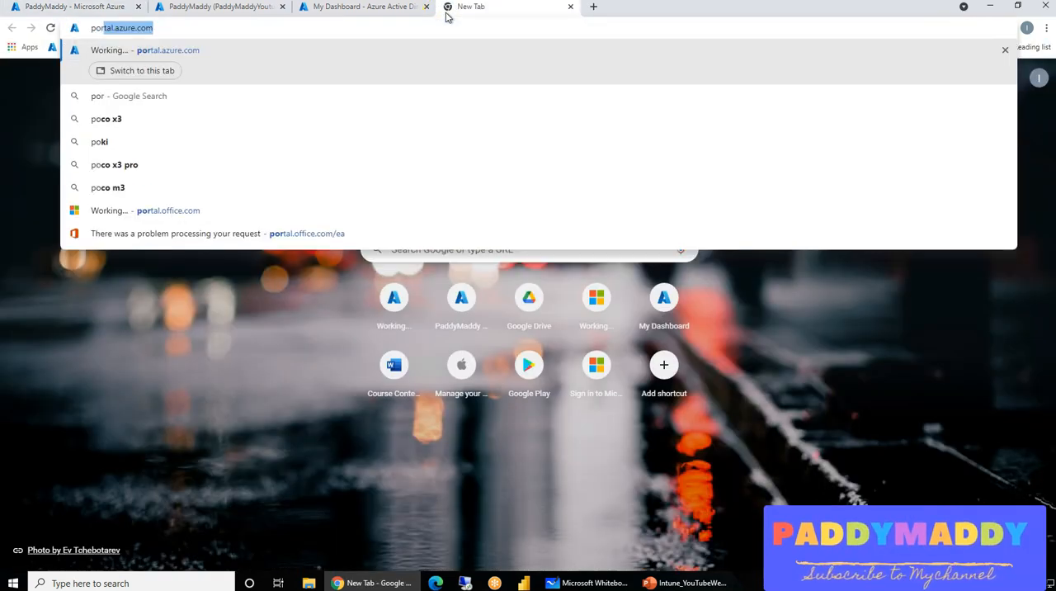
{"action": "type", "text": "tal.office.com"}
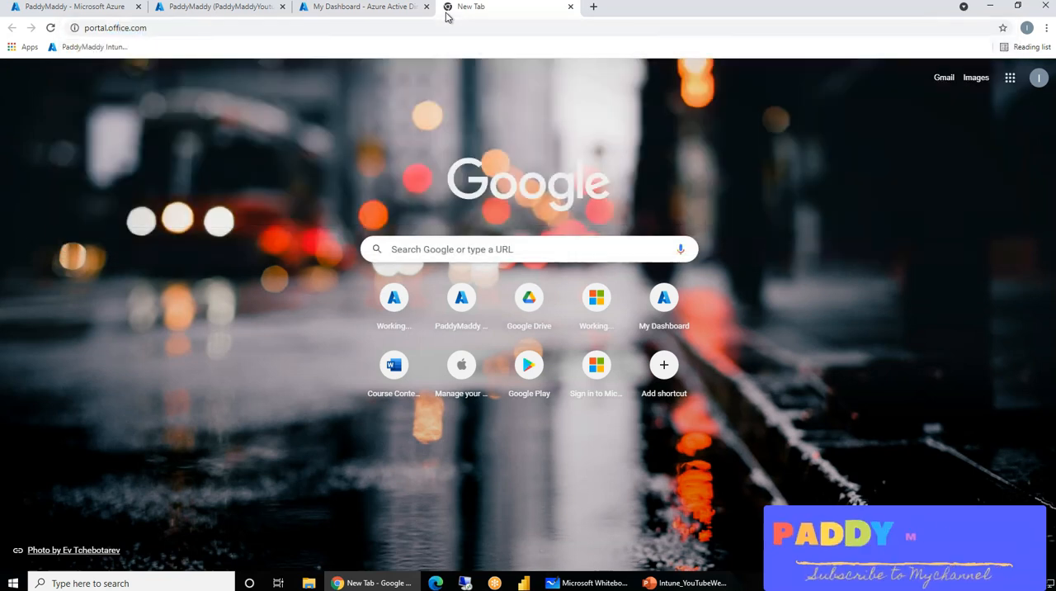
{"action": "left_click", "coordinate": [109, 26]}
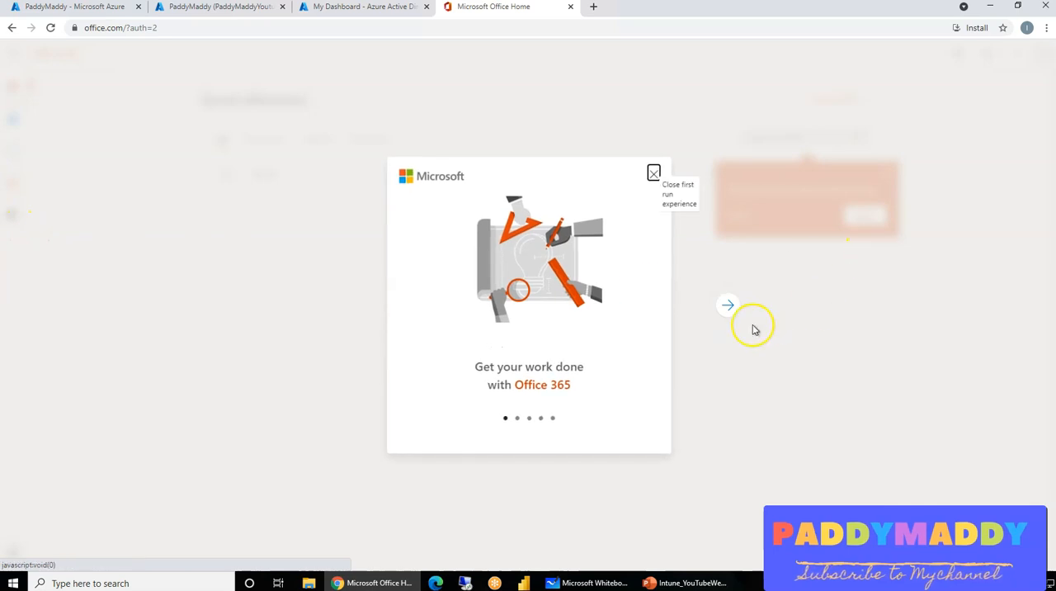
{"action": "left_click", "coordinate": [728, 306]}
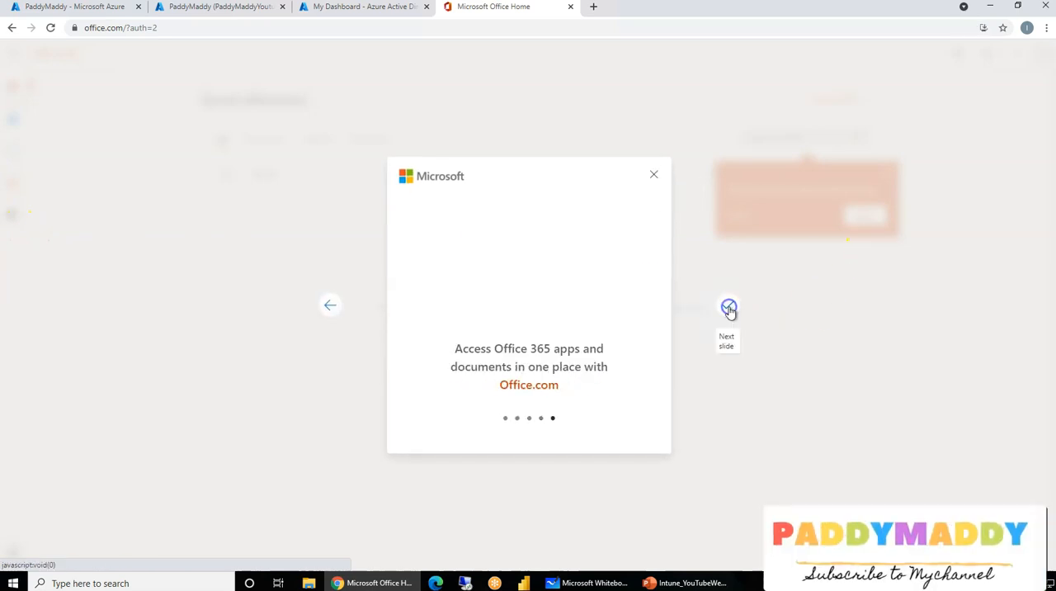
{"action": "left_click", "coordinate": [653, 175]}
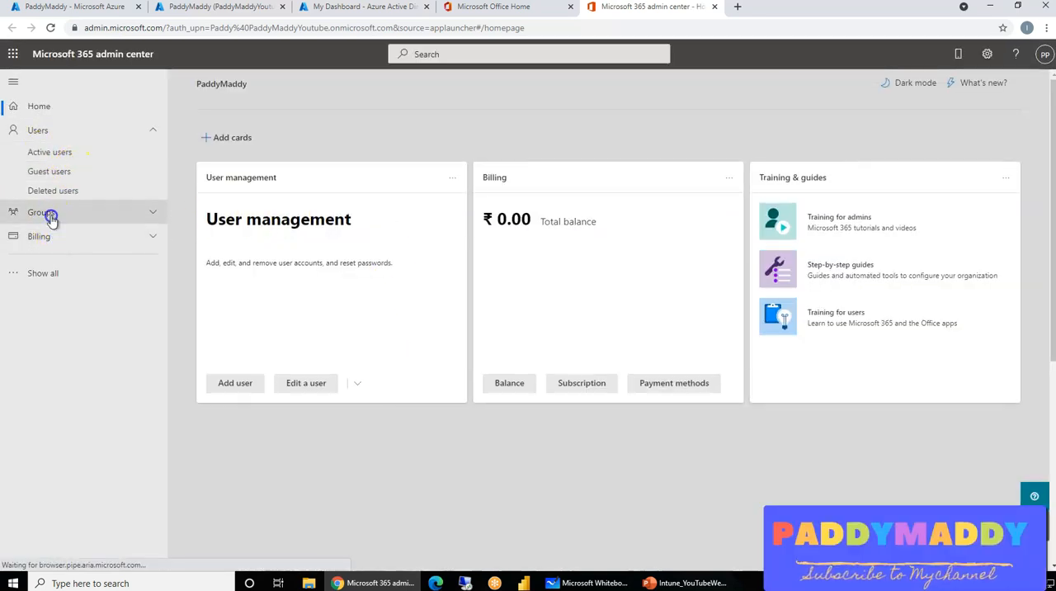
Expand Groups in the Microsoft 365 admin center navigation to reveal active and deleted groups
{"action": "left_click", "coordinate": [40, 212]}
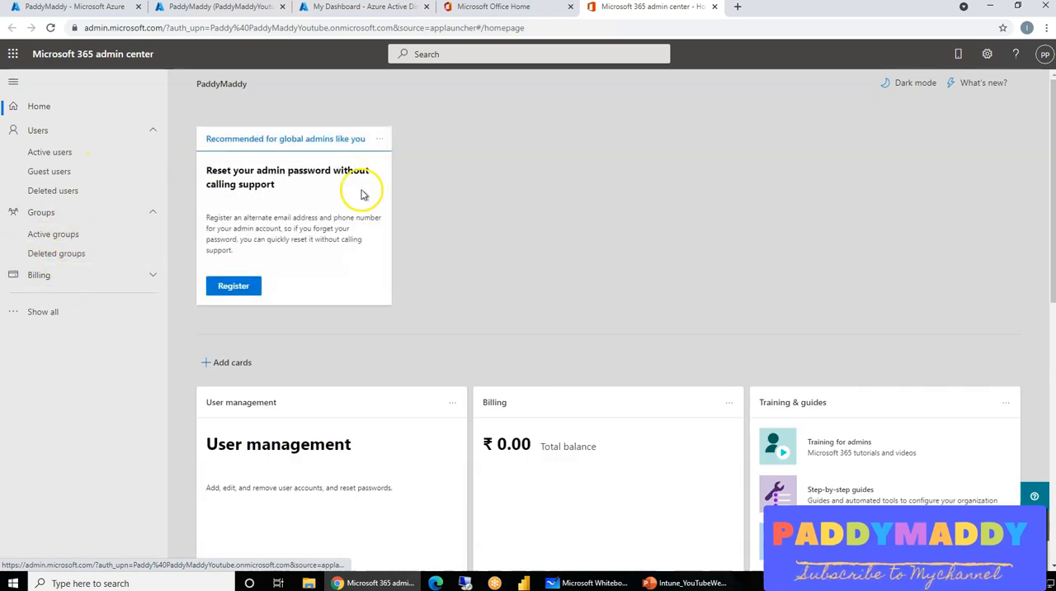
{"action": "mouse_move", "coordinate": [63, 79]}
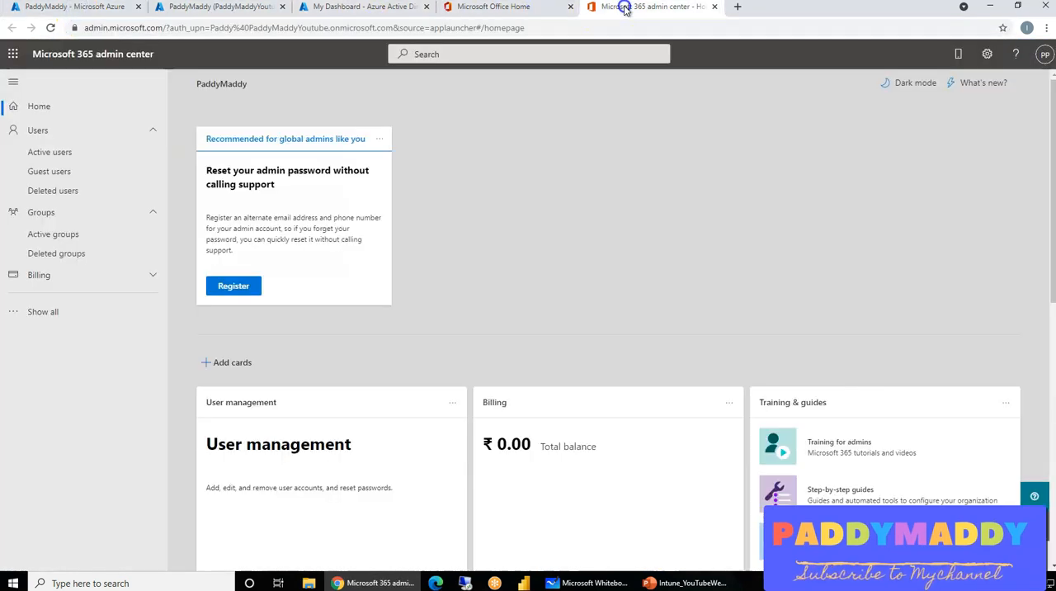
Show the PaddyMaddy Azure AD overview and highlight the primary domain PaddyMaddyYoutube.onmicrosoft.com, briefly viewing roles and administrators
{"action": "left_click", "coordinate": [74, 6]}
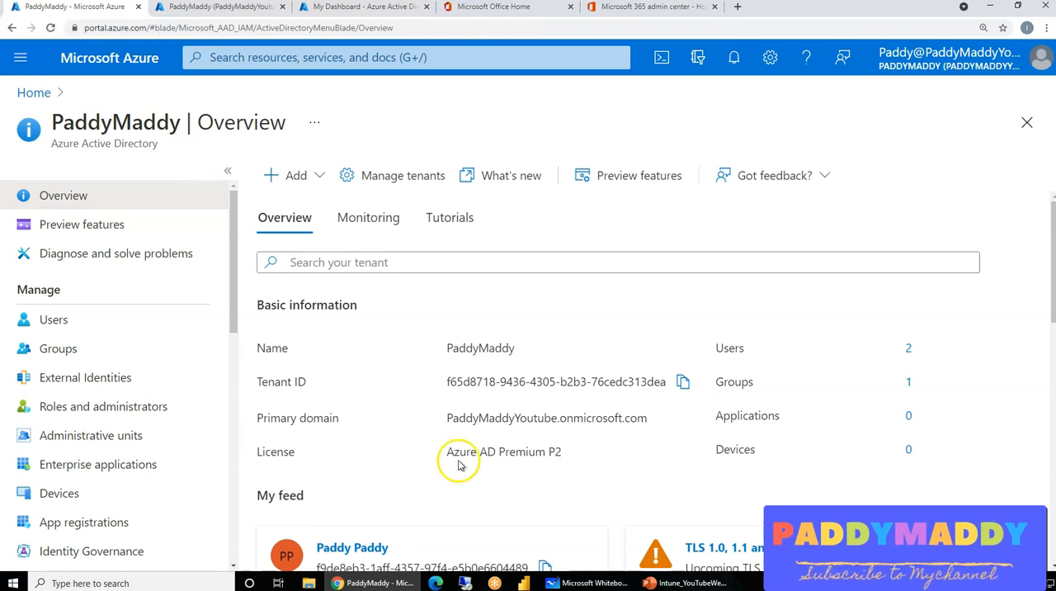
{"action": "mouse_move", "coordinate": [472, 373]}
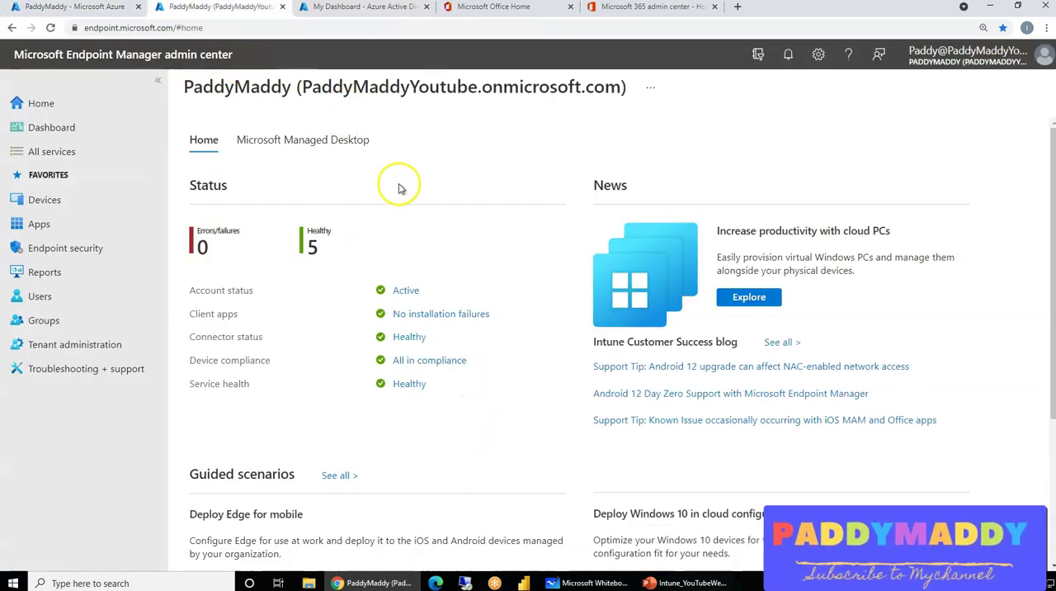
{"action": "mouse_move", "coordinate": [250, 267]}
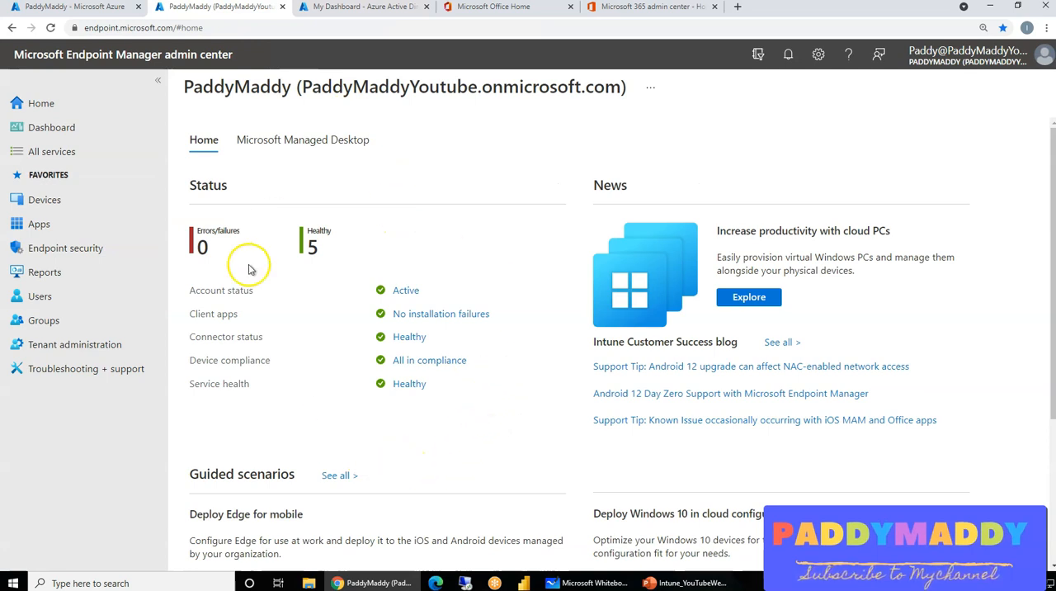
{"action": "mouse_move", "coordinate": [444, 452]}
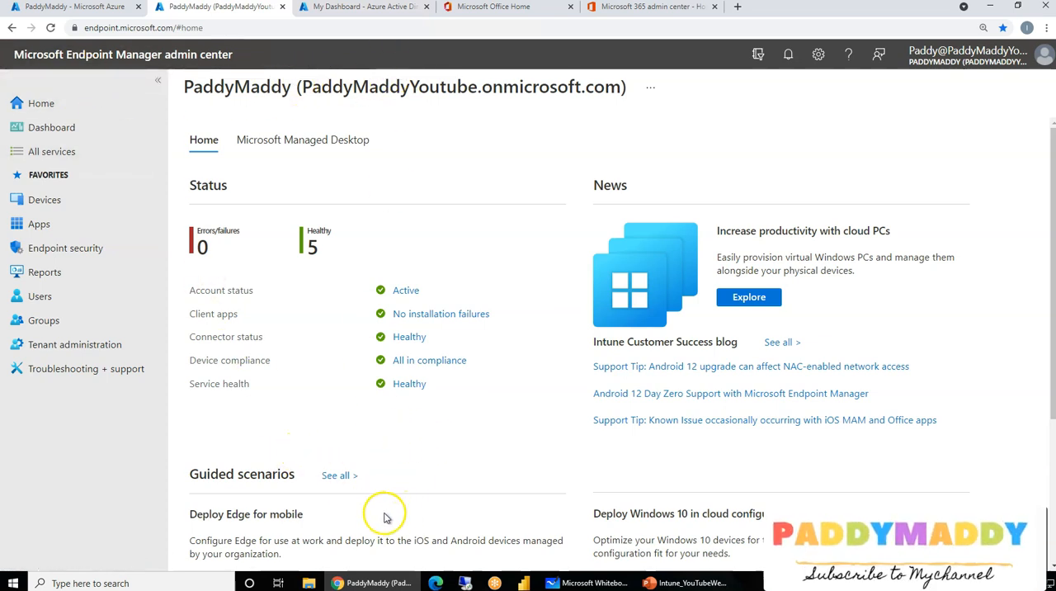
{"action": "mouse_move", "coordinate": [14, 62]}
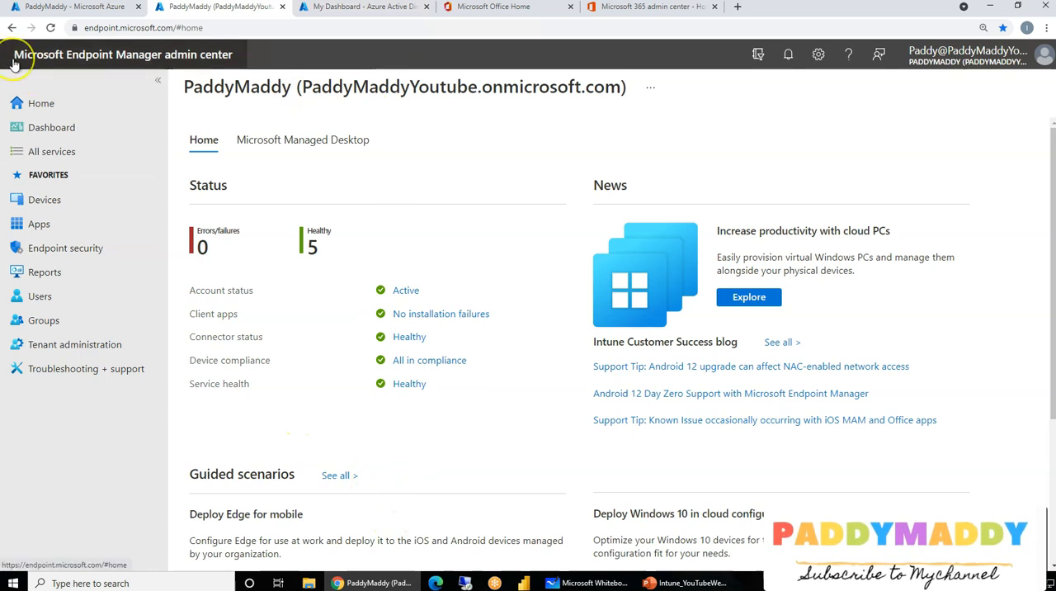
{"action": "mouse_move", "coordinate": [162, 64]}
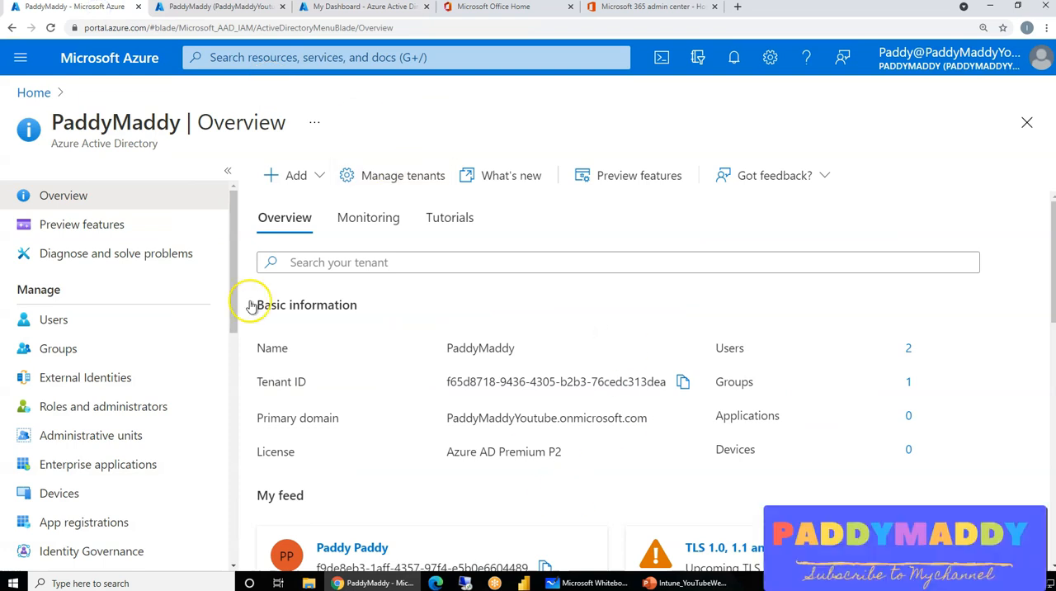
{"action": "mouse_move", "coordinate": [449, 421]}
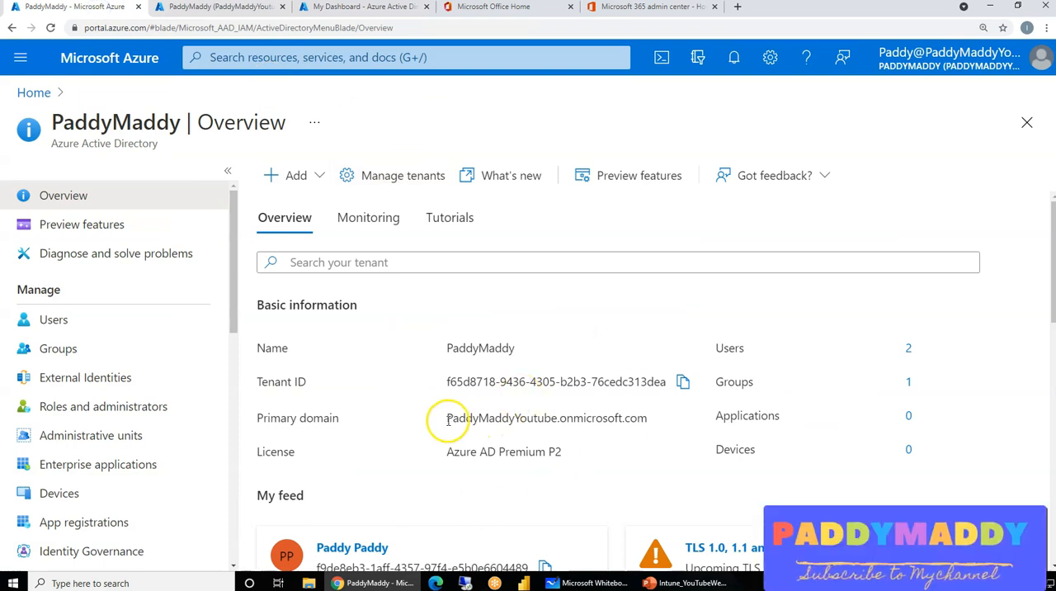
{"action": "double_click", "coordinate": [546, 417]}
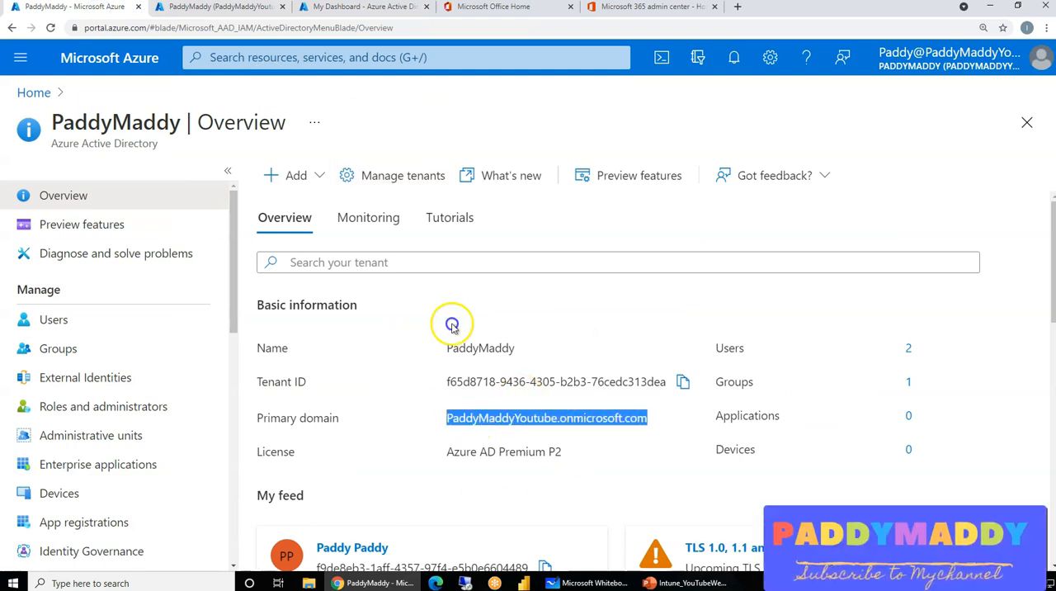
{"action": "mouse_move", "coordinate": [471, 377]}
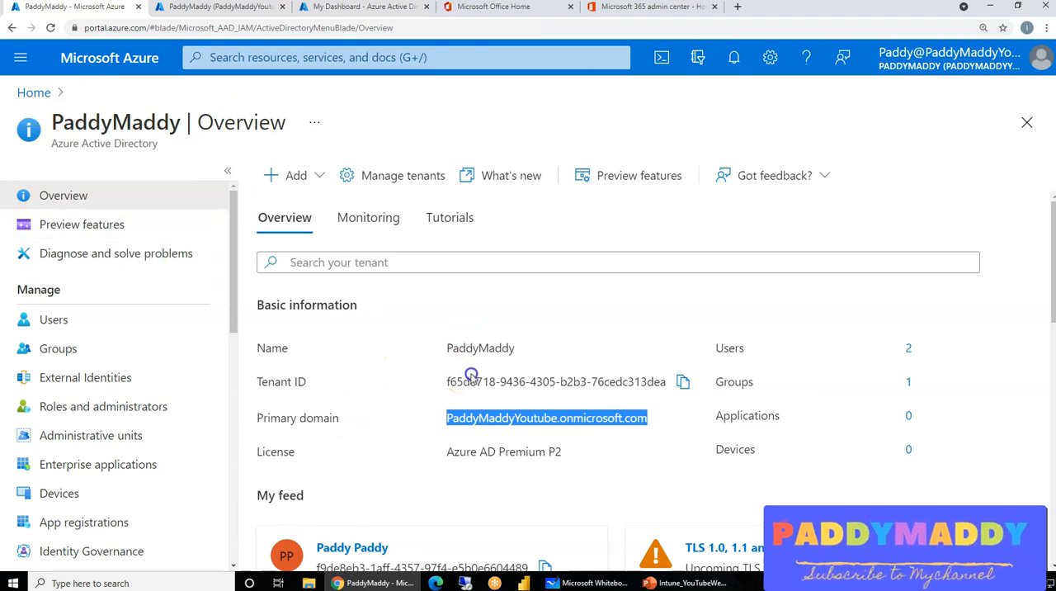
{"action": "left_click", "coordinate": [102, 406]}
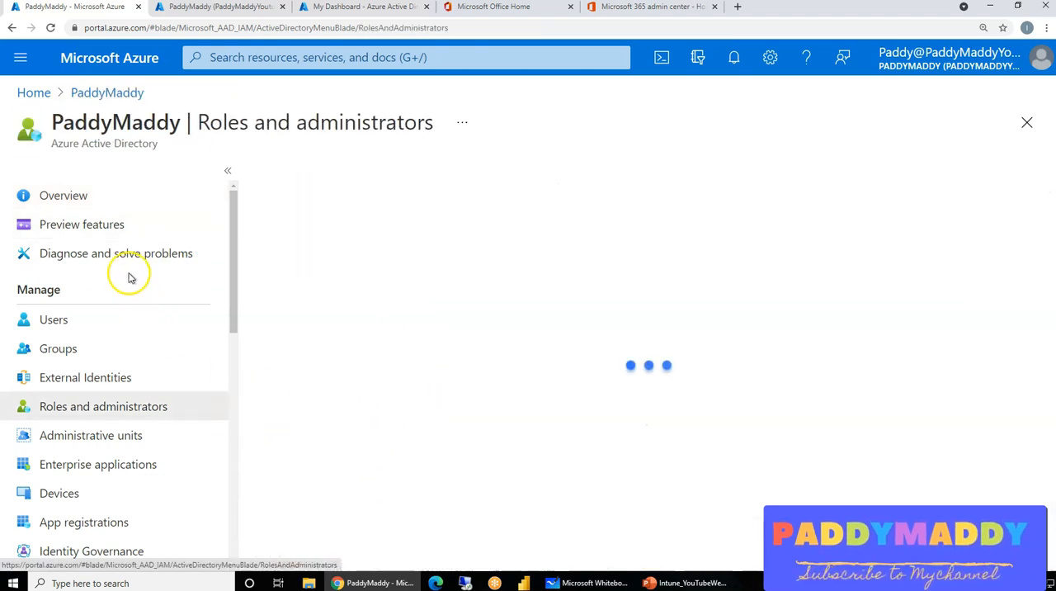
{"action": "left_click", "coordinate": [63, 195]}
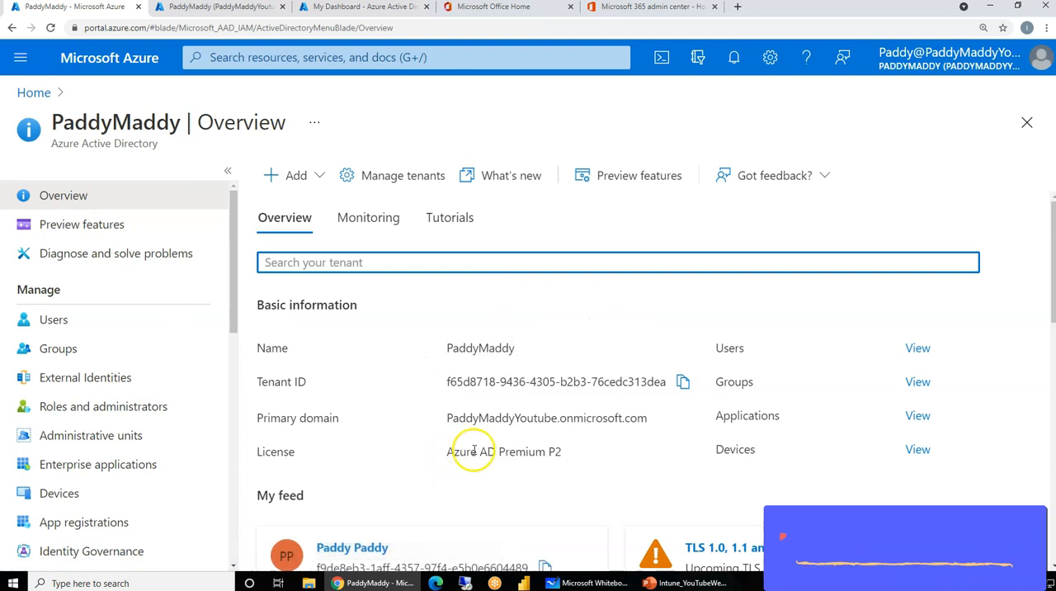
{"action": "double_click", "coordinate": [546, 418]}
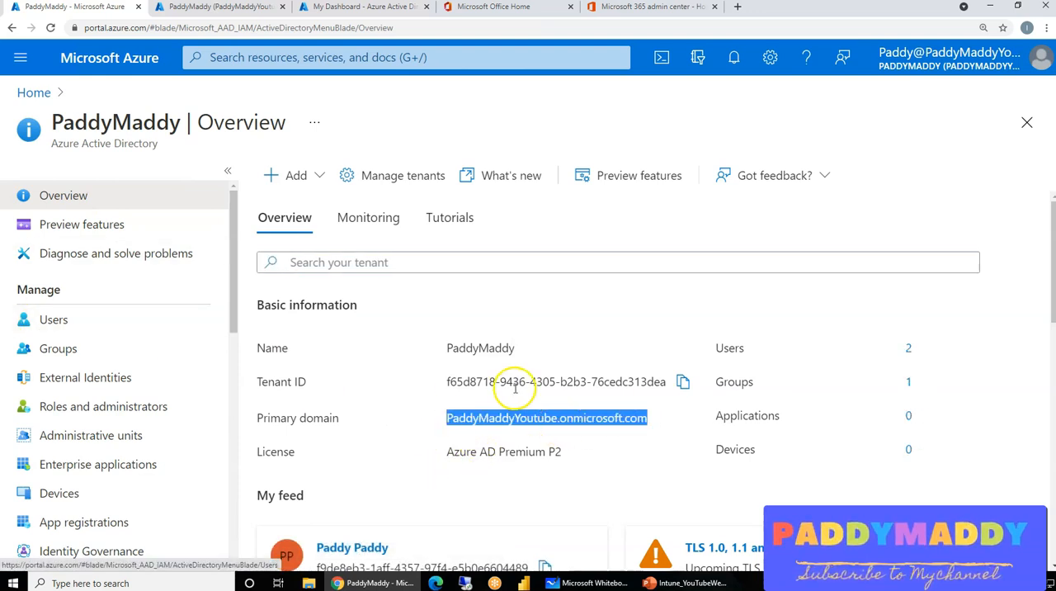
{"action": "mouse_move", "coordinate": [112, 482]}
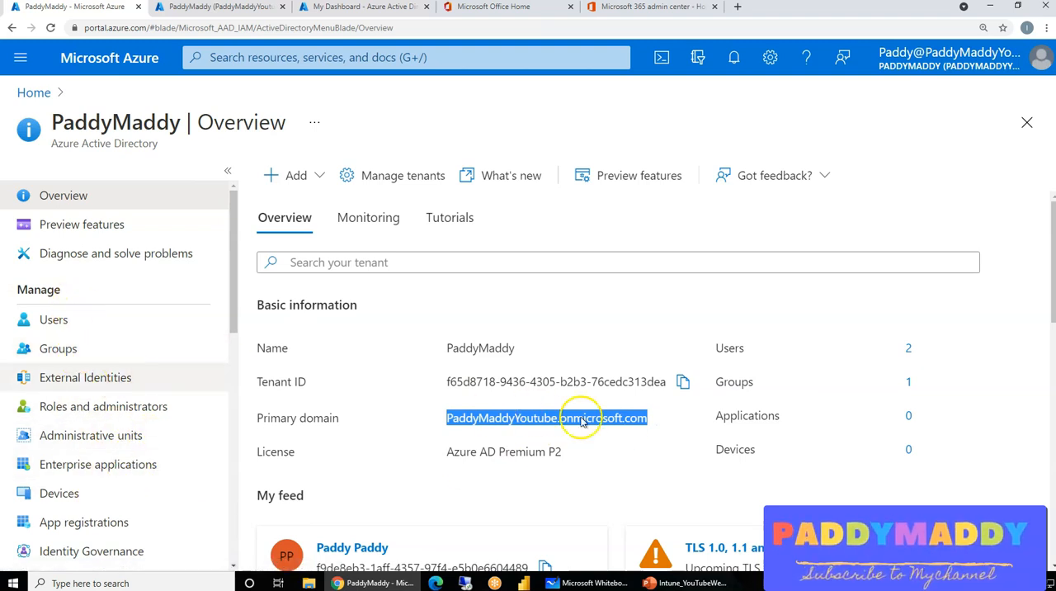
{"action": "mouse_move", "coordinate": [519, 444]}
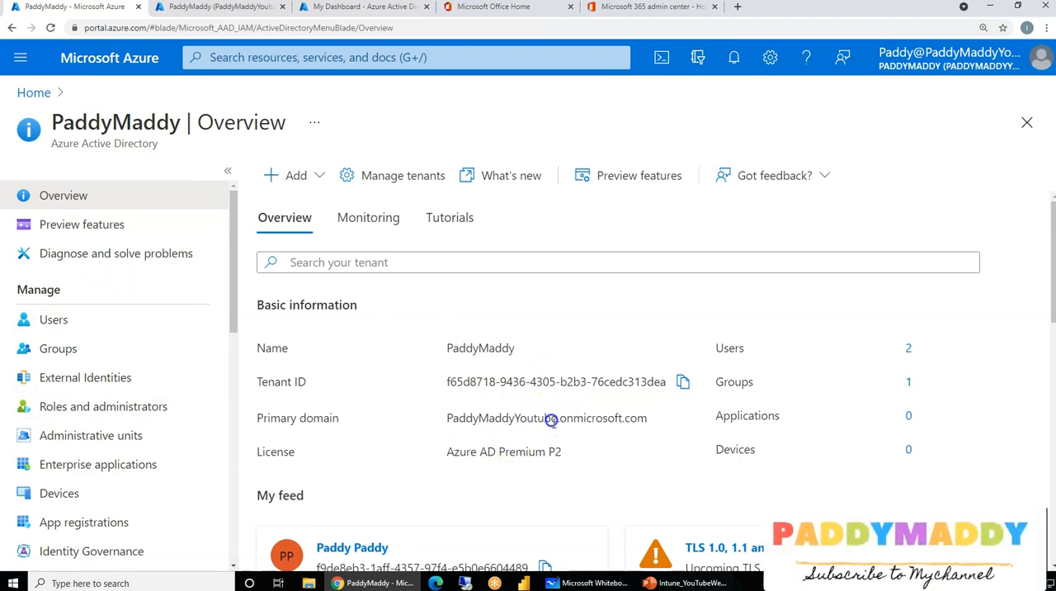
Highlight only the PaddyMaddyYoutube part of the primary domain and scroll through the overview
{"action": "scroll", "scroll_direction": "down", "scroll_amount": 3}
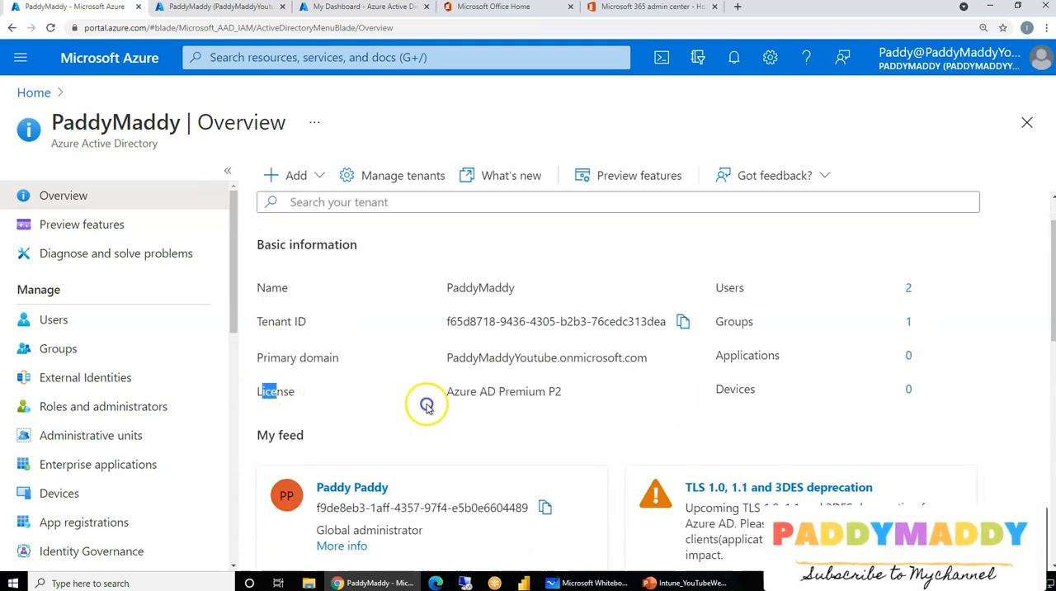
{"action": "mouse_move", "coordinate": [488, 373]}
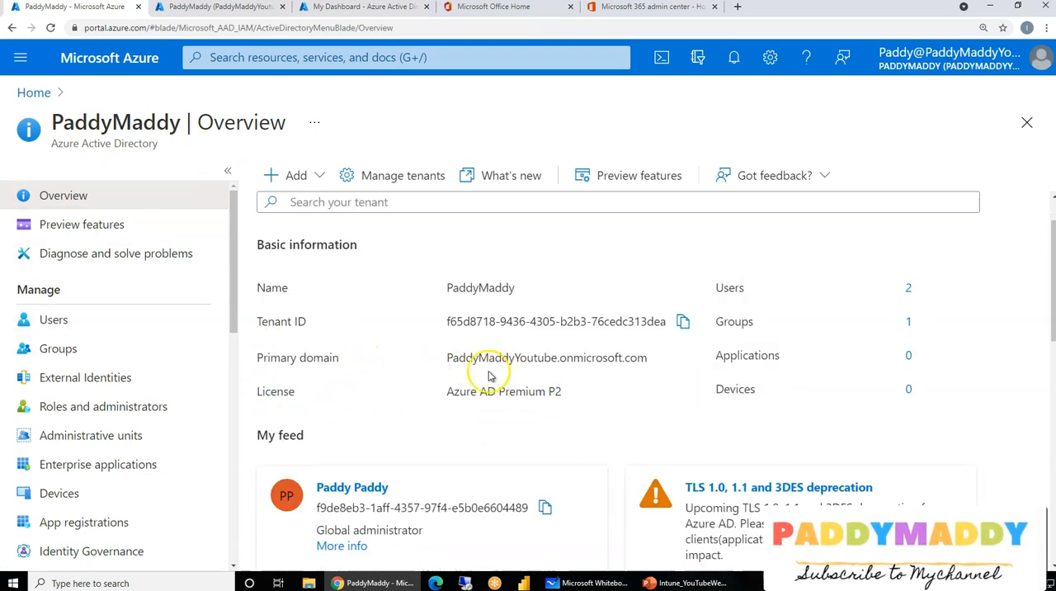
{"action": "double_click", "coordinate": [495, 358]}
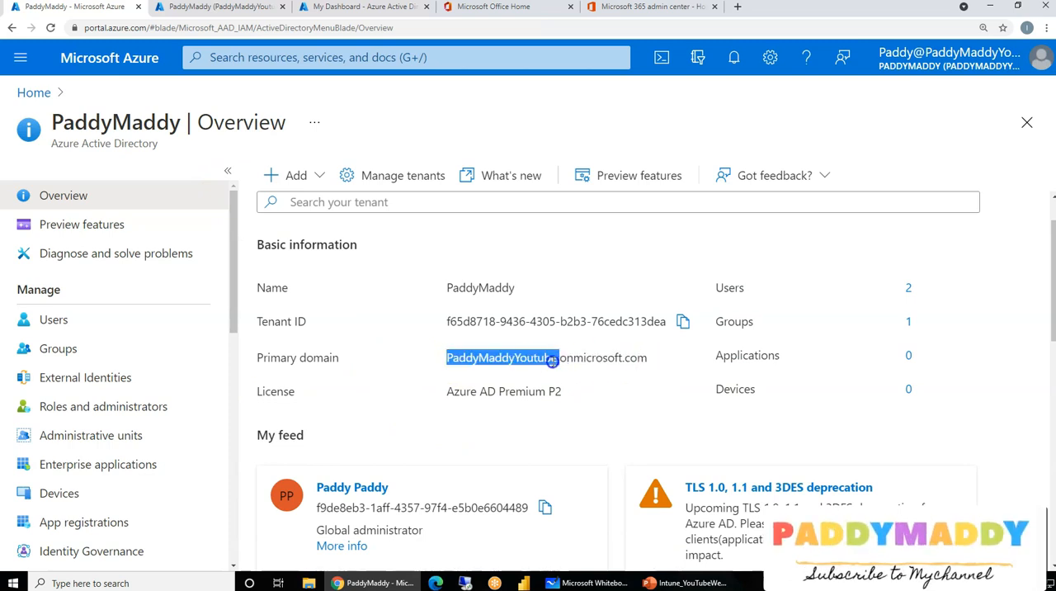
{"action": "mouse_move", "coordinate": [569, 358]}
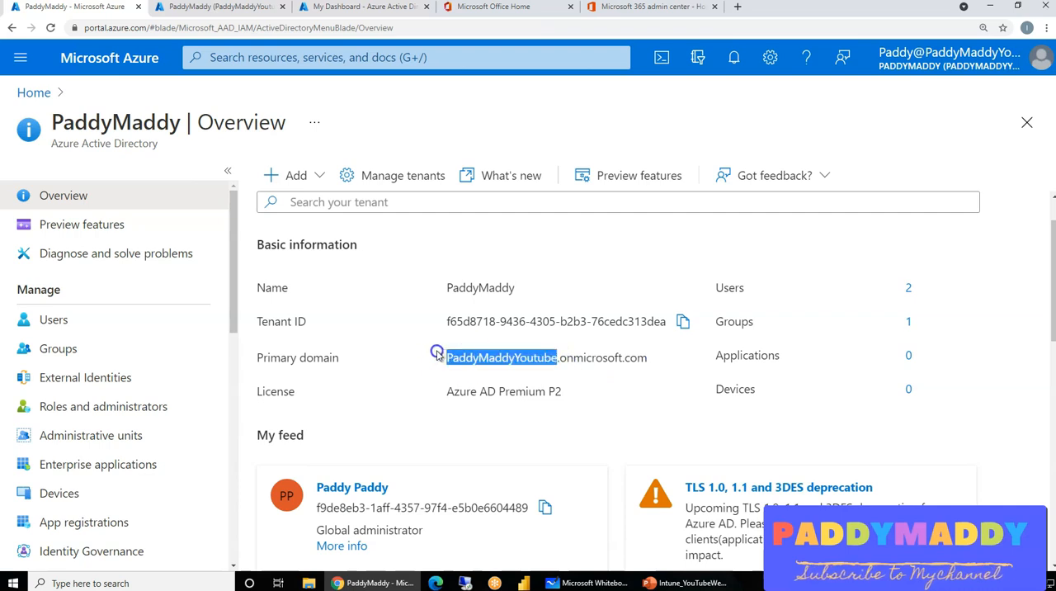
{"action": "mouse_move", "coordinate": [205, 228]}
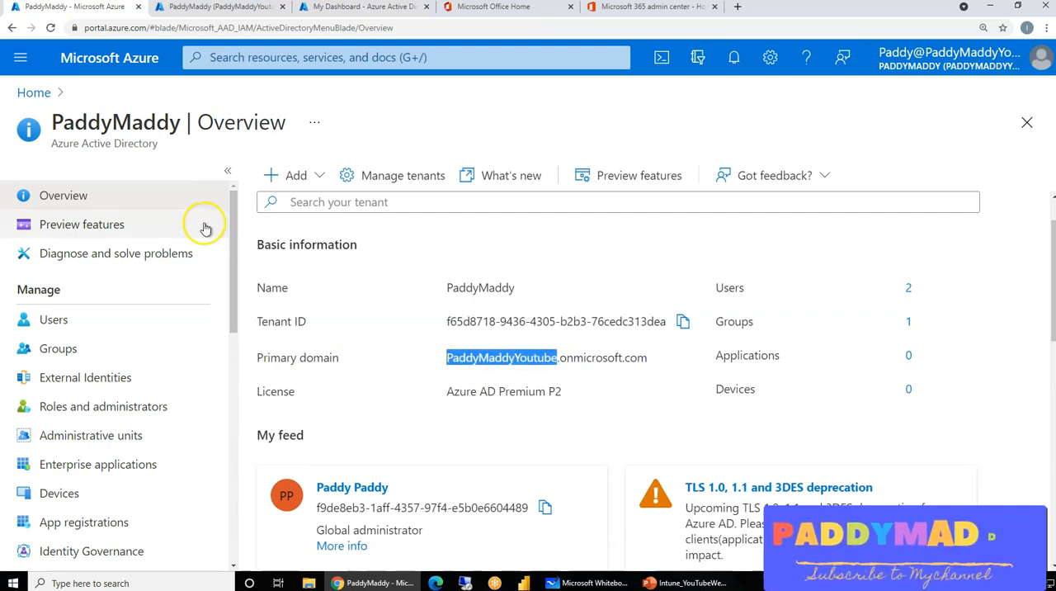
{"action": "scroll", "scroll_direction": "down", "scroll_amount": 3}
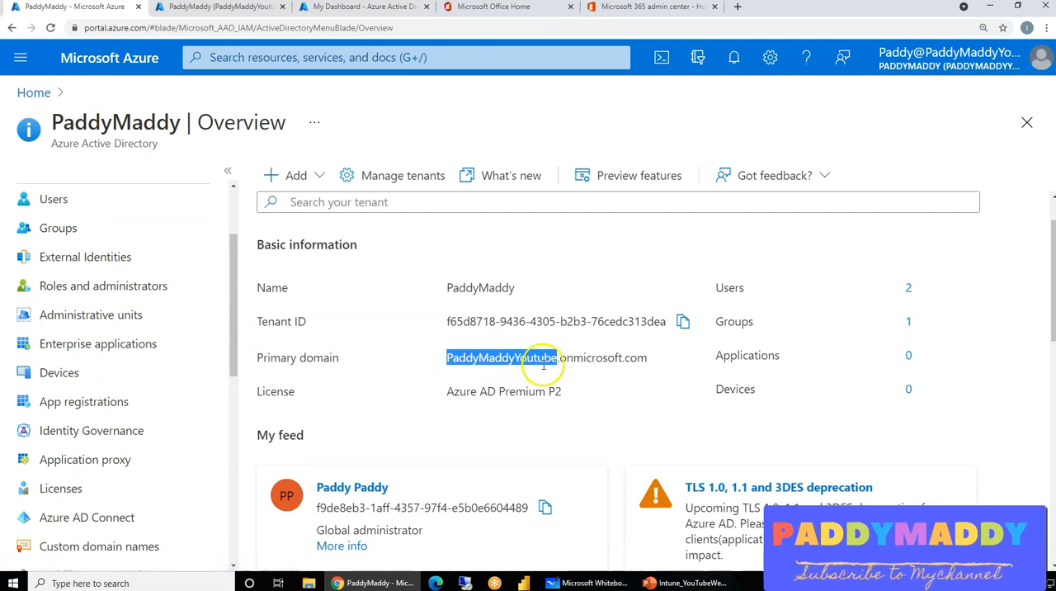
{"action": "scroll", "scroll_direction": "down", "scroll_amount": 3}
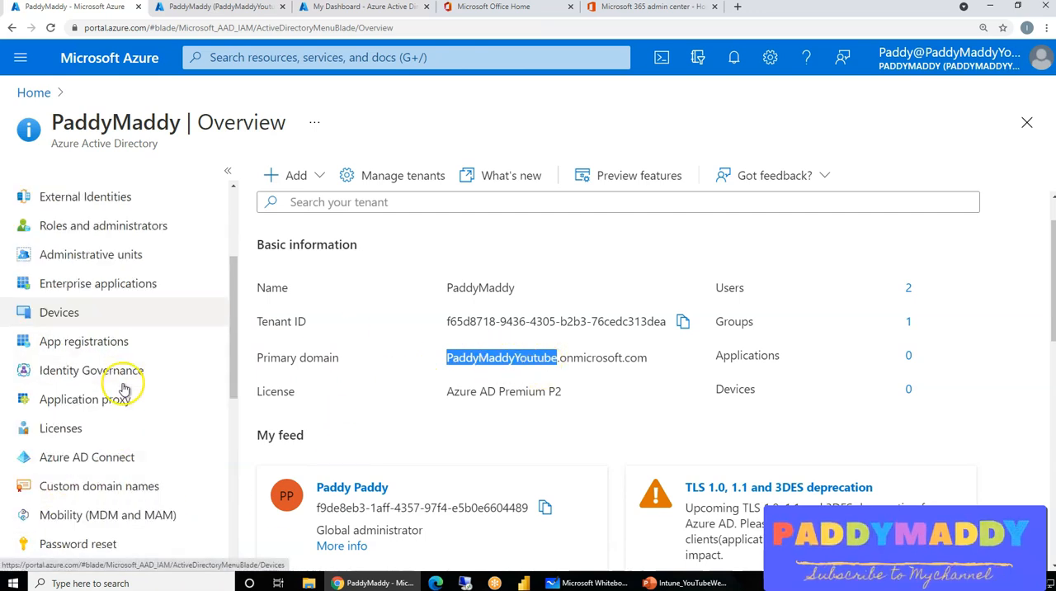
{"action": "mouse_move", "coordinate": [57, 493]}
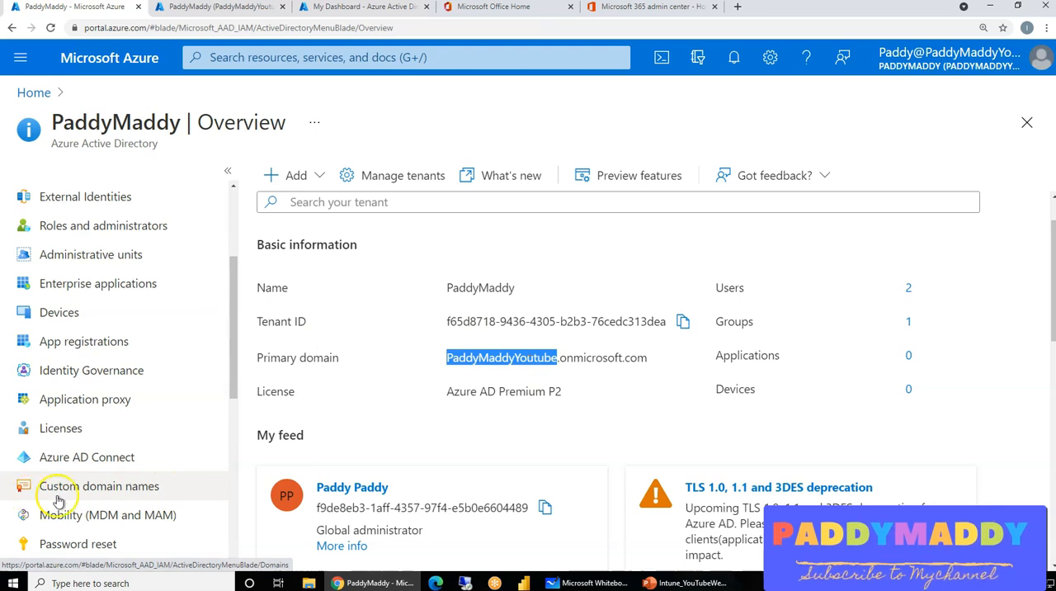
Show the Custom domain names page listing PaddyMaddyYoutube.onmicrosoft.com as primary
{"action": "left_click", "coordinate": [99, 485]}
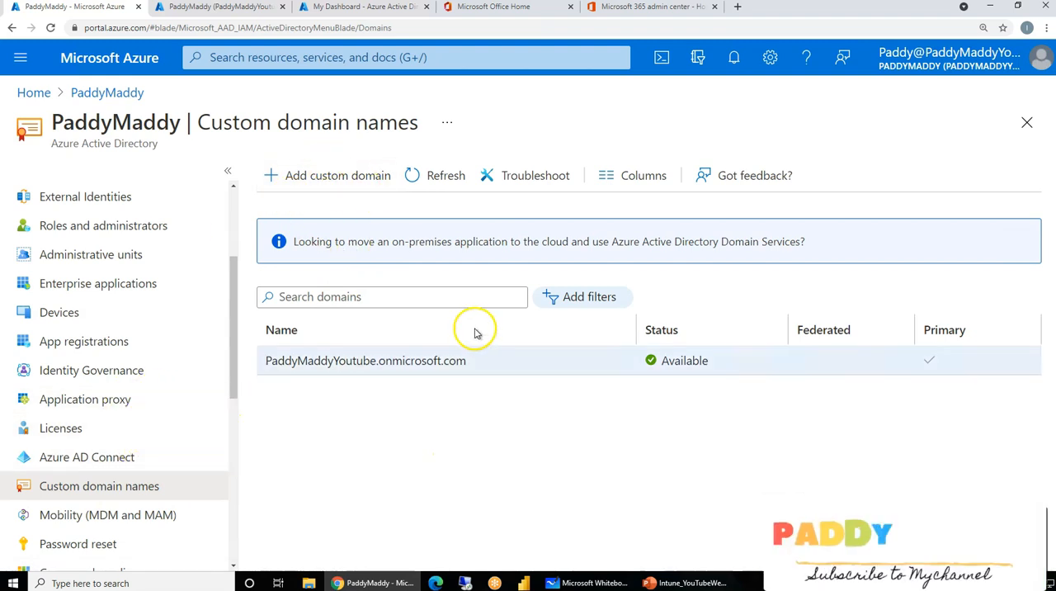
{"action": "mouse_move", "coordinate": [932, 485]}
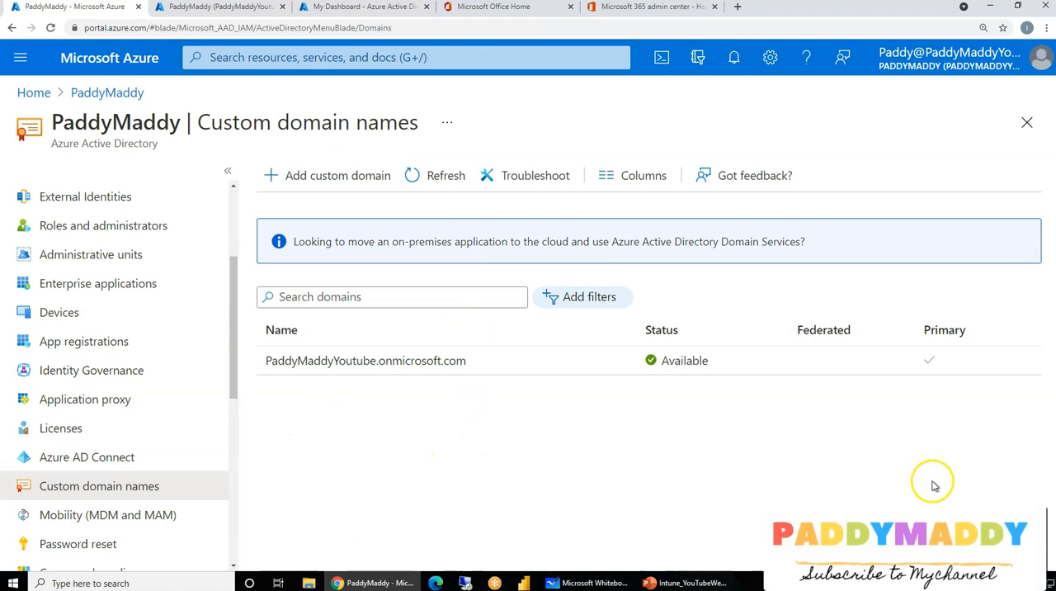
{"action": "mouse_move", "coordinate": [908, 520]}
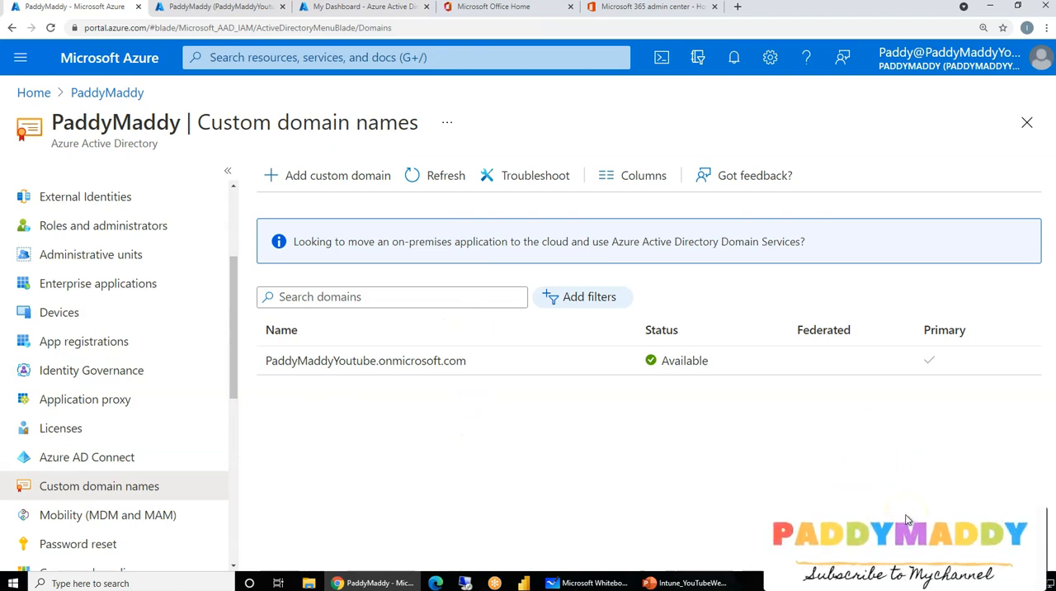
{"action": "mouse_move", "coordinate": [51, 469]}
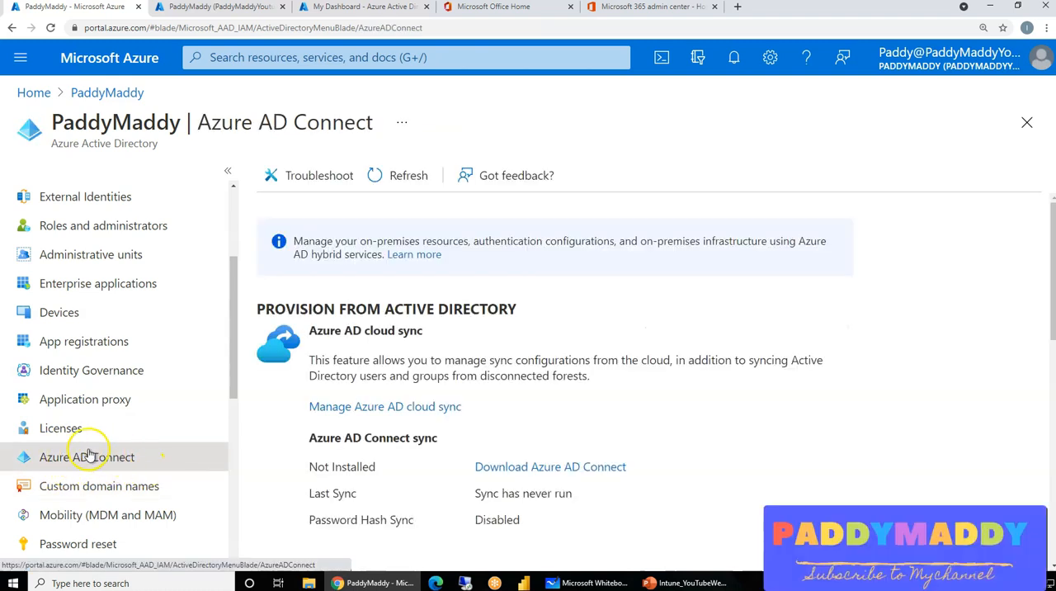
{"action": "mouse_move", "coordinate": [312, 201]}
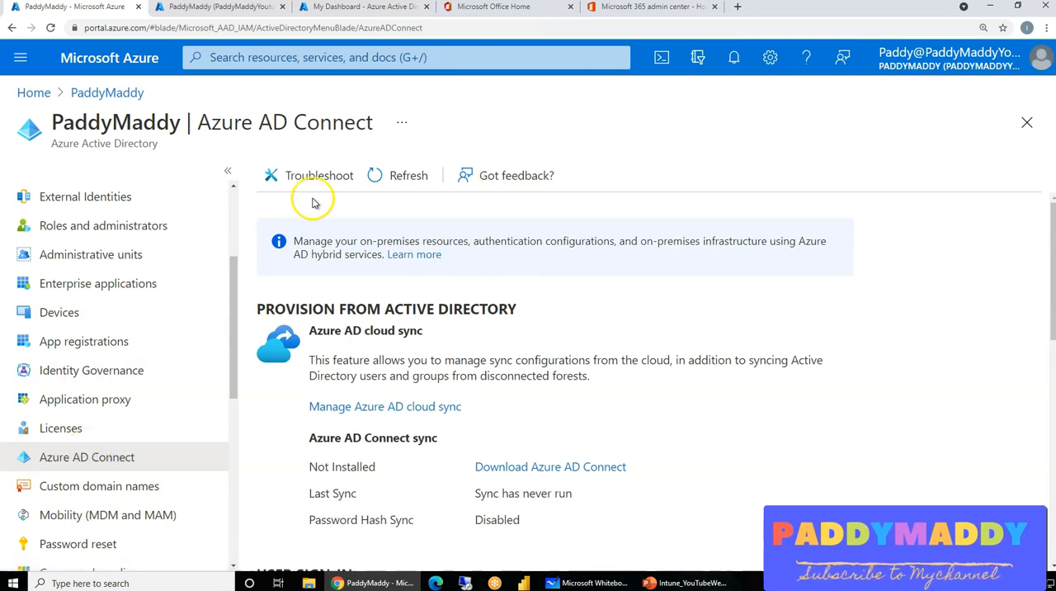
{"action": "mouse_move", "coordinate": [581, 461]}
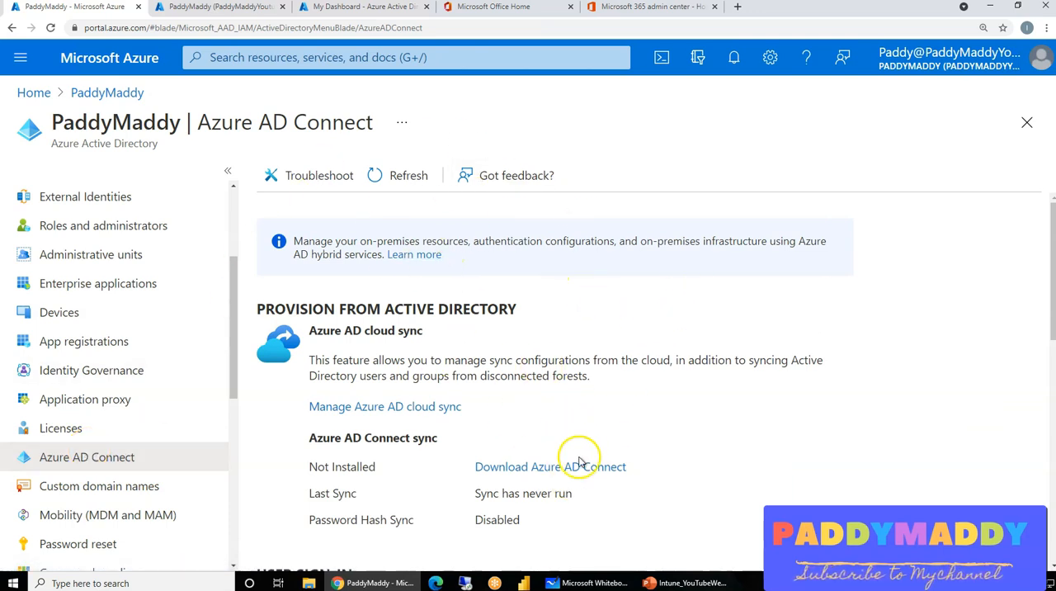
{"action": "mouse_move", "coordinate": [878, 529]}
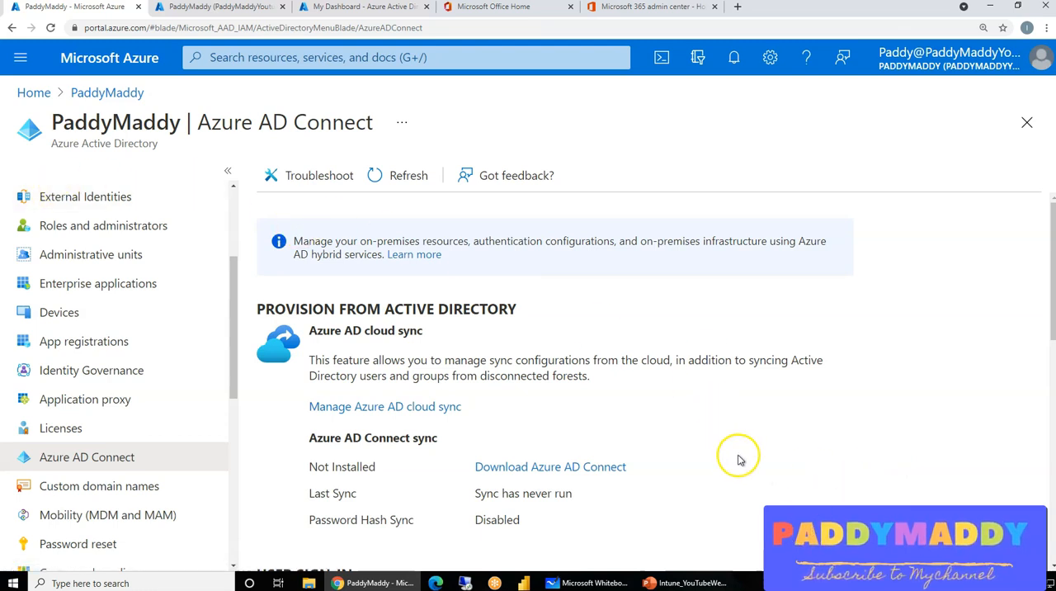
{"action": "mouse_move", "coordinate": [157, 115]}
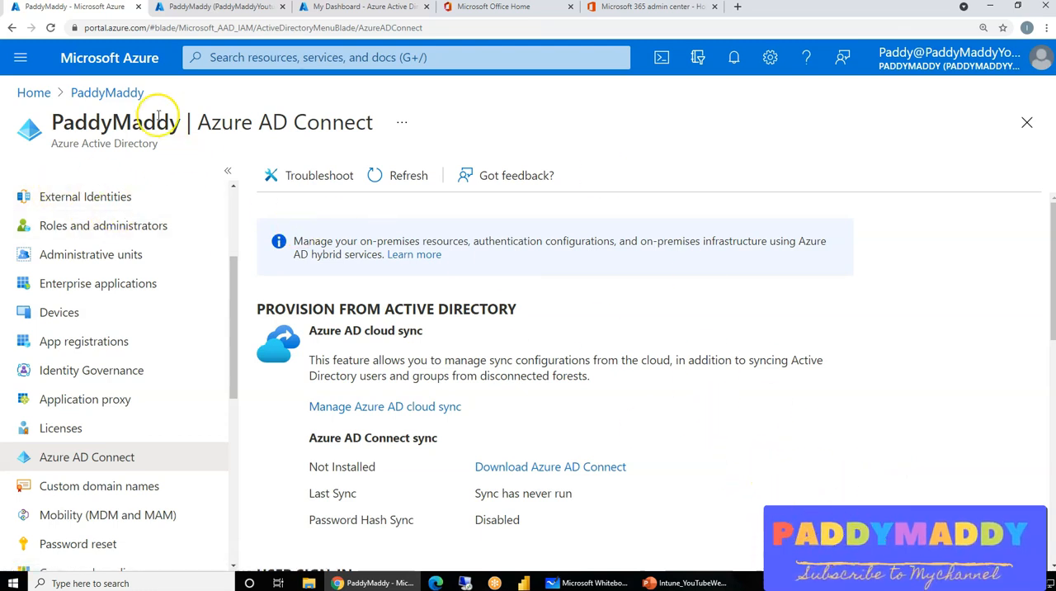
{"action": "mouse_move", "coordinate": [305, 542]}
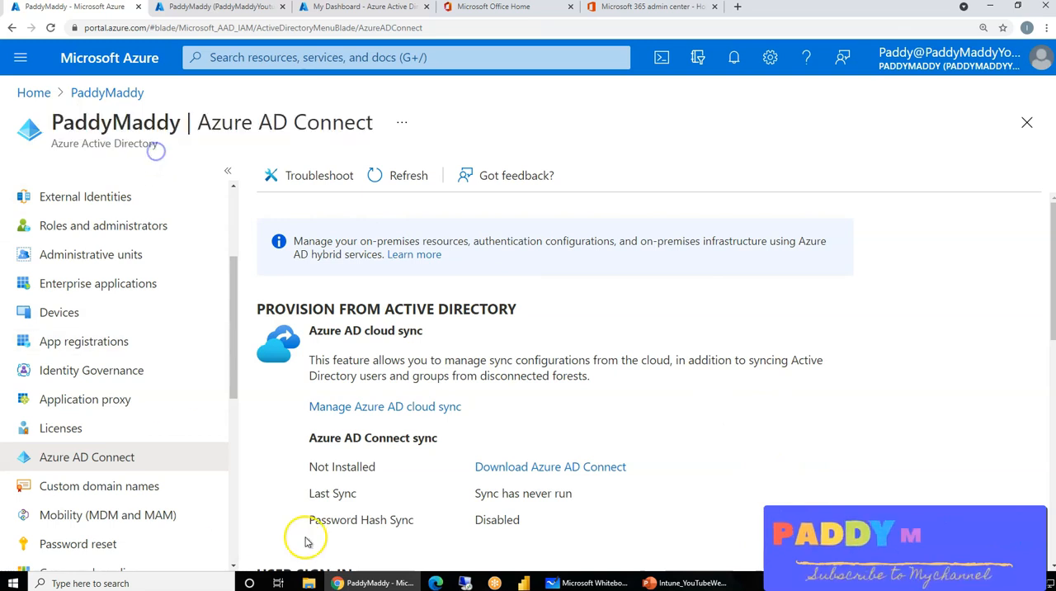
{"action": "scroll", "scroll_direction": "up", "scroll_amount": 3}
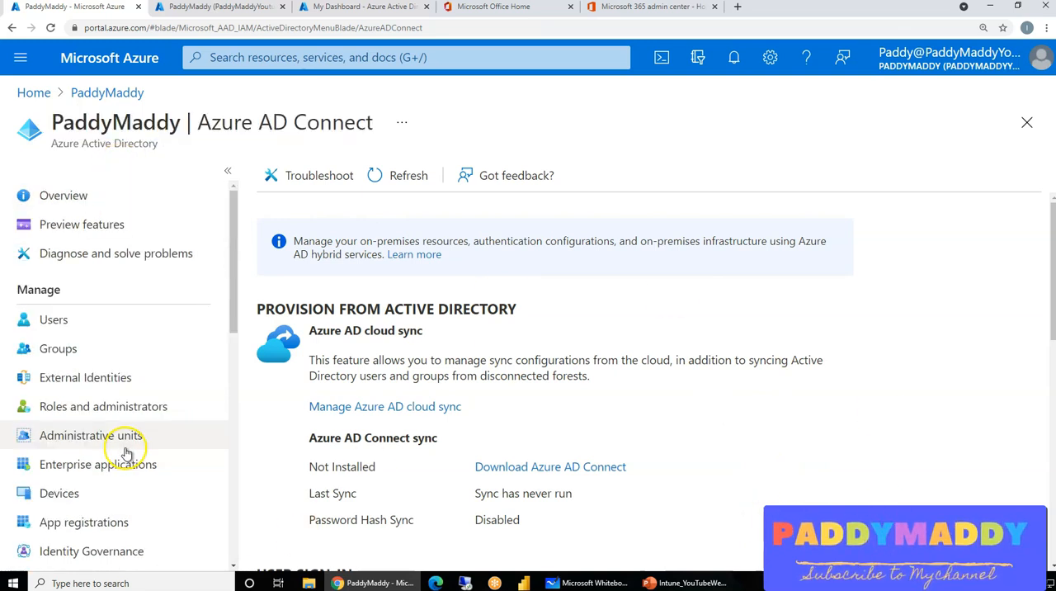
Show the PaddyMaddy directory Overview with its Premium P2 license and onmicrosoft.com primary domain
{"action": "left_click", "coordinate": [62, 194]}
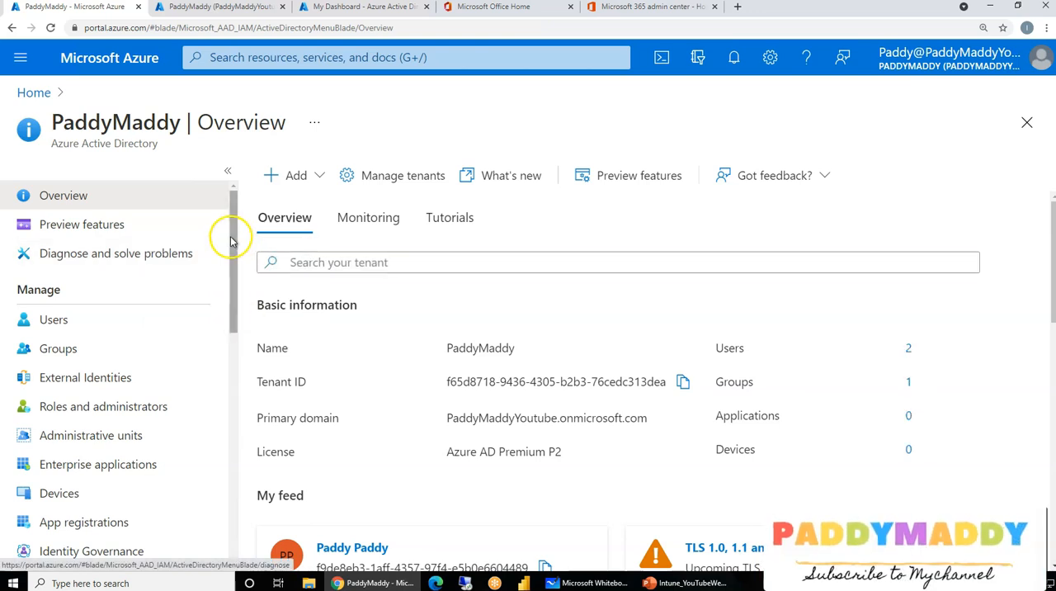
{"action": "scroll", "scroll_direction": "down", "scroll_amount": 3}
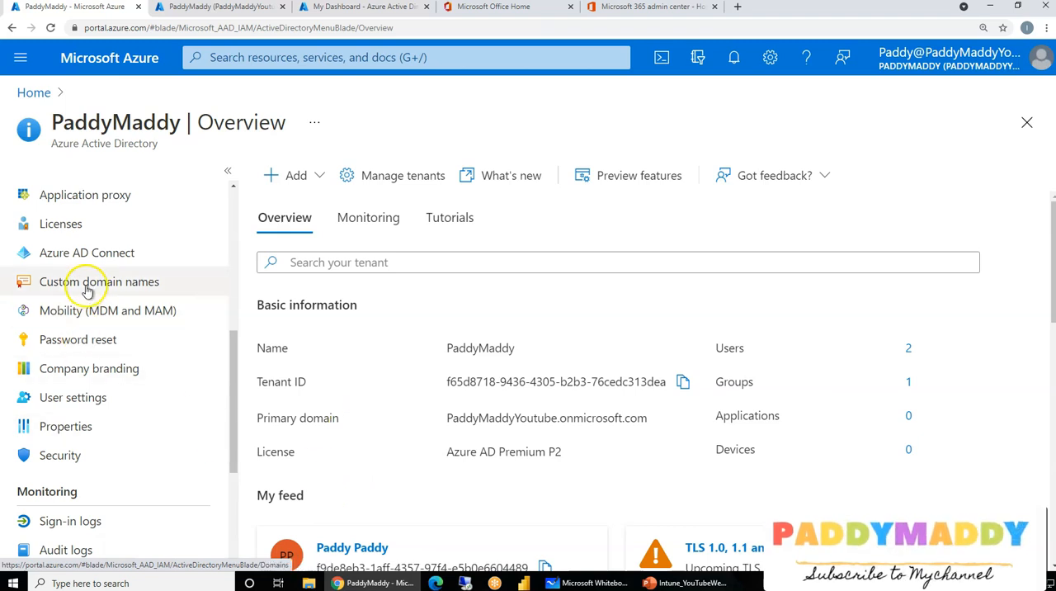
{"action": "mouse_move", "coordinate": [509, 429]}
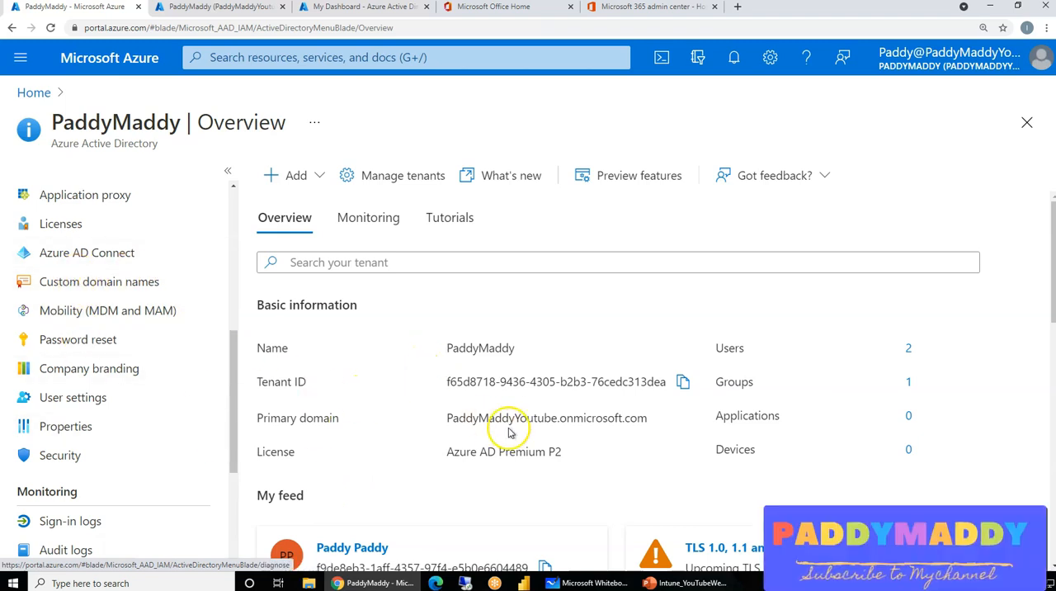
Show the Custom domain names list with only PaddyMaddyYoutube.onmicrosoft.com available
{"action": "left_click", "coordinate": [99, 281]}
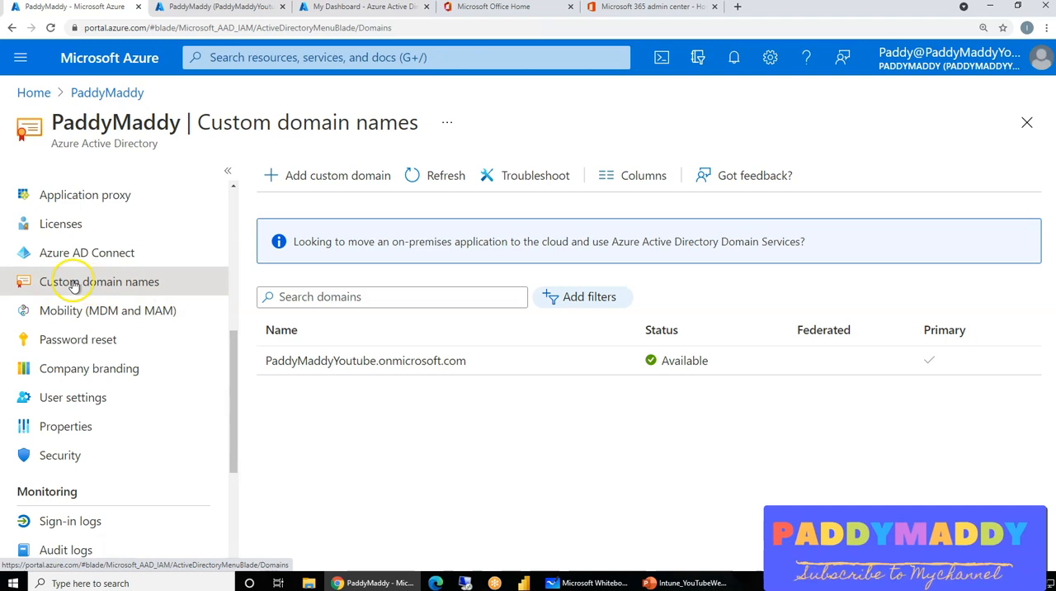
{"action": "mouse_move", "coordinate": [314, 410]}
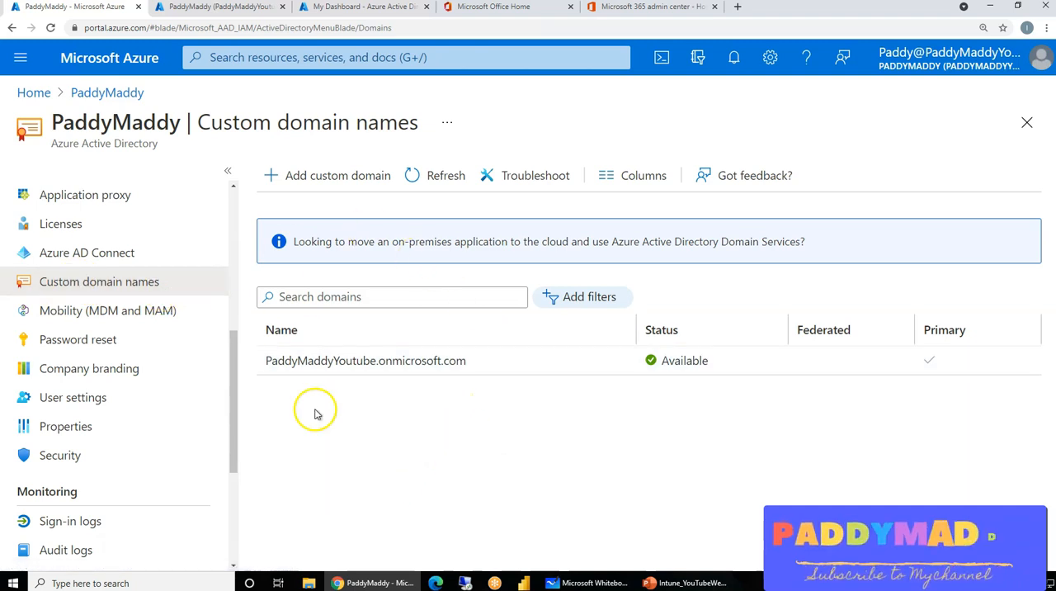
{"action": "scroll", "scroll_direction": "up", "scroll_amount": 3}
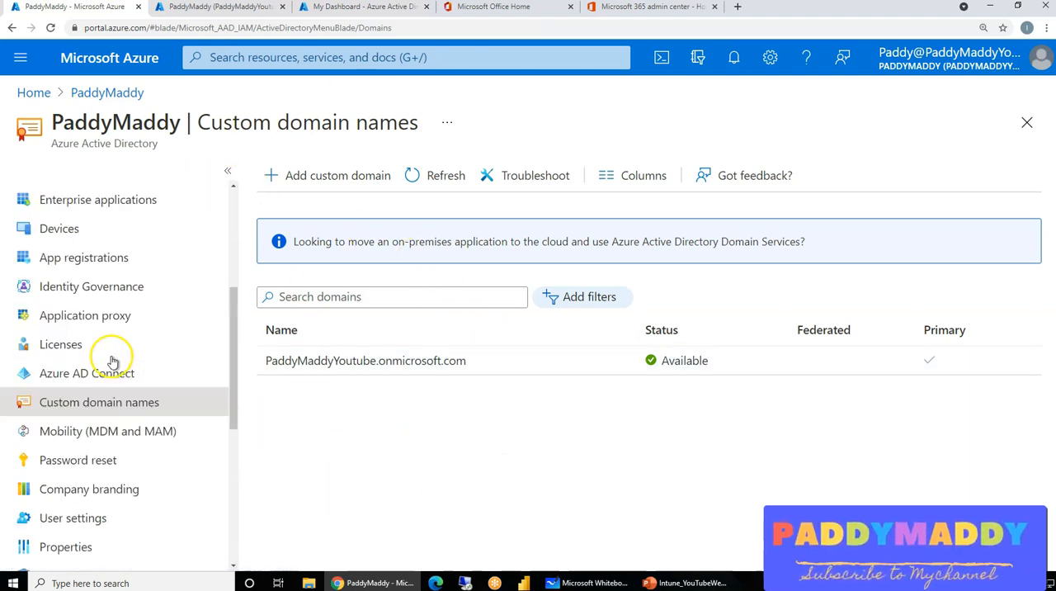
{"action": "scroll", "scroll_direction": "up", "scroll_amount": 3}
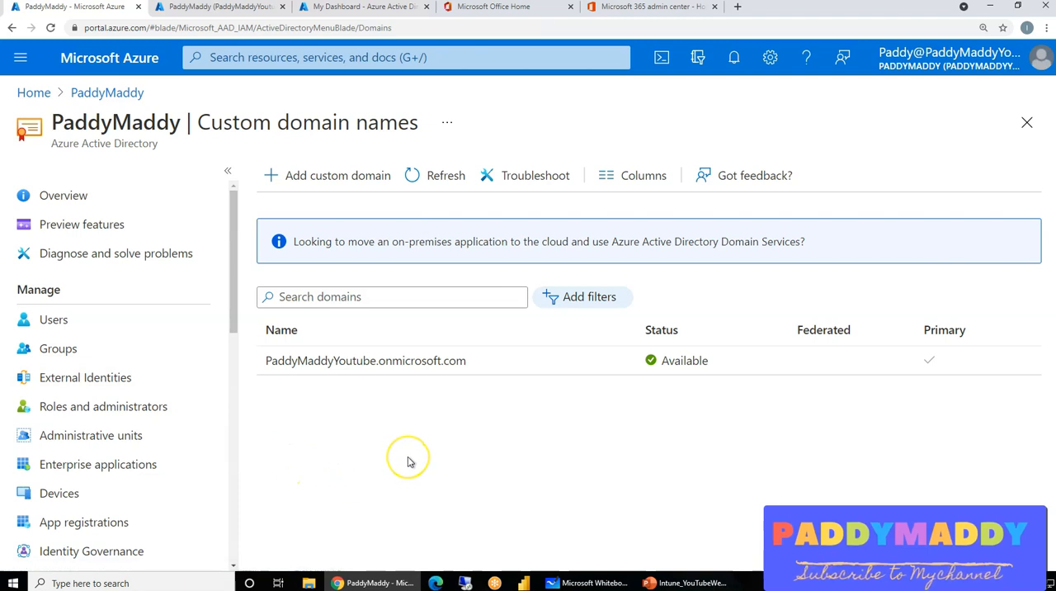
{"action": "mouse_move", "coordinate": [687, 568]}
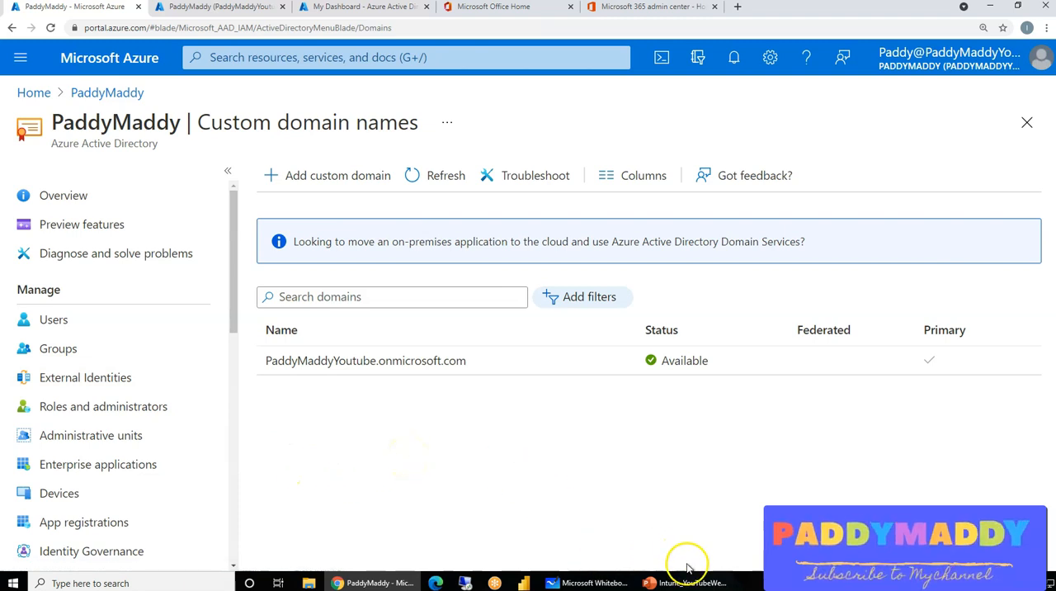
{"action": "mouse_move", "coordinate": [297, 341]}
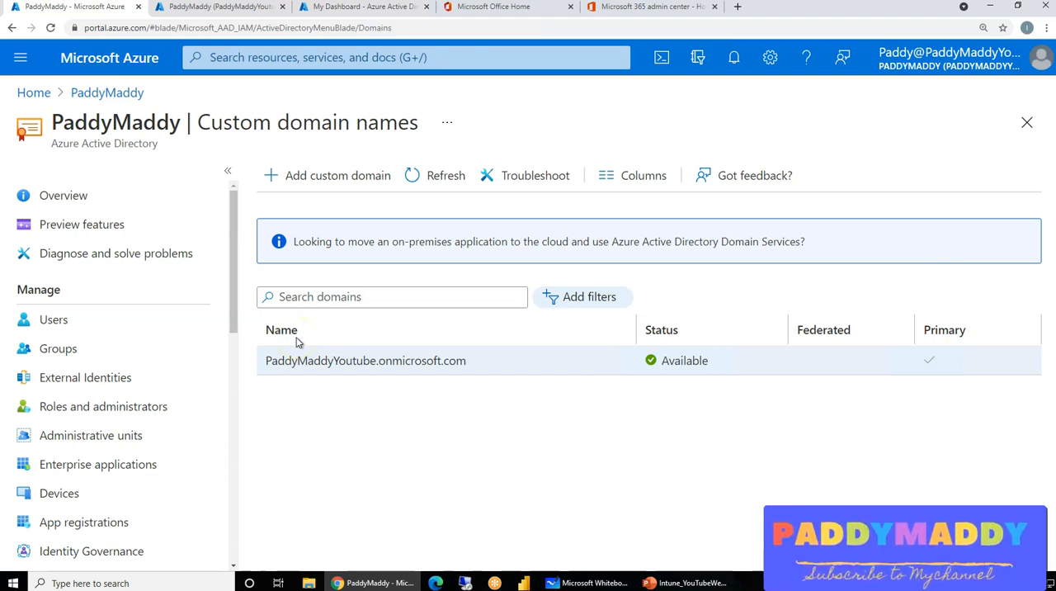
{"action": "mouse_move", "coordinate": [343, 420]}
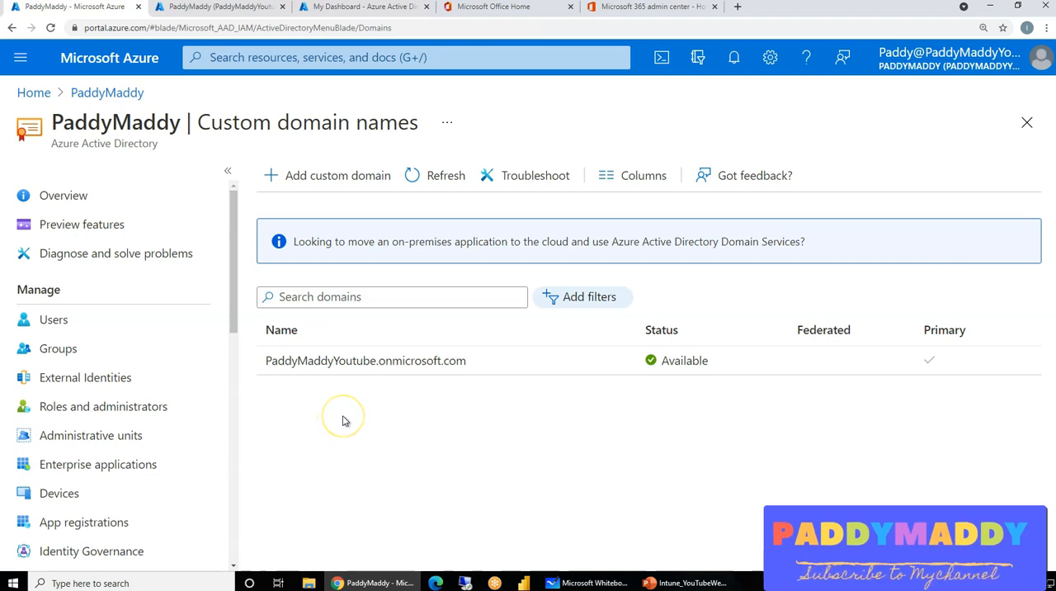
{"action": "mouse_move", "coordinate": [304, 183]}
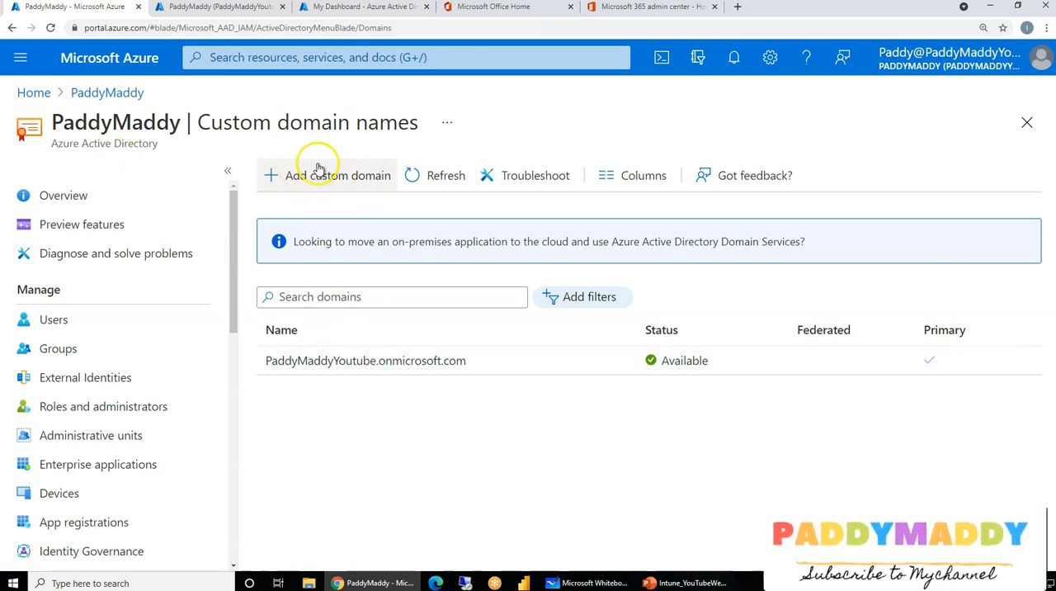
{"action": "mouse_move", "coordinate": [320, 174]}
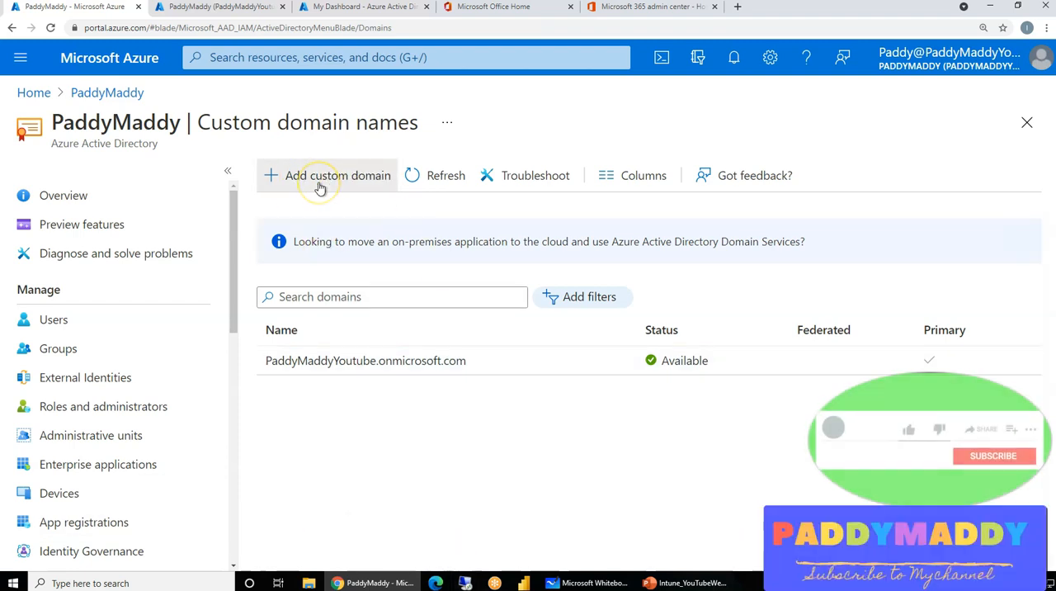
Add the custom domain IBM.com and inspect its TXT verification record with TTL 3600
{"action": "left_click", "coordinate": [326, 175]}
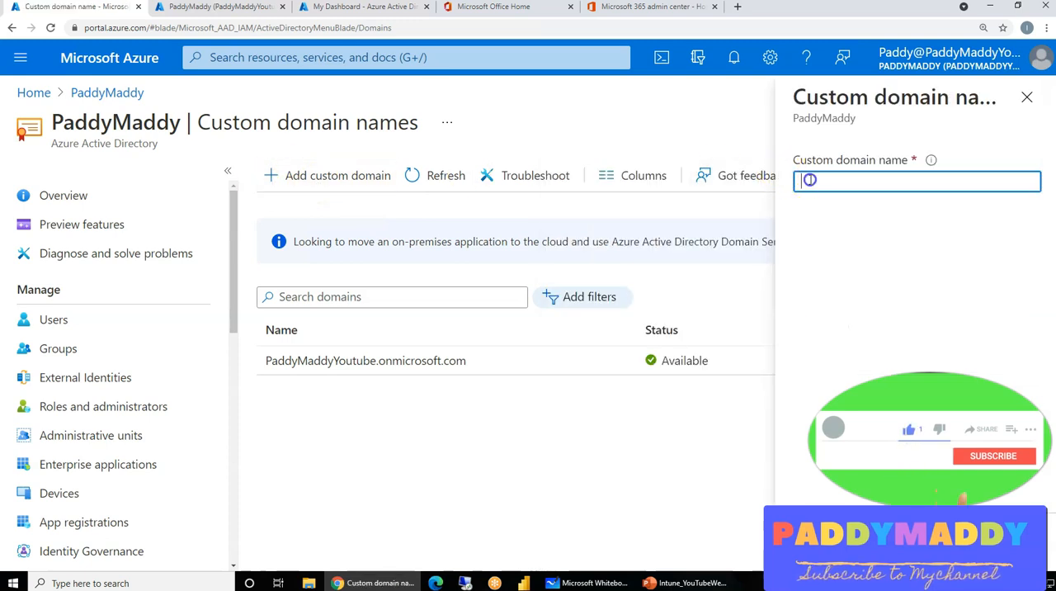
{"action": "type", "text": "BM>"}
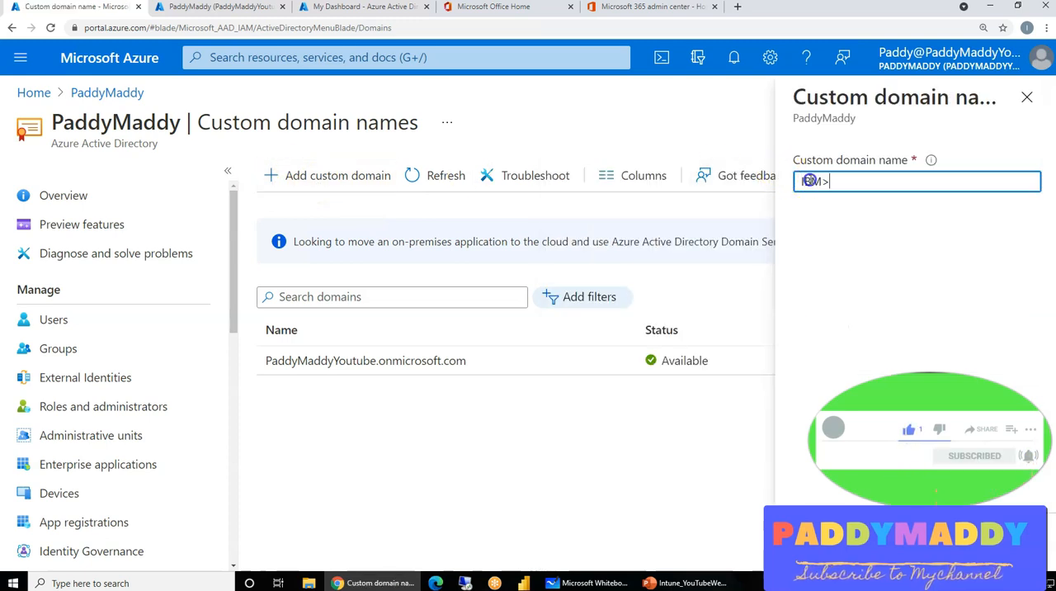
{"action": "type", "text": ".com"}
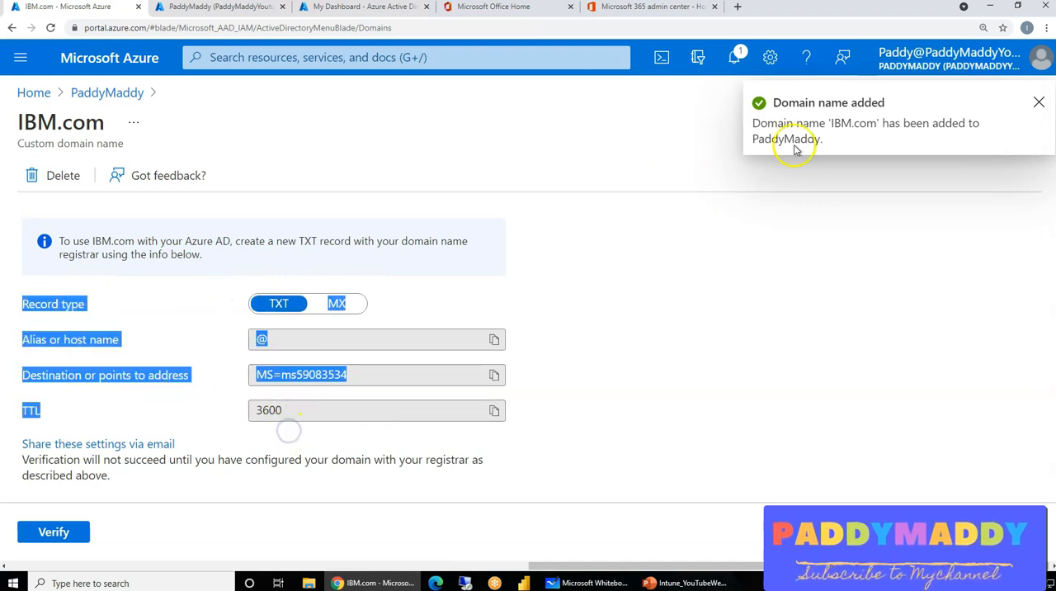
{"action": "mouse_move", "coordinate": [873, 132]}
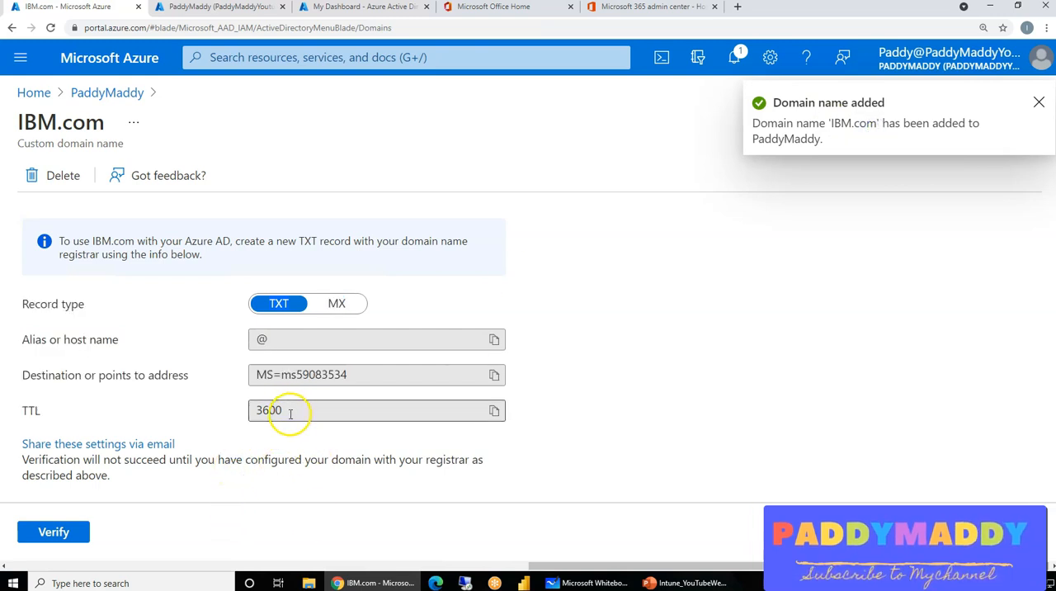
{"action": "triple_click", "coordinate": [289, 409]}
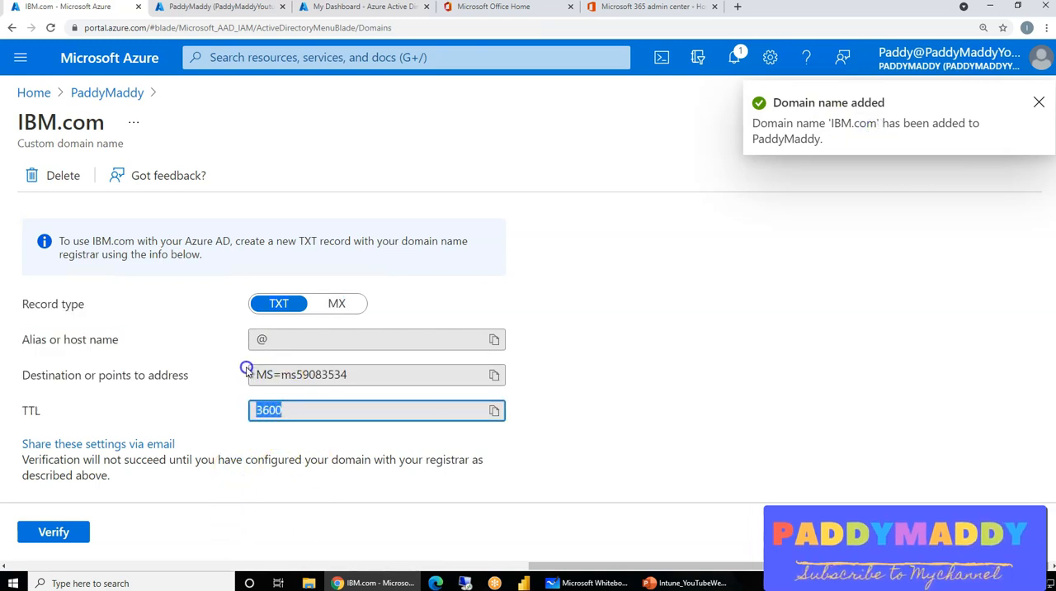
{"action": "left_click", "coordinate": [1040, 103]}
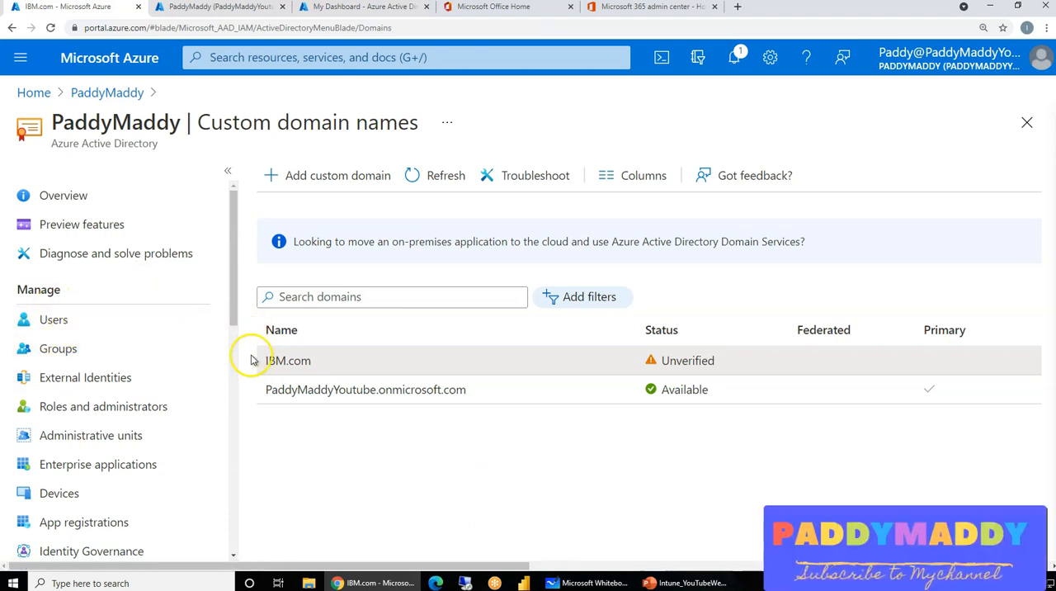
{"action": "mouse_move", "coordinate": [419, 568]}
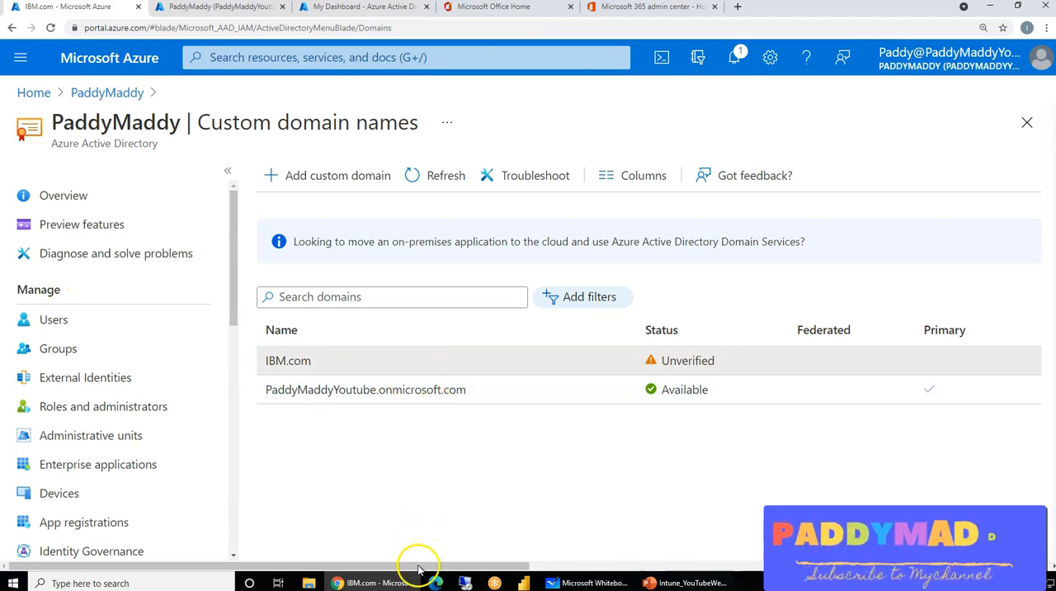
Delete the IBM.com custom domain and return to the Azure portal home
{"action": "left_click", "coordinate": [288, 360]}
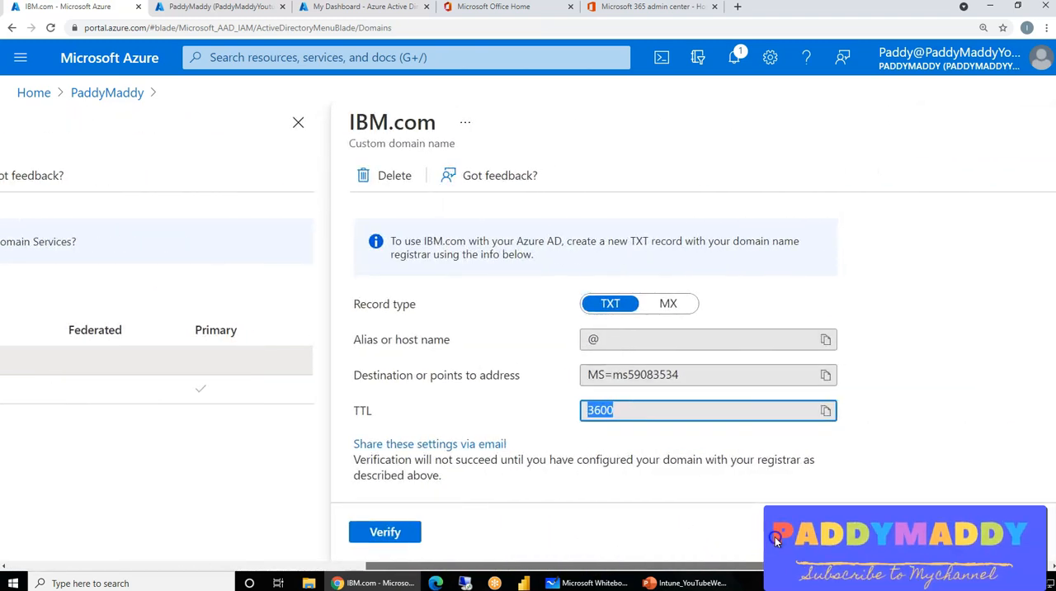
{"action": "left_click", "coordinate": [384, 175]}
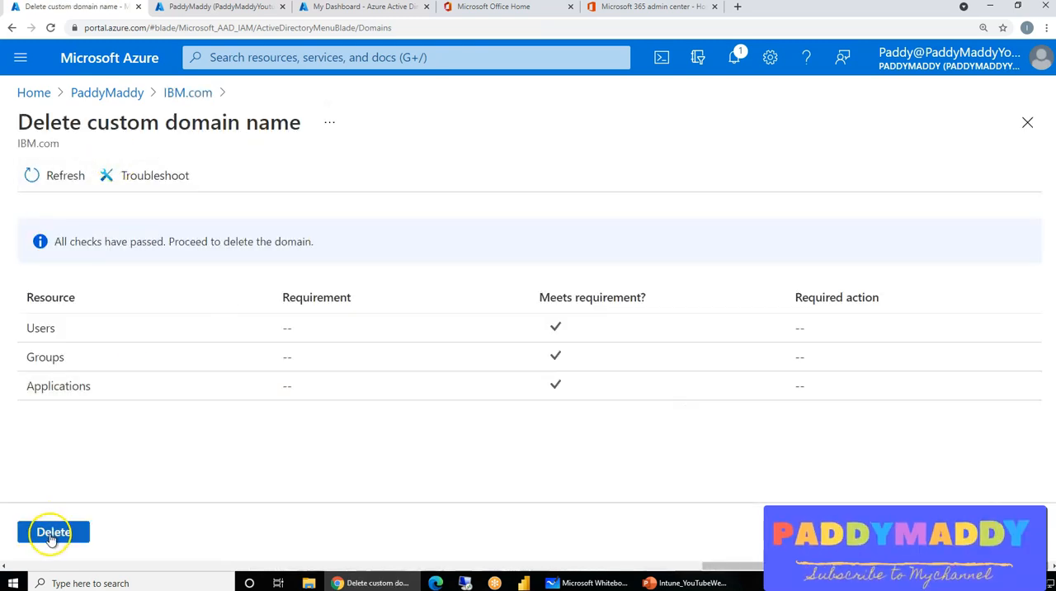
{"action": "left_click", "coordinate": [52, 532]}
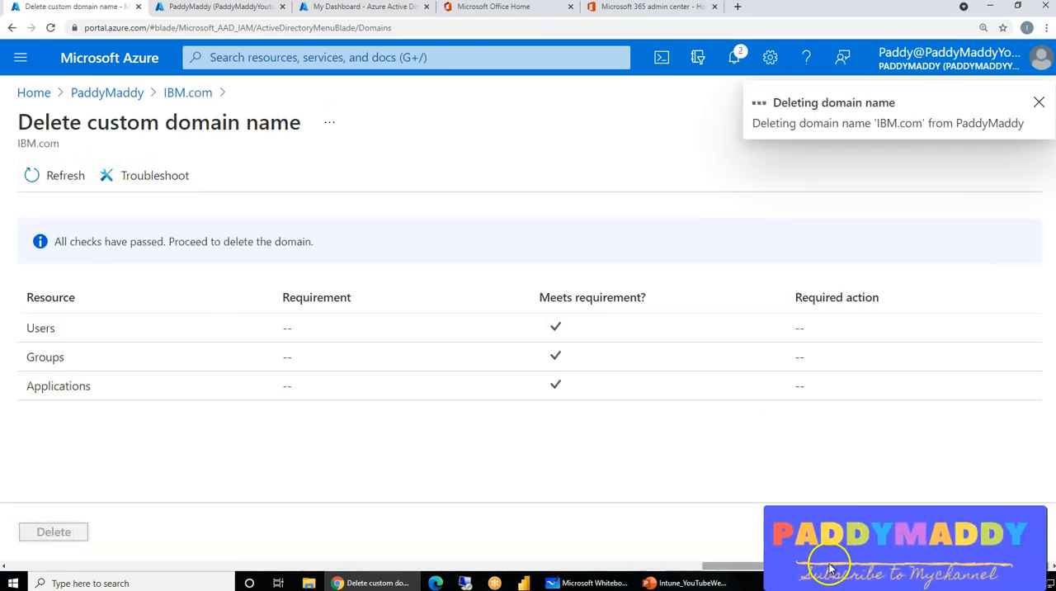
{"action": "left_click", "coordinate": [53, 532]}
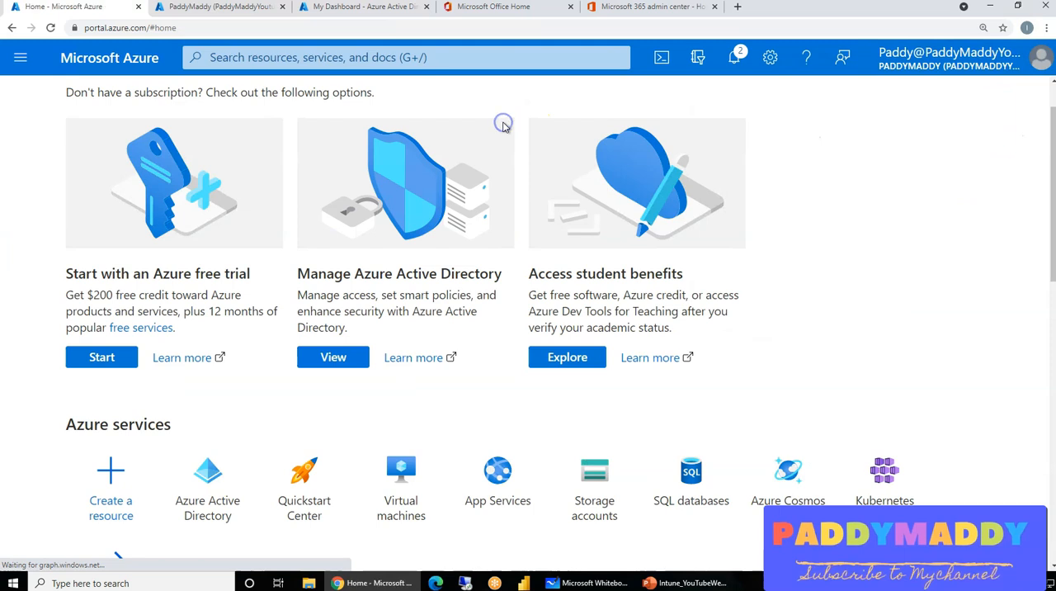
Add Learninmylab.com as a custom domain name from Azure Active Directory's Custom domain names
{"action": "left_click", "coordinate": [333, 356]}
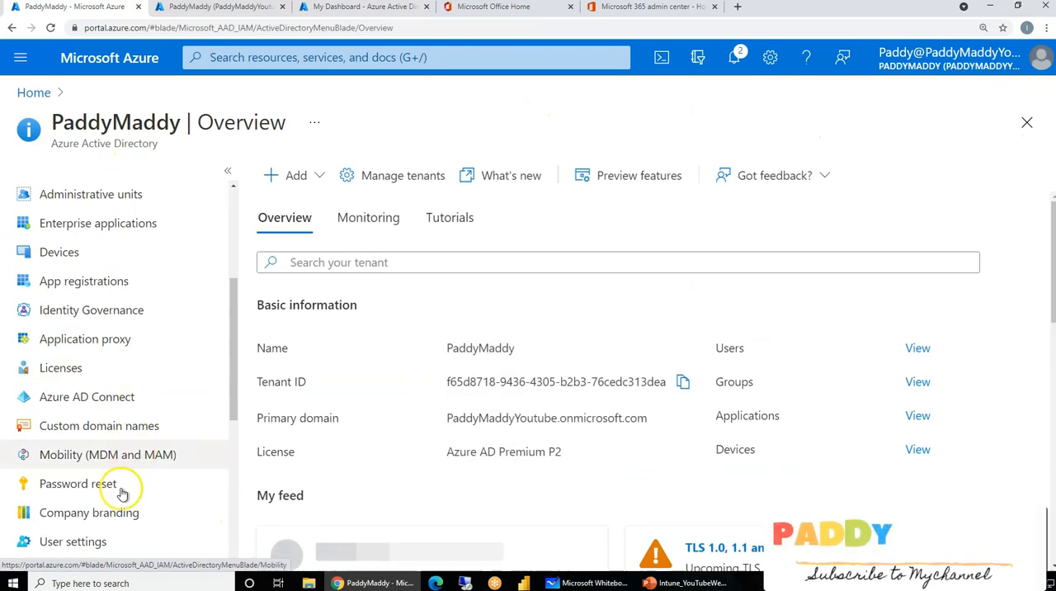
{"action": "left_click", "coordinate": [99, 426]}
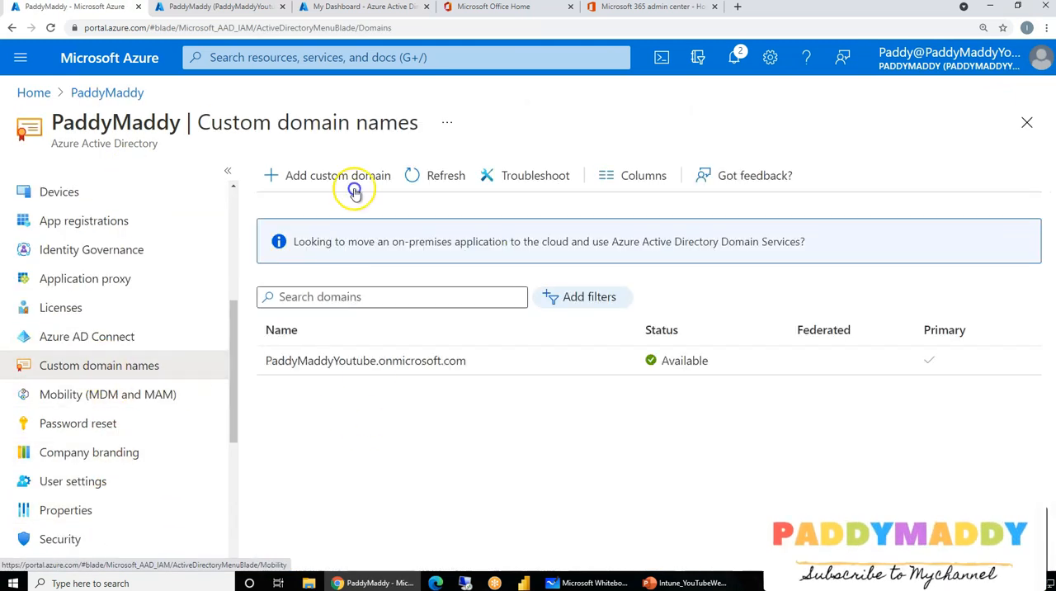
{"action": "left_click", "coordinate": [326, 175]}
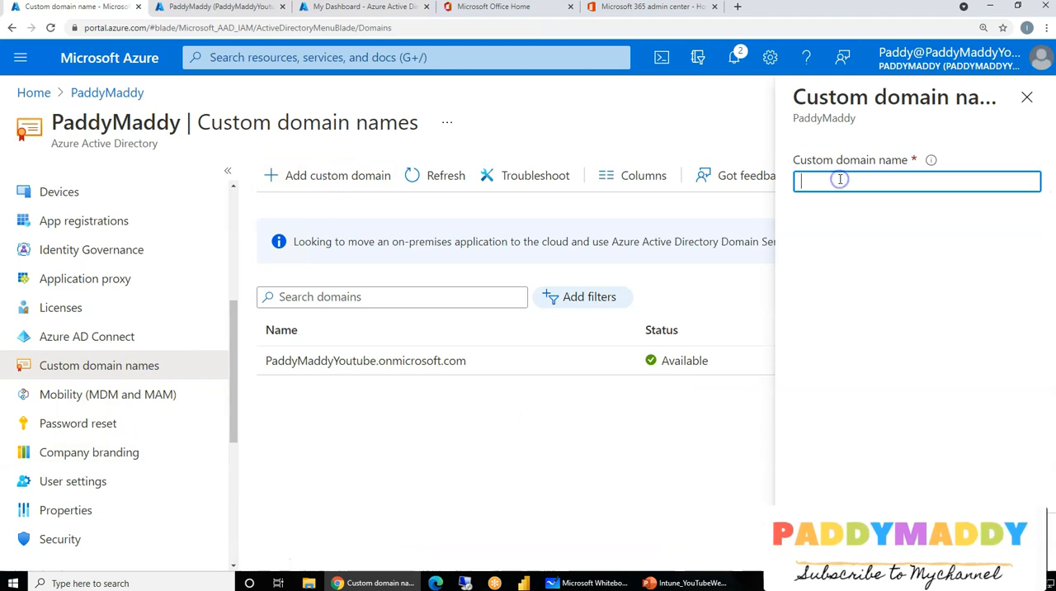
{"action": "type", "text": "Learningmylab"}
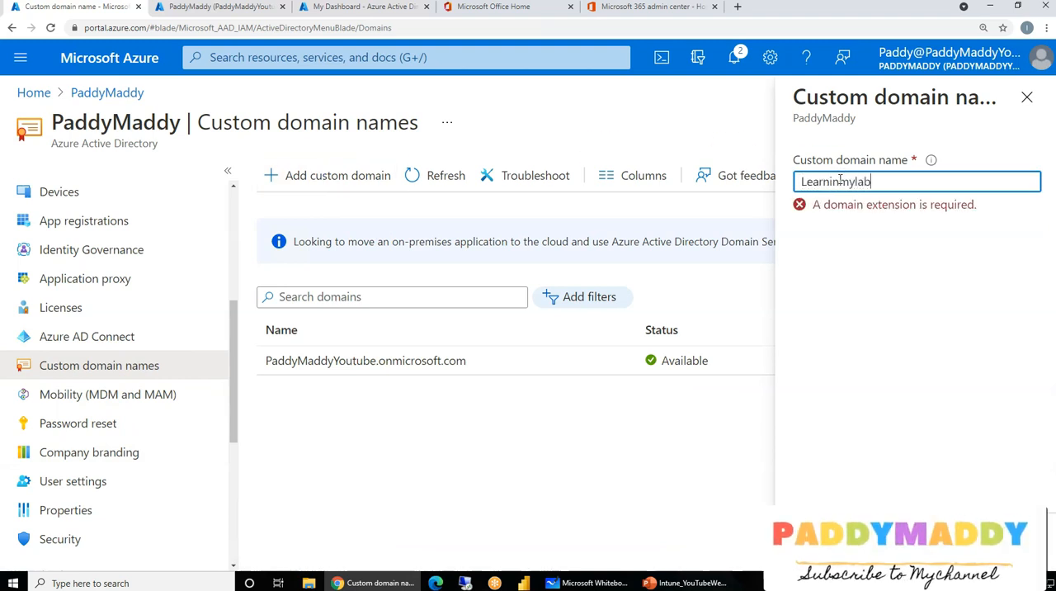
{"action": "type", "text": ".com"}
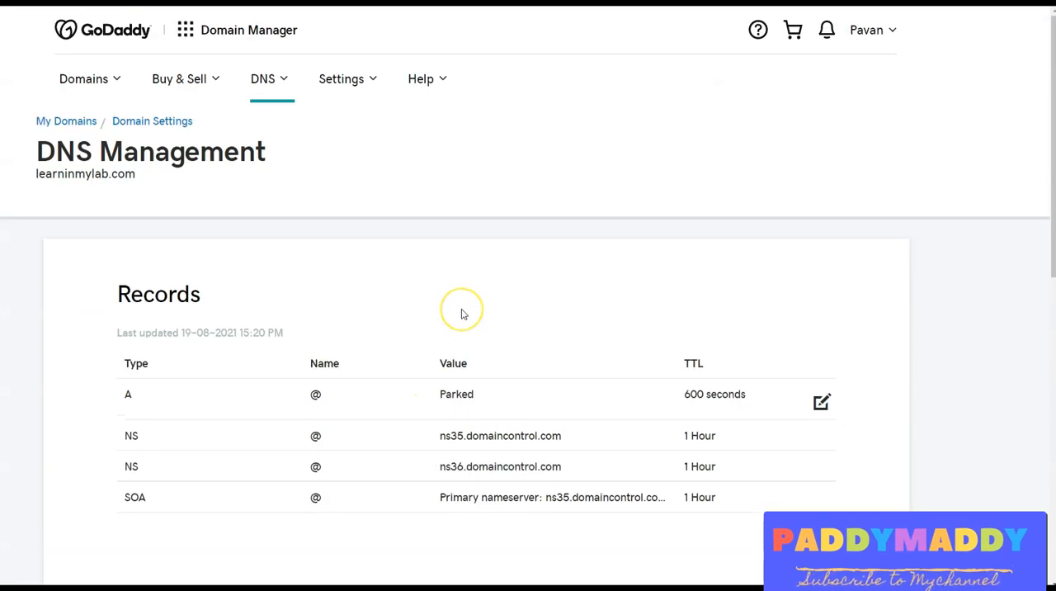
Start a new blank DNS record under Records in GoDaddy DNS Management for learninmylab.com
{"action": "scroll", "scroll_direction": "down", "scroll_amount": 3}
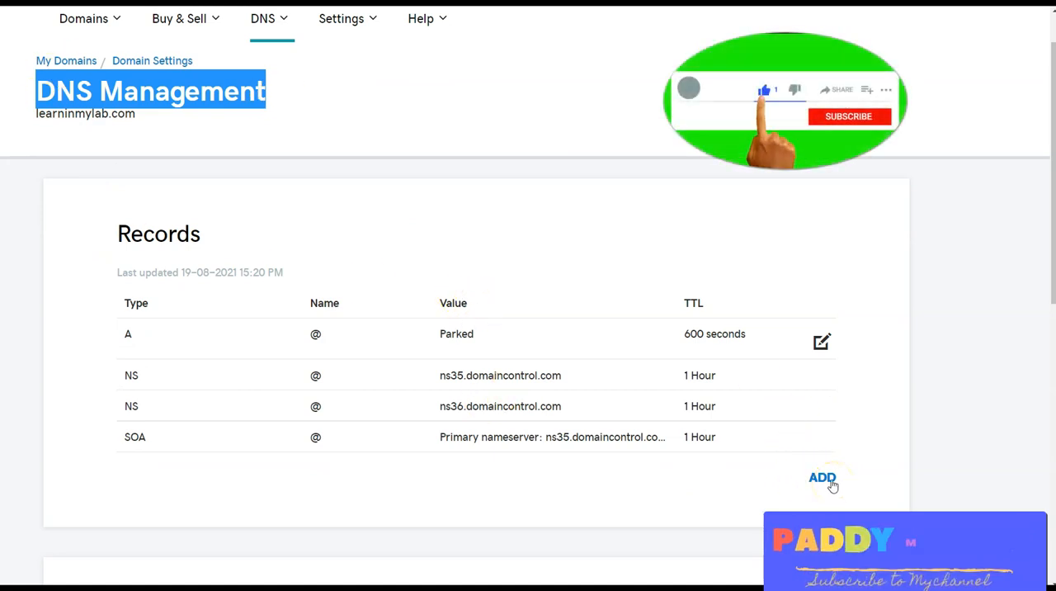
{"action": "left_click", "coordinate": [822, 477]}
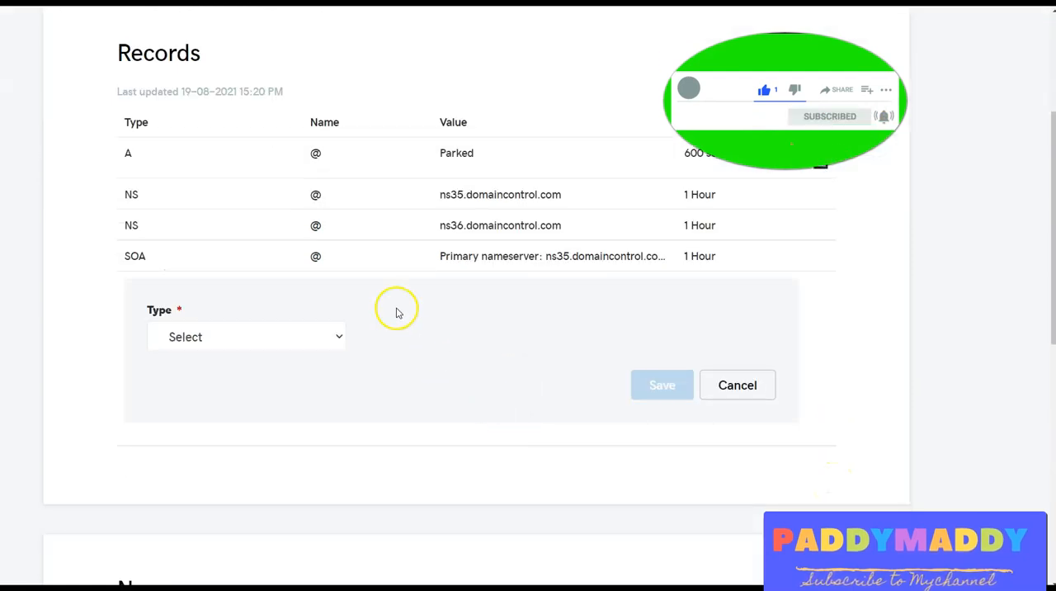
{"action": "mouse_move", "coordinate": [396, 311]}
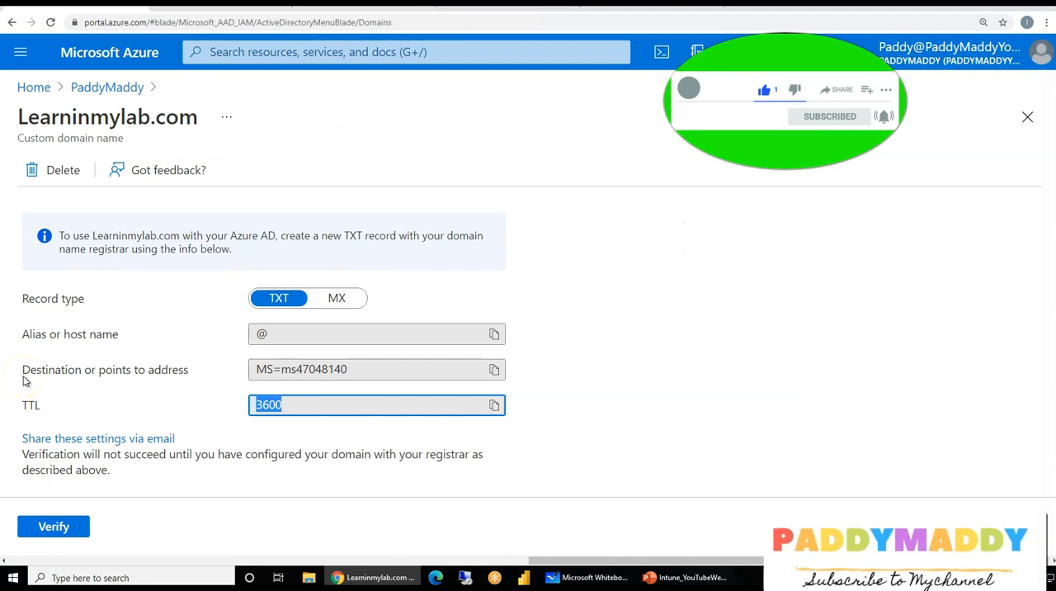
{"action": "mouse_move", "coordinate": [281, 297]}
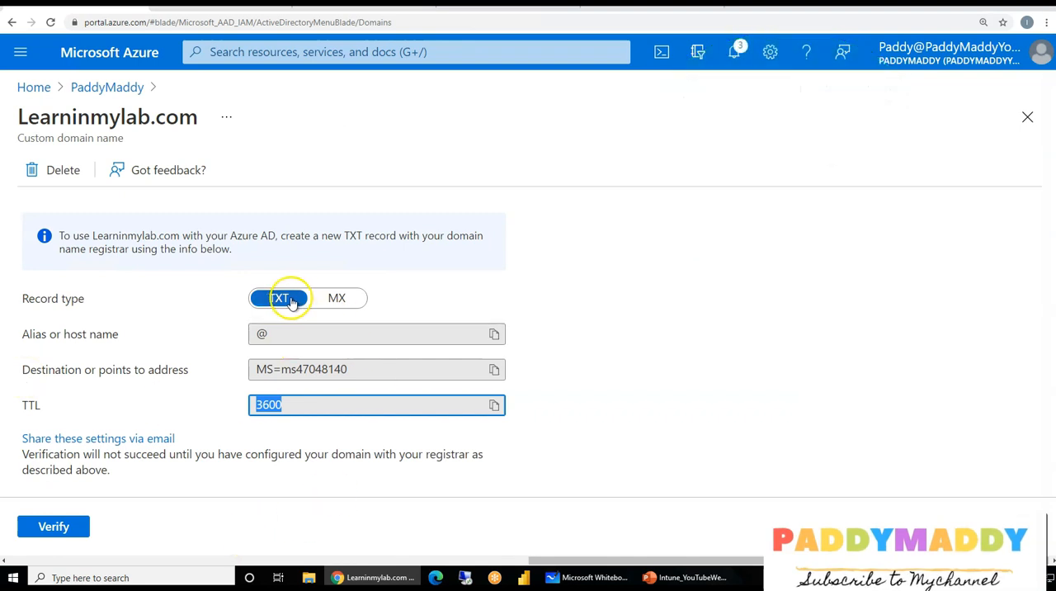
Compare the MX option, keep TXT, and copy the verification value MS=ms47048140 (host @)
{"action": "left_click", "coordinate": [337, 297]}
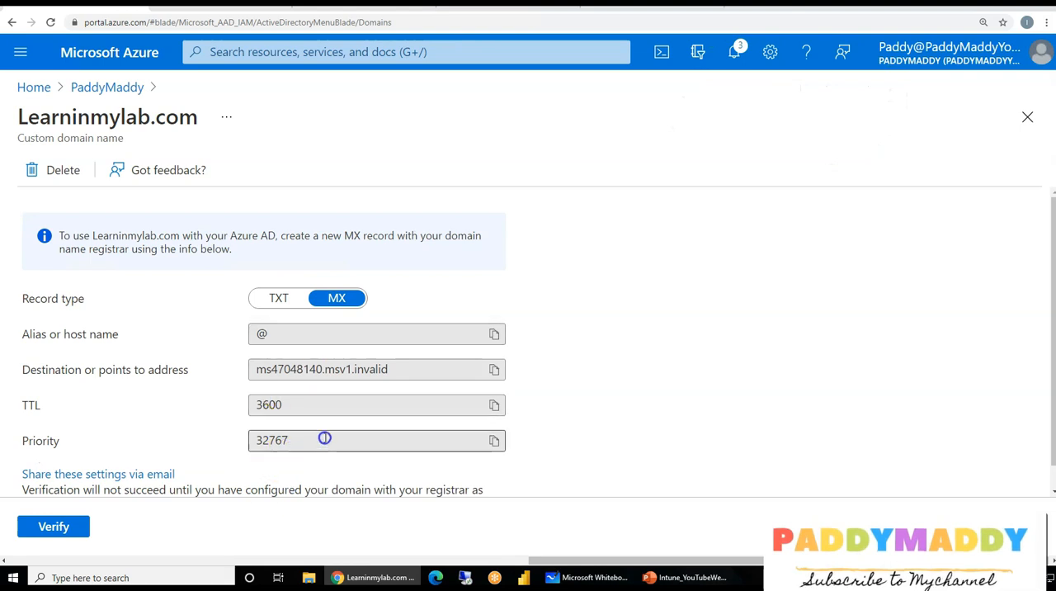
{"action": "left_click", "coordinate": [277, 297]}
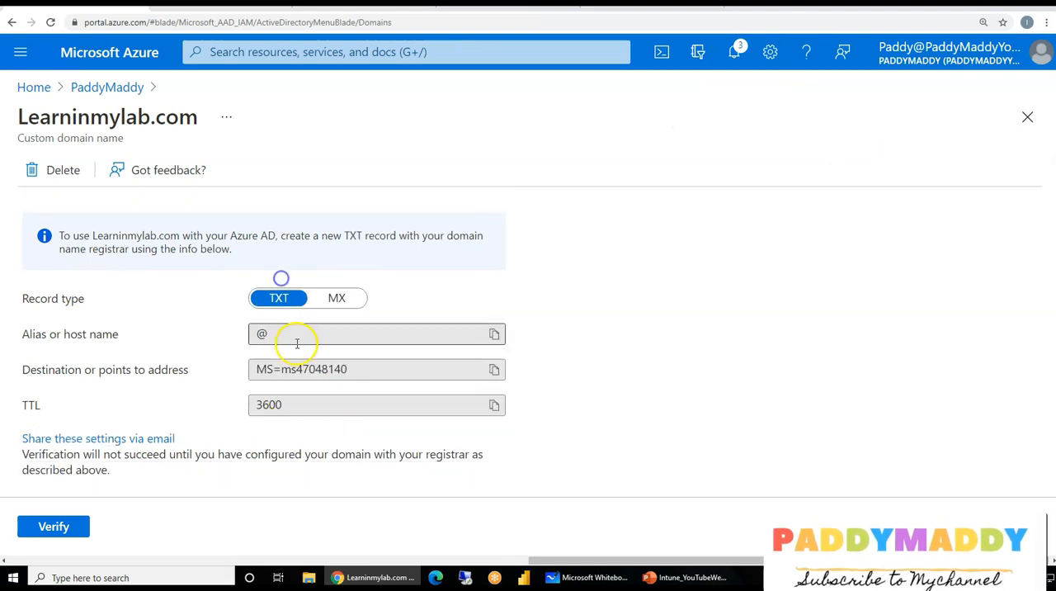
{"action": "left_click", "coordinate": [372, 333]}
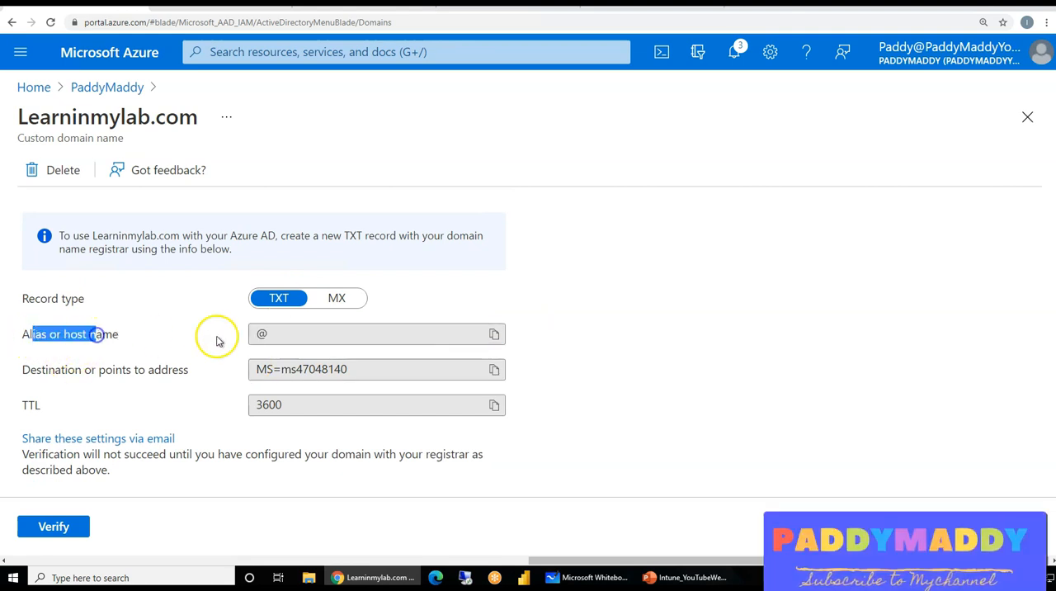
{"action": "left_click", "coordinate": [496, 370]}
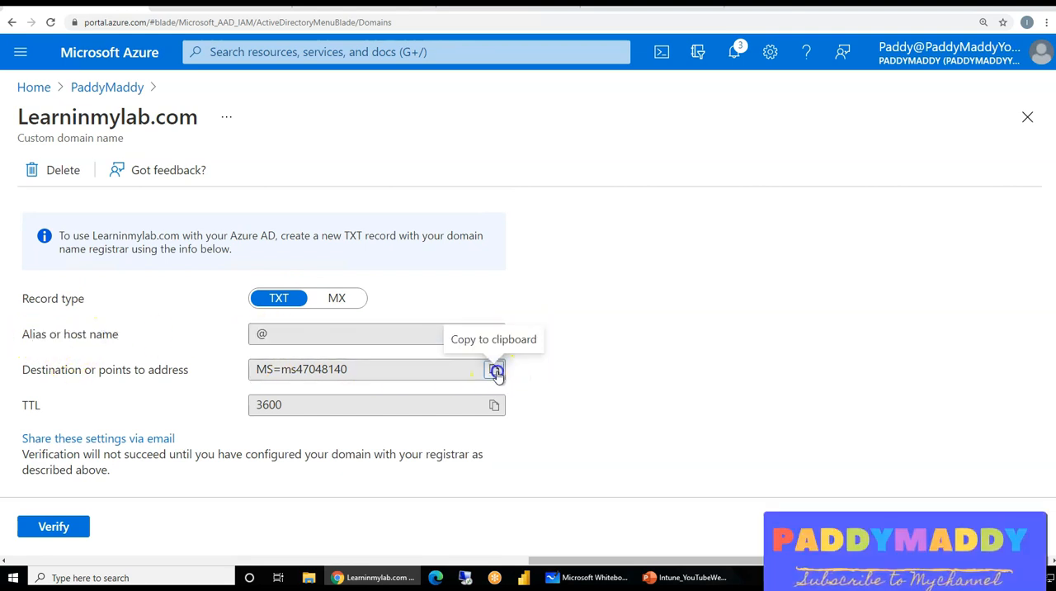
{"action": "left_click", "coordinate": [495, 370]}
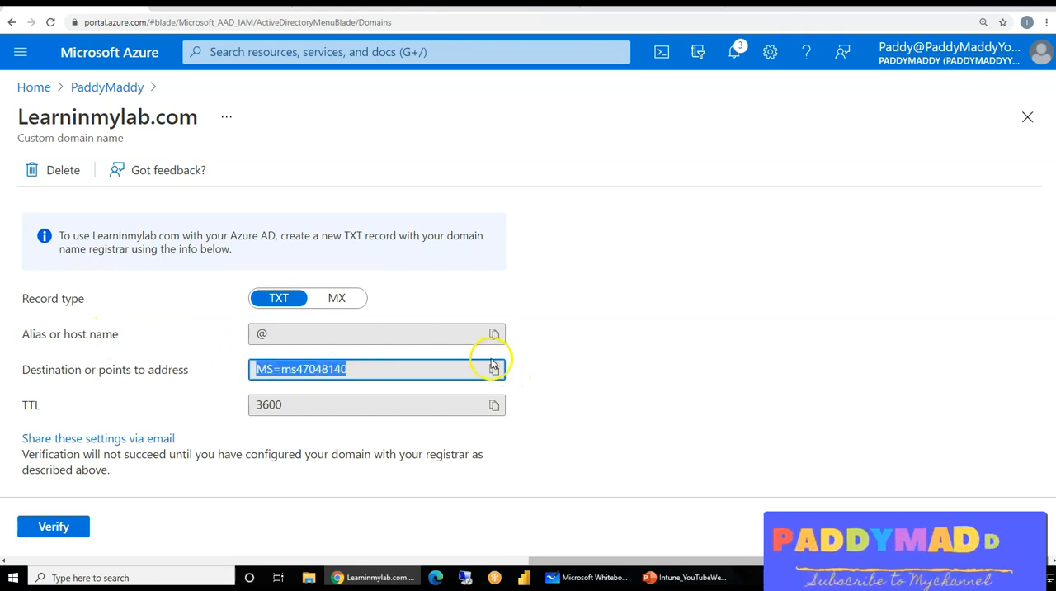
{"action": "left_click", "coordinate": [494, 370]}
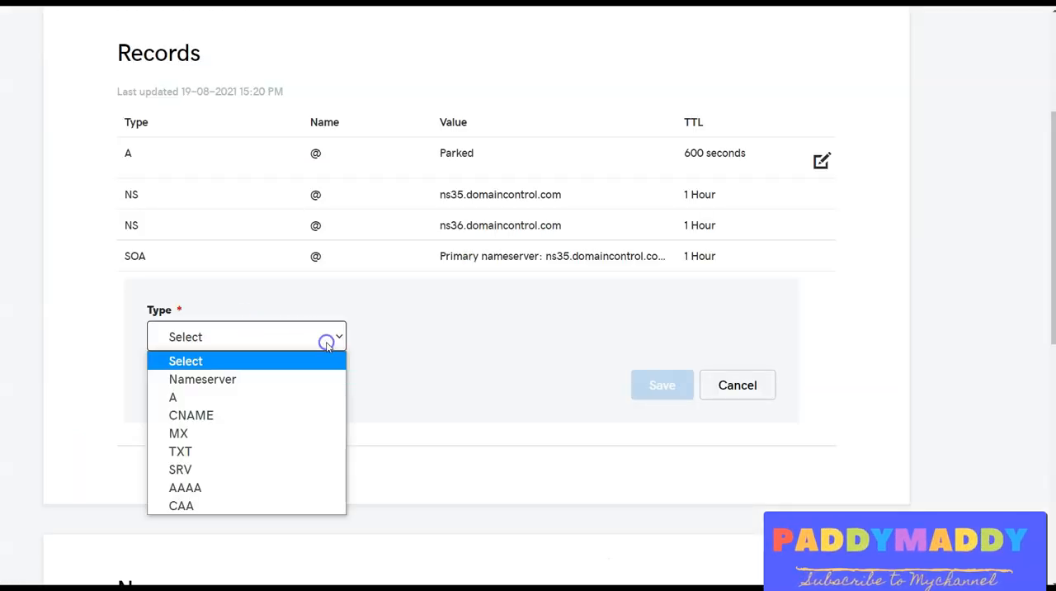
Save a TXT record with host @, value MS=ms47048140 and 1 Hour TTL
{"action": "left_click", "coordinate": [180, 451]}
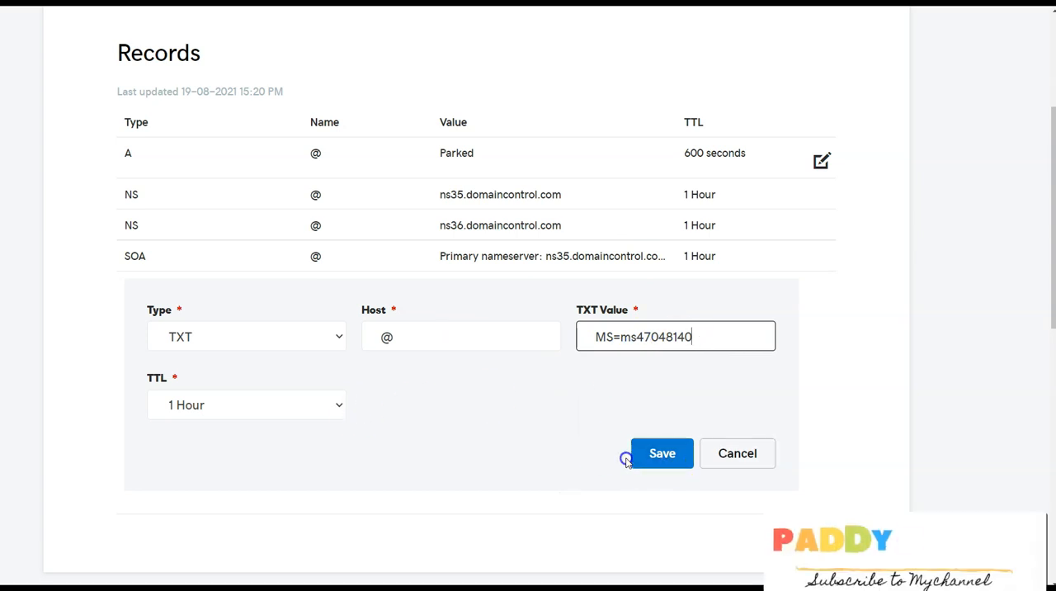
{"action": "left_click", "coordinate": [662, 452]}
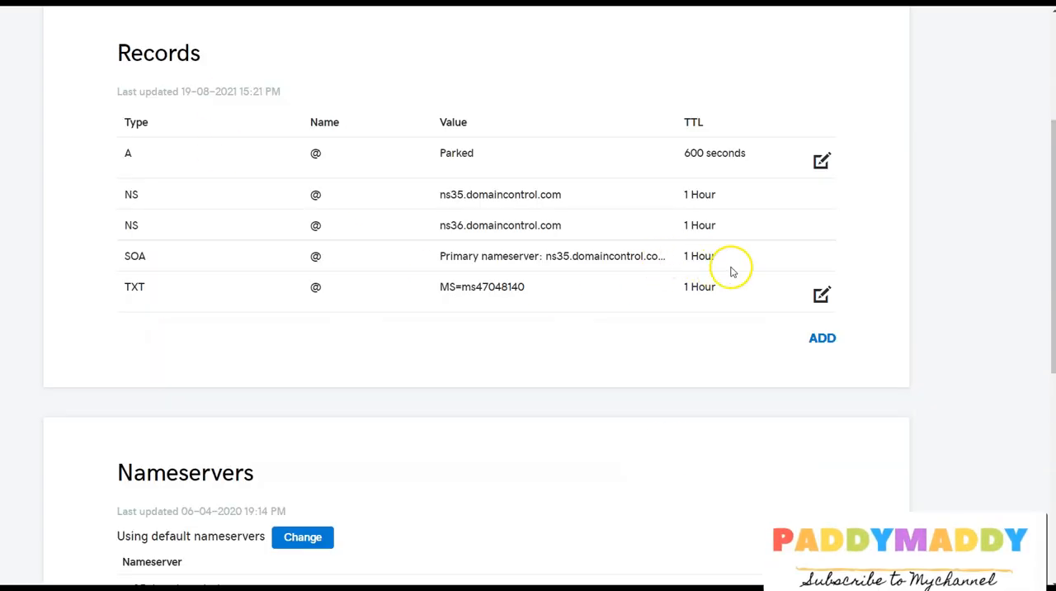
{"action": "mouse_move", "coordinate": [541, 289]}
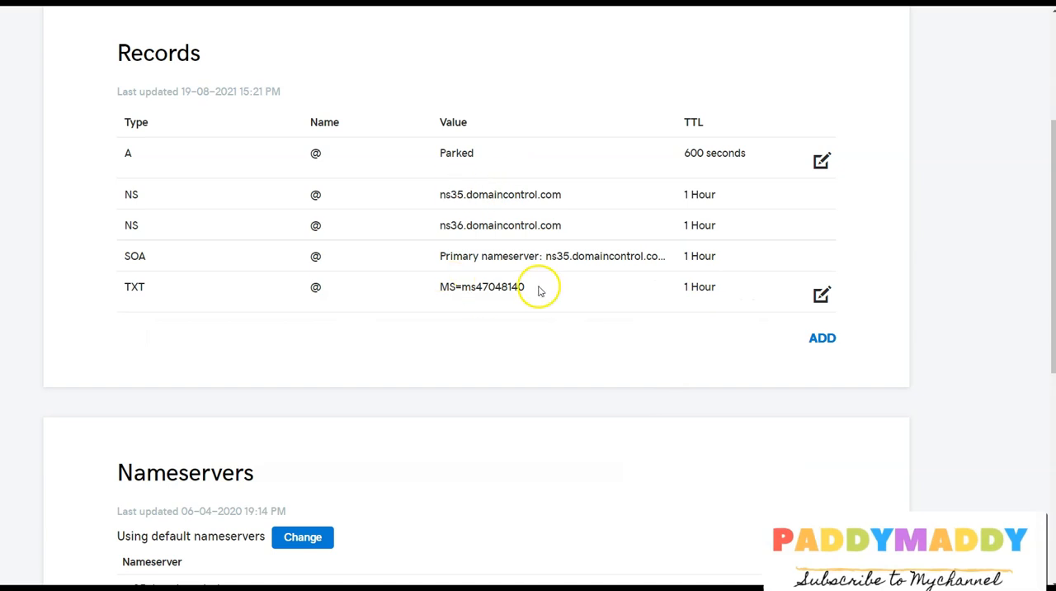
{"action": "mouse_move", "coordinate": [436, 410]}
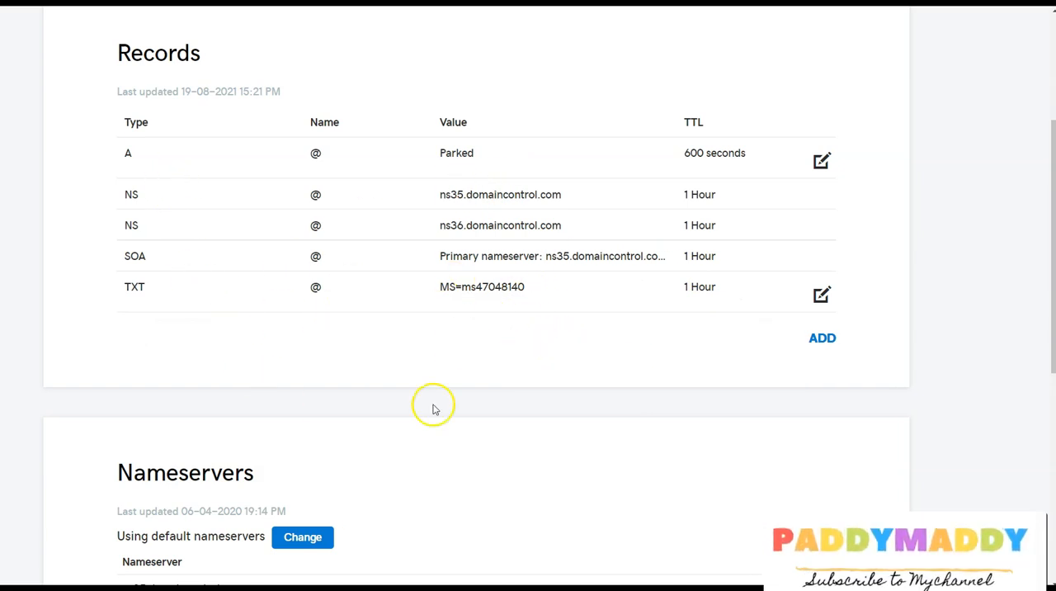
{"action": "mouse_move", "coordinate": [436, 409]}
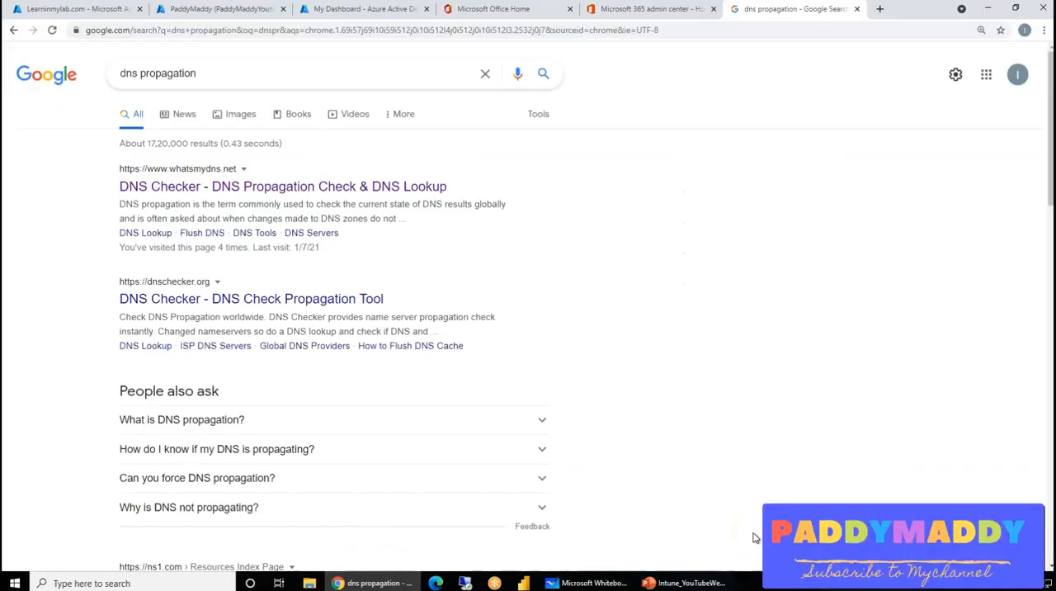
Run a whatsmydns.net TXT lookup for learninmylab.com and review the worldwide propagation results
{"action": "left_click", "coordinate": [282, 185]}
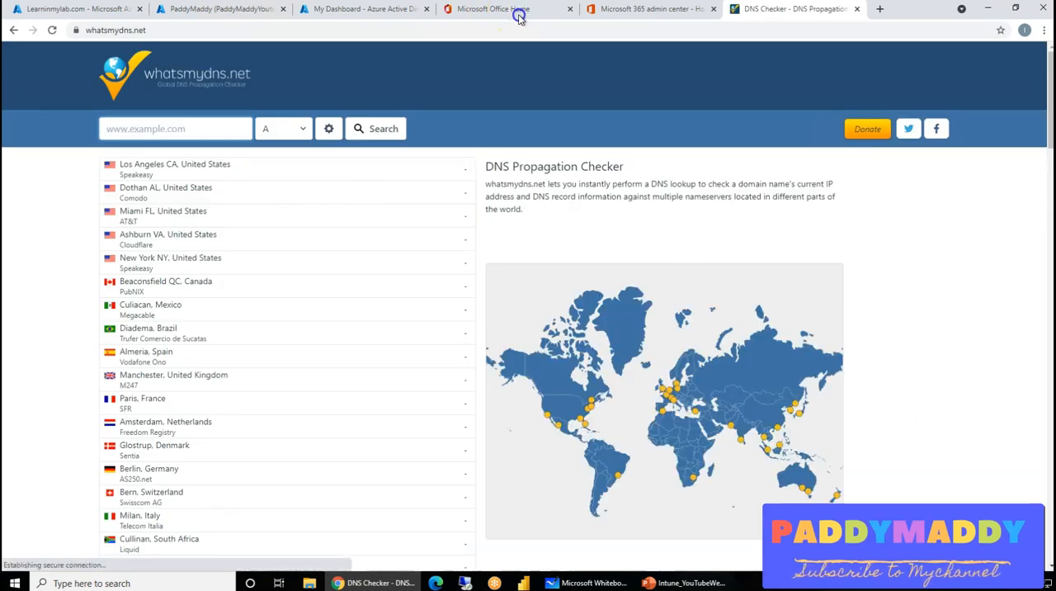
{"action": "mouse_move", "coordinate": [507, 10]}
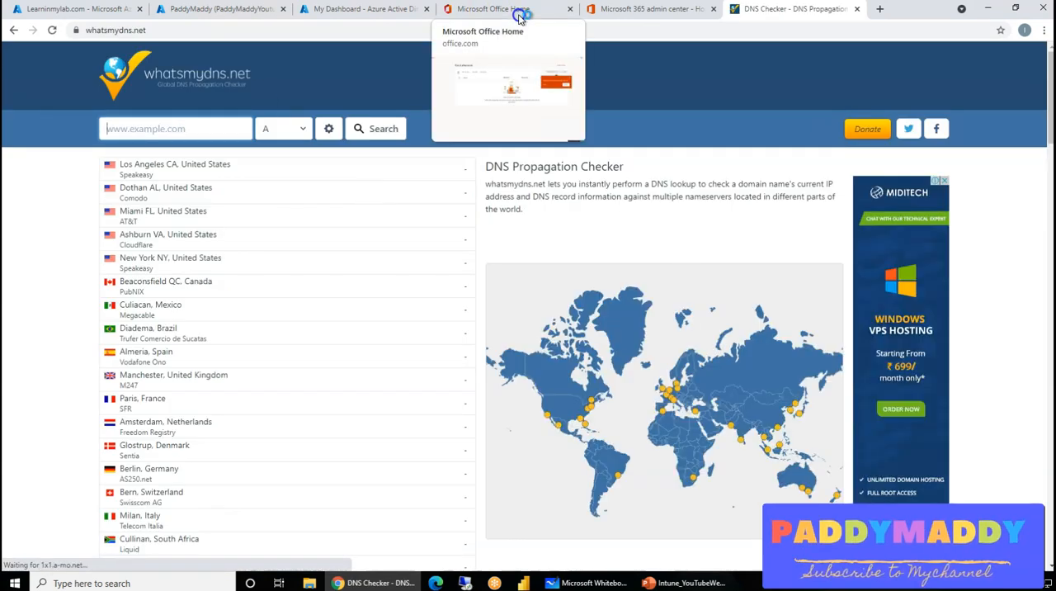
{"action": "type", "text": "learnimylab"}
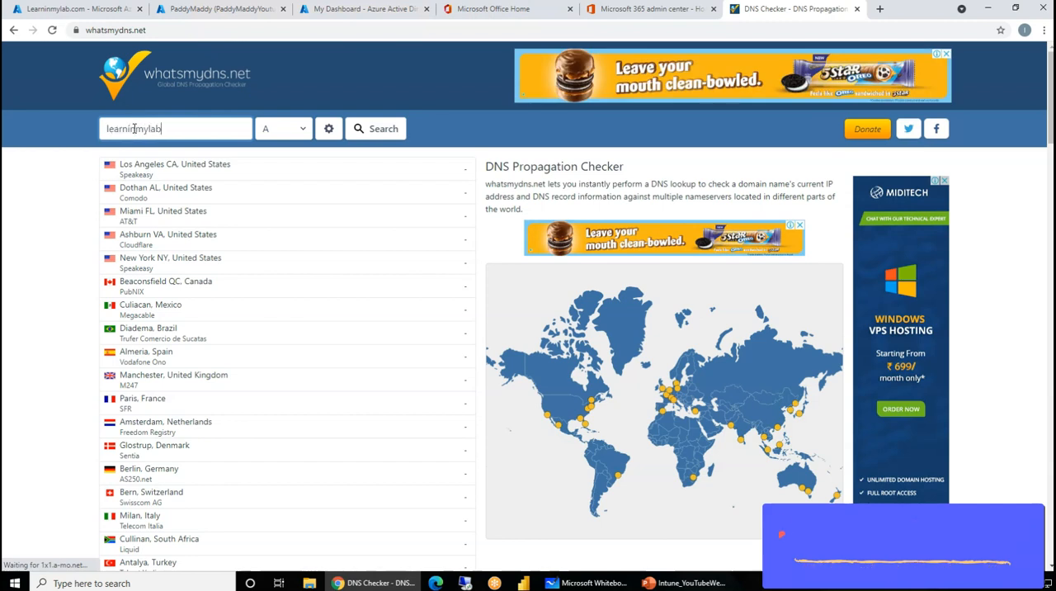
{"action": "type", "text": ".com"}
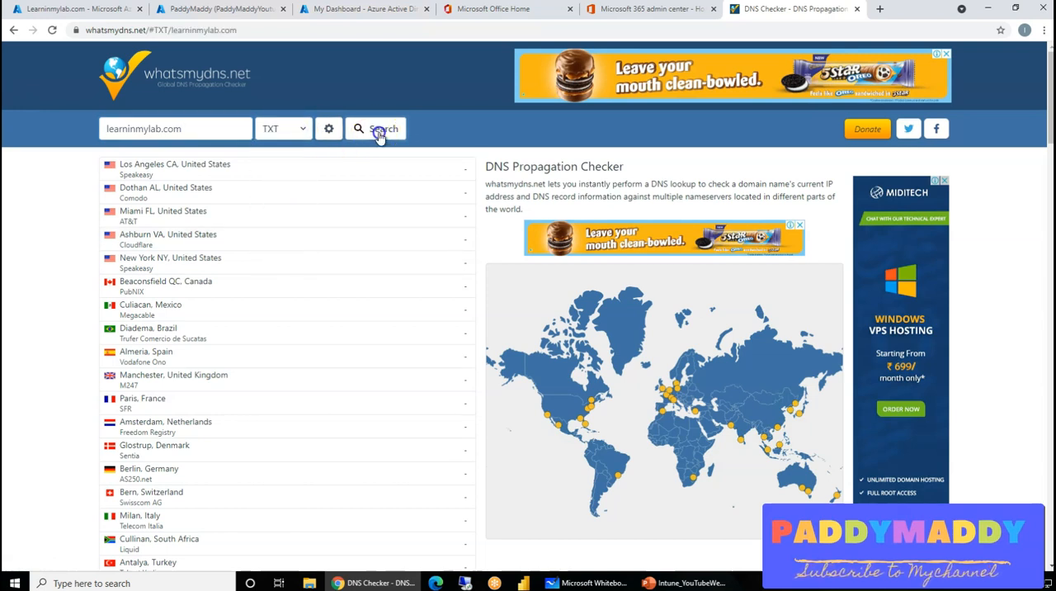
{"action": "left_click", "coordinate": [376, 129]}
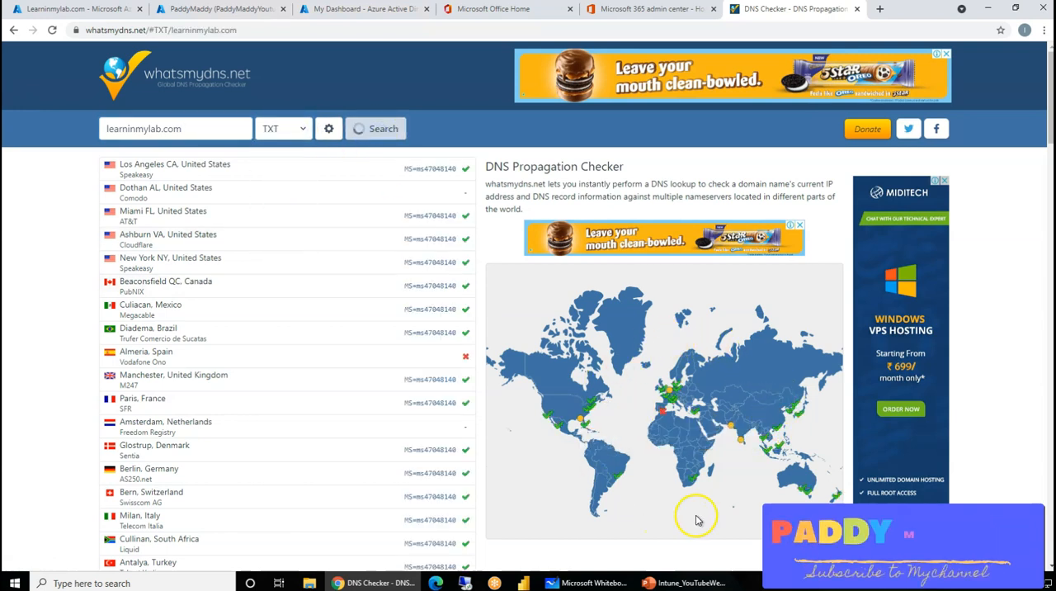
{"action": "mouse_move", "coordinate": [799, 386]}
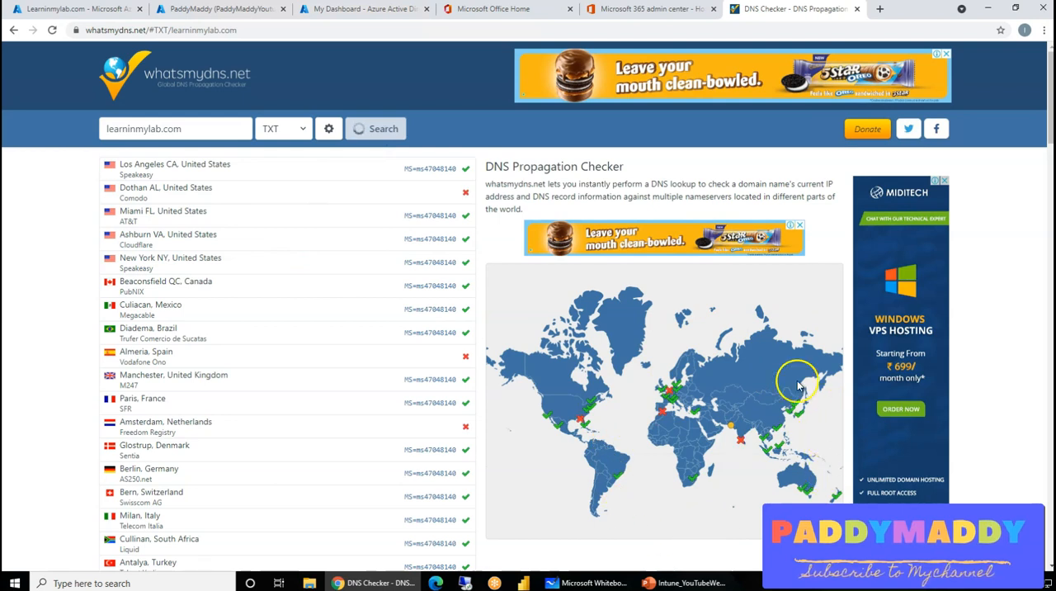
{"action": "mouse_move", "coordinate": [697, 431]}
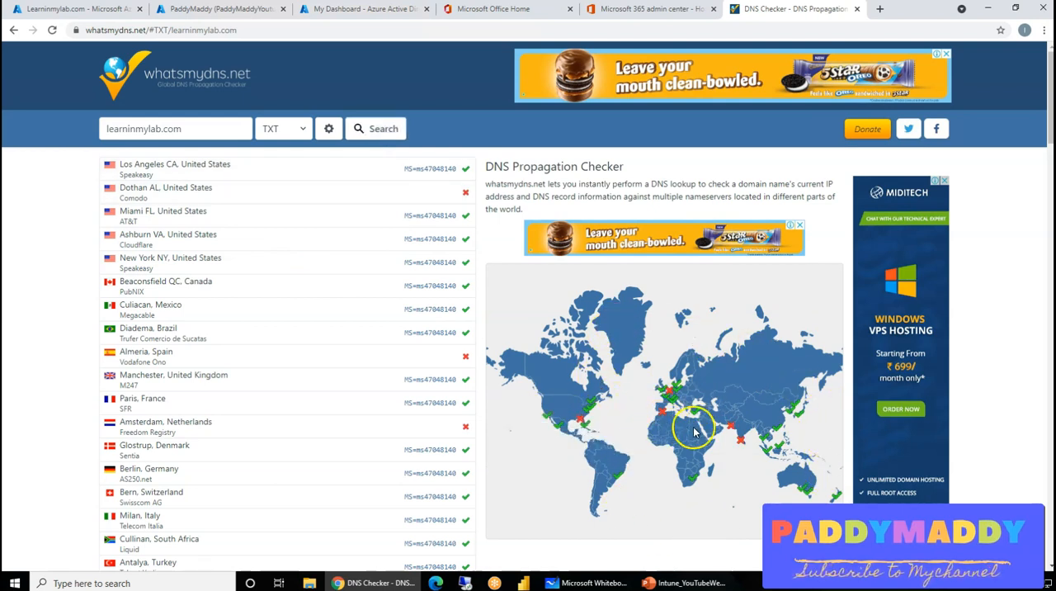
{"action": "left_click", "coordinate": [376, 128]}
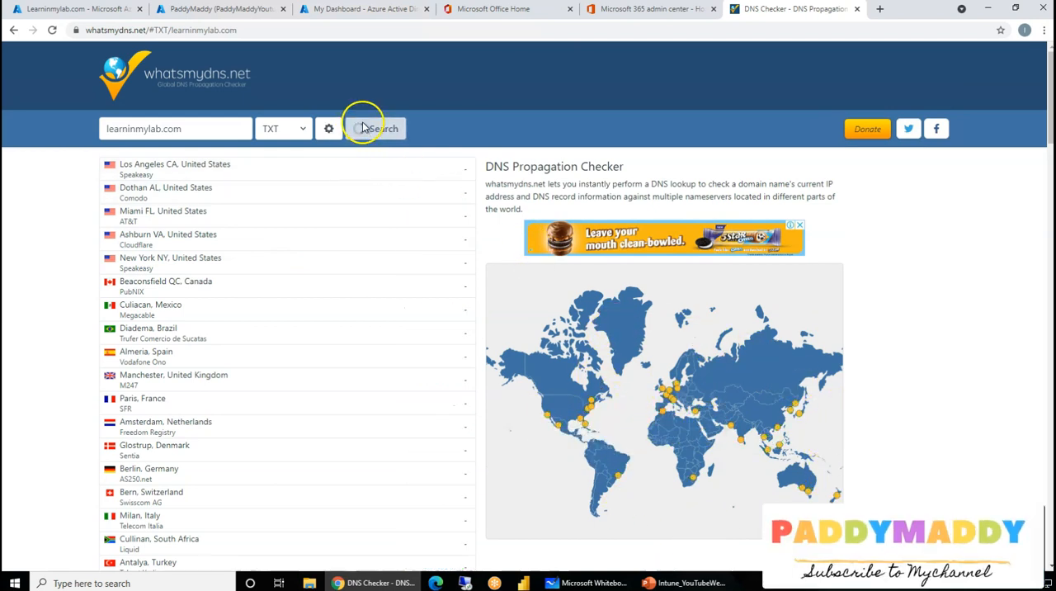
{"action": "left_click", "coordinate": [376, 129]}
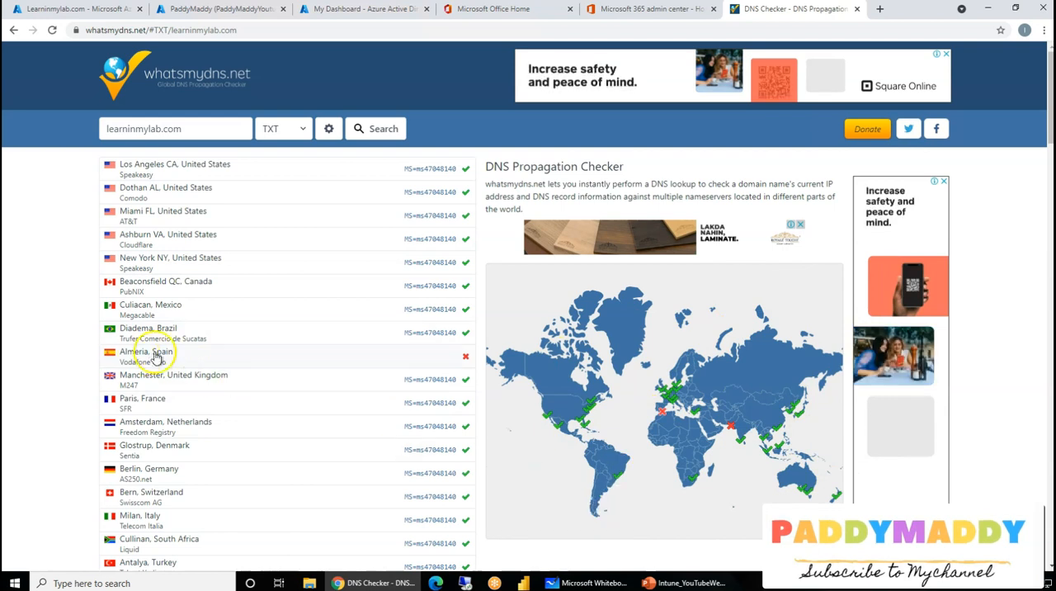
{"action": "scroll", "scroll_direction": "down", "scroll_amount": 3}
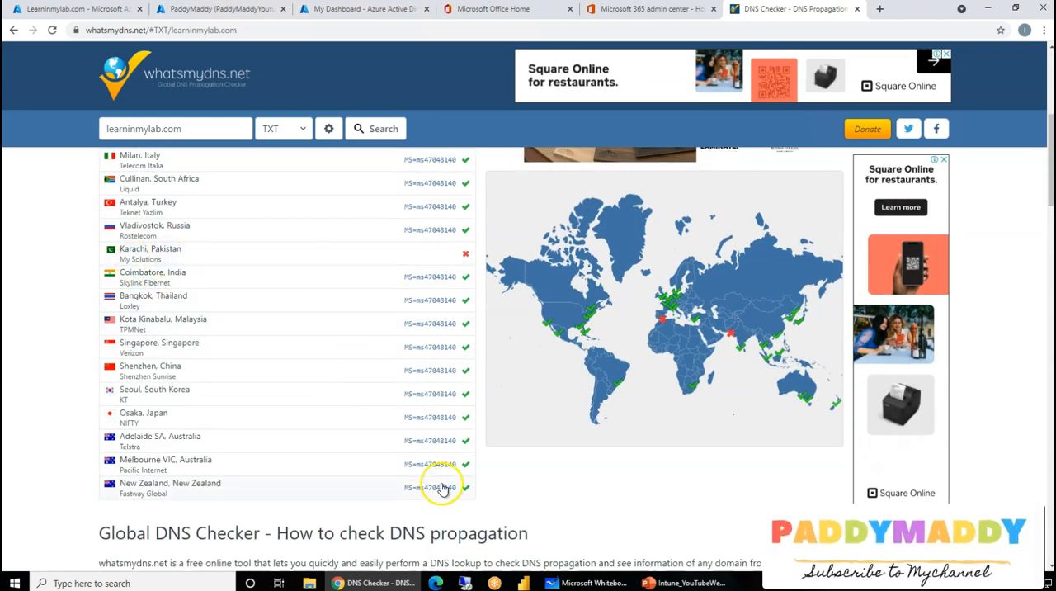
{"action": "mouse_move", "coordinate": [648, 79]}
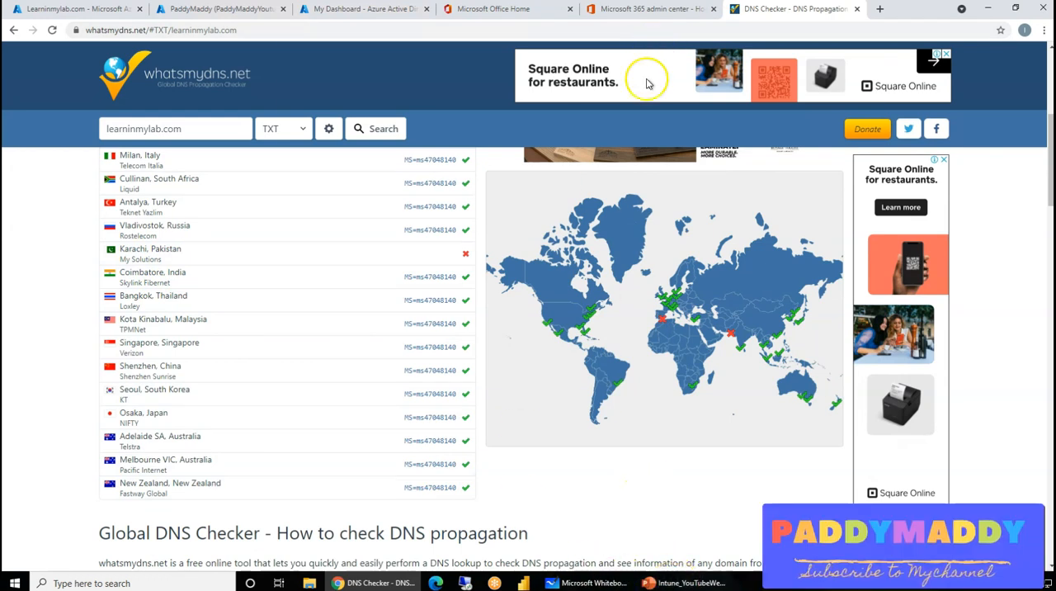
{"action": "mouse_move", "coordinate": [218, 9]}
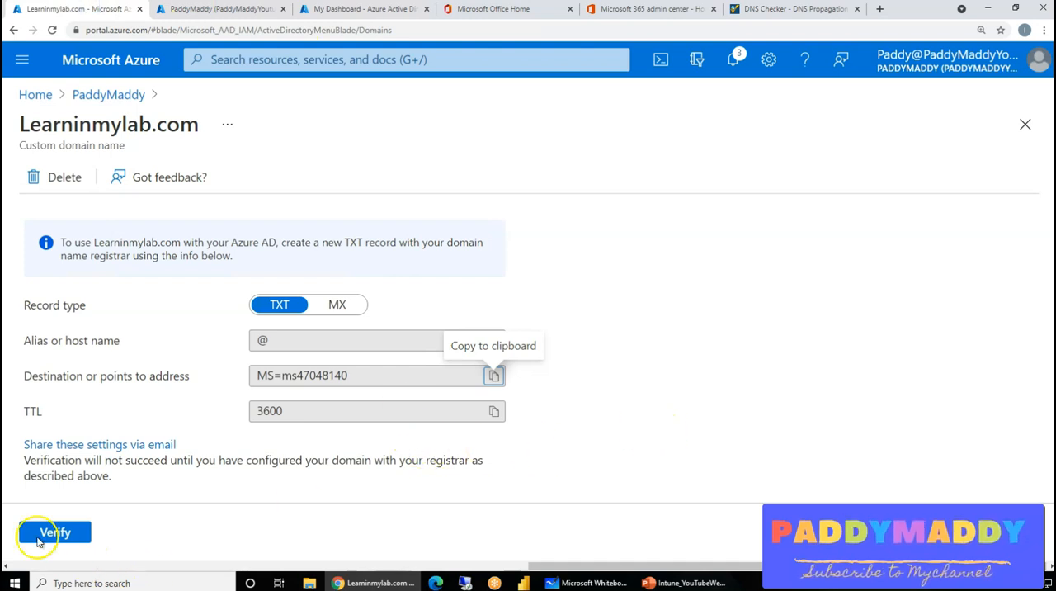
Verify Learninmylab.com and confirm it shows as Verified in the Custom domain names list
{"action": "left_click", "coordinate": [55, 531]}
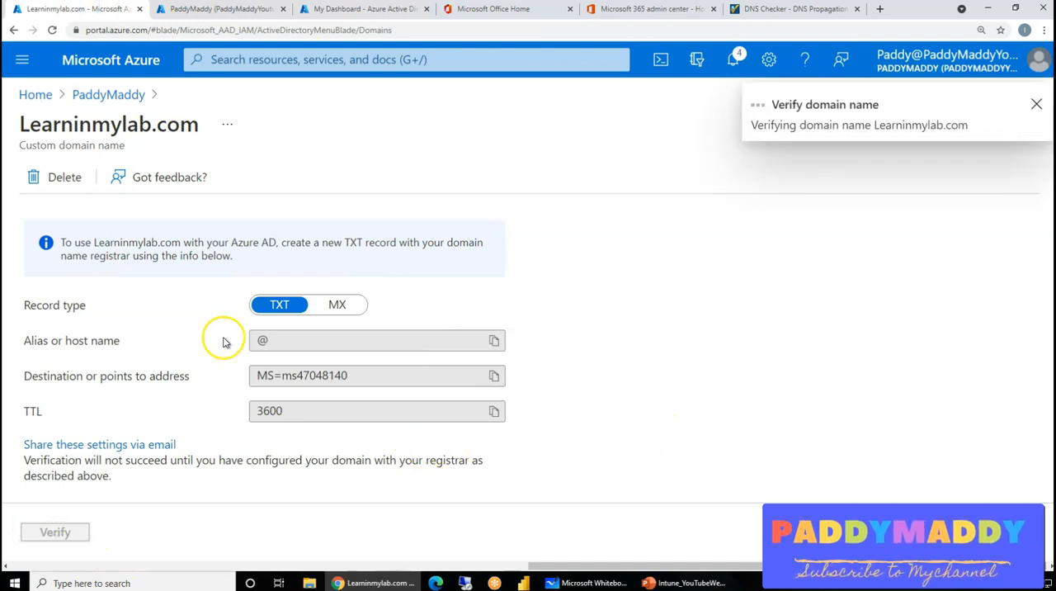
{"action": "left_click", "coordinate": [55, 532]}
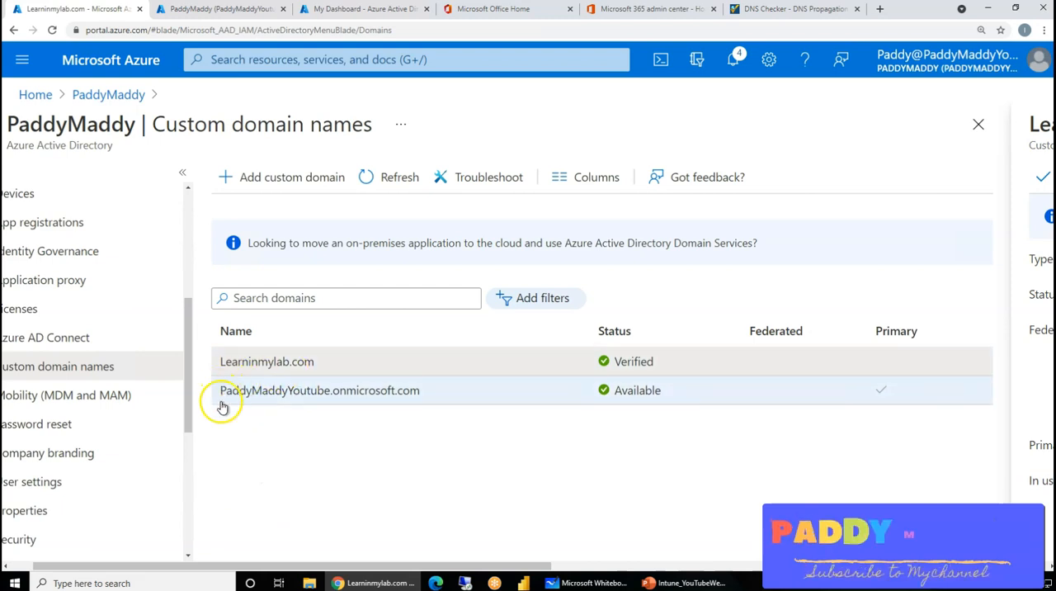
{"action": "mouse_move", "coordinate": [289, 446]}
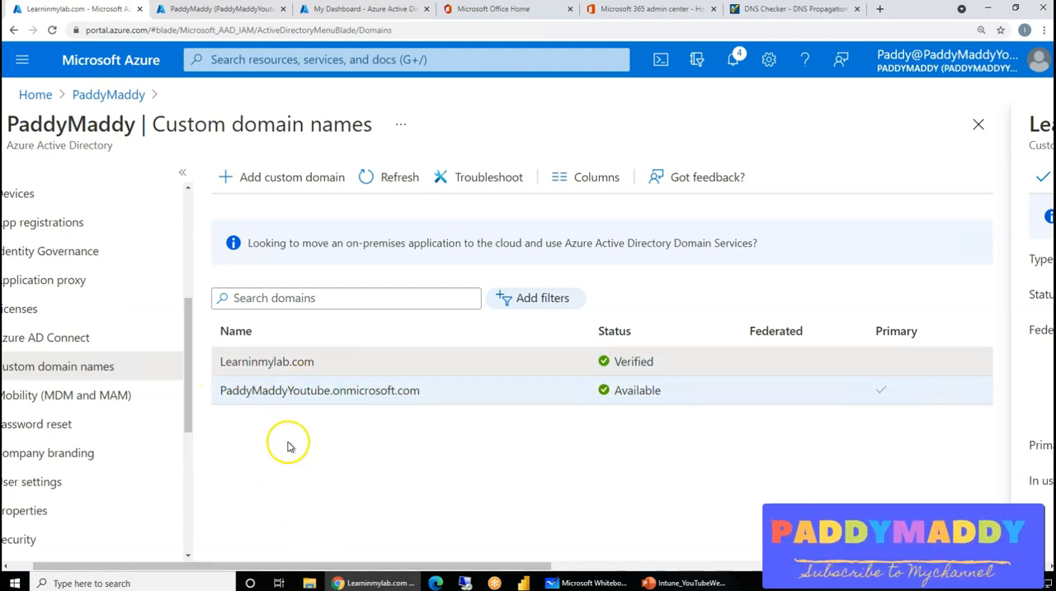
{"action": "left_click", "coordinate": [267, 361]}
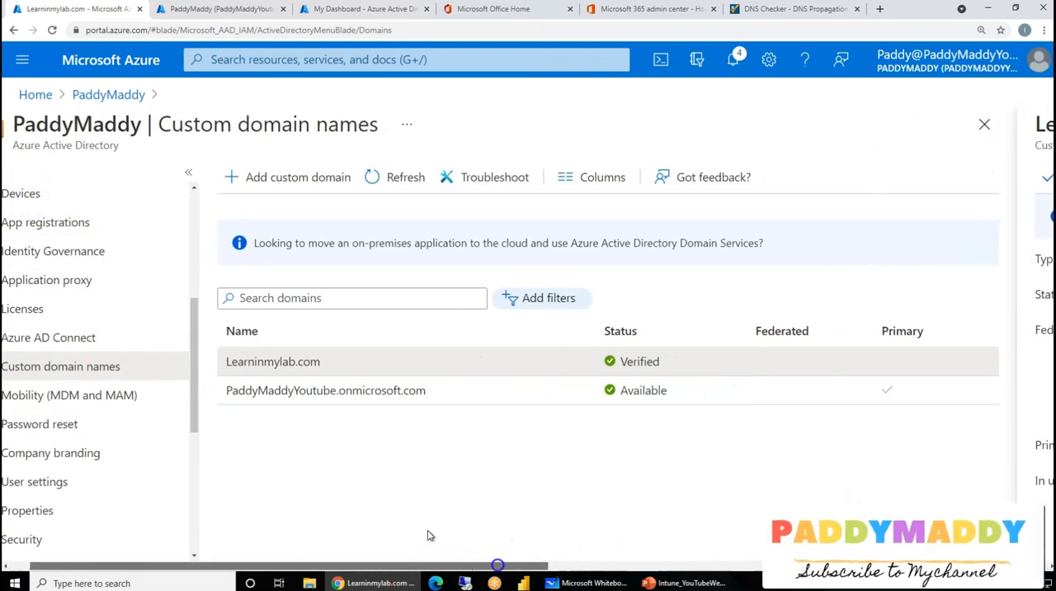
{"action": "mouse_move", "coordinate": [229, 408]}
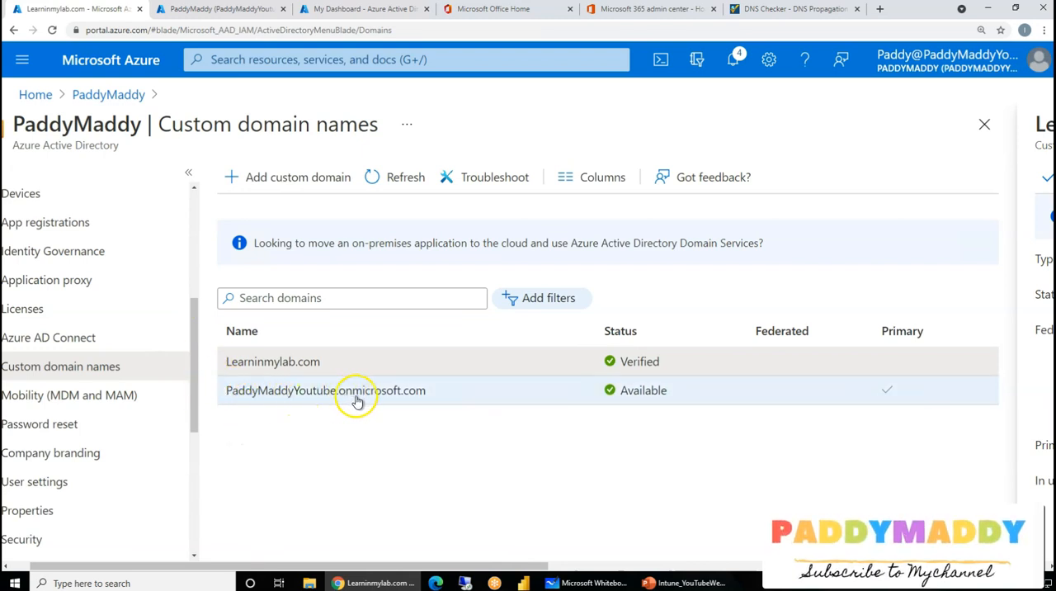
{"action": "mouse_move", "coordinate": [515, 578]}
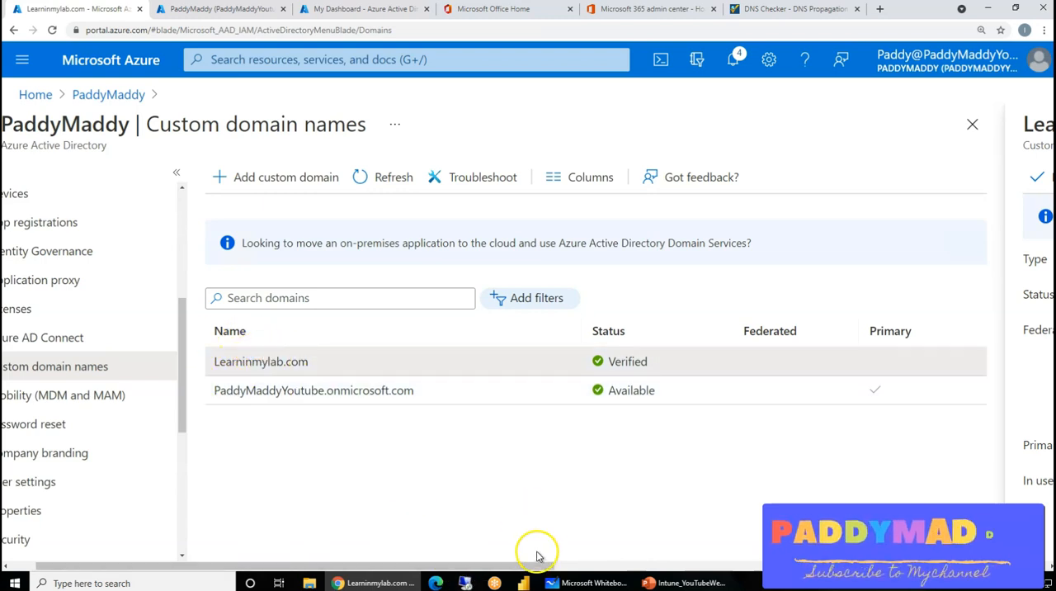
Make Learninmylab.com the primary domain of PaddyMaddy and return to the domain list
{"action": "left_click", "coordinate": [261, 361]}
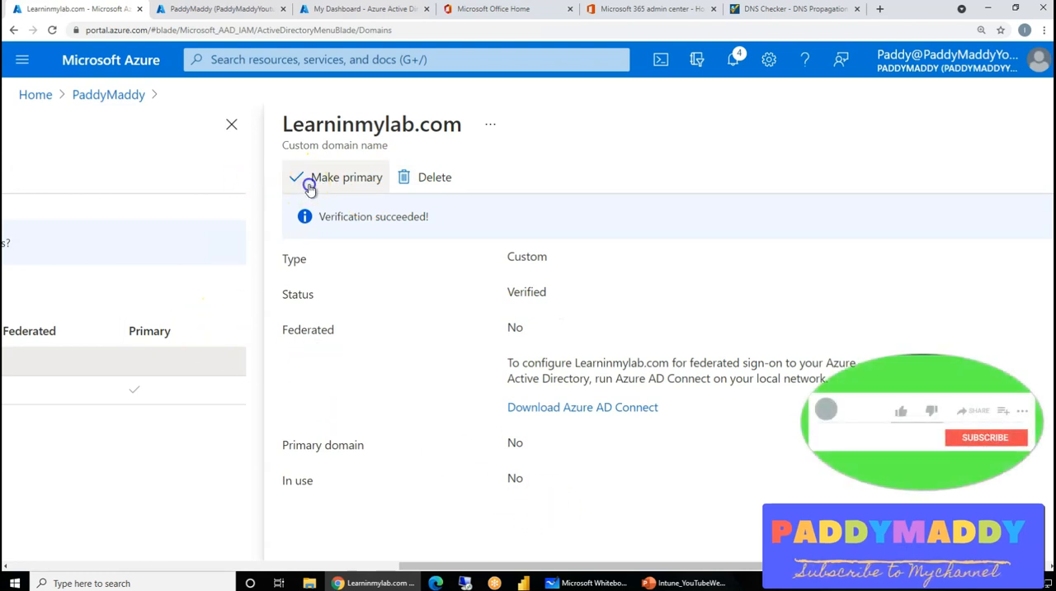
{"action": "left_click", "coordinate": [346, 176]}
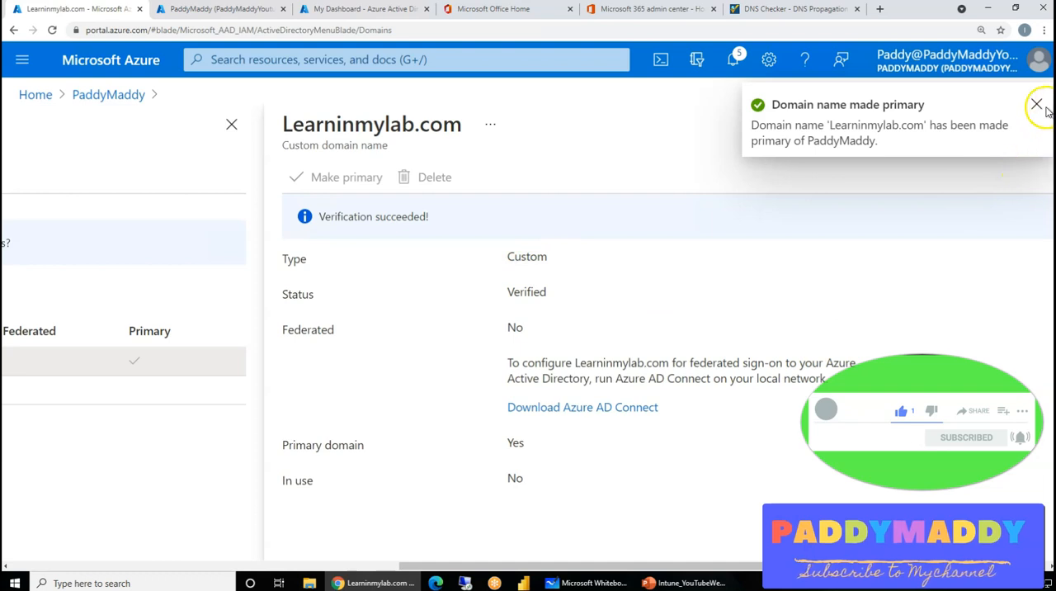
{"action": "left_click", "coordinate": [232, 124]}
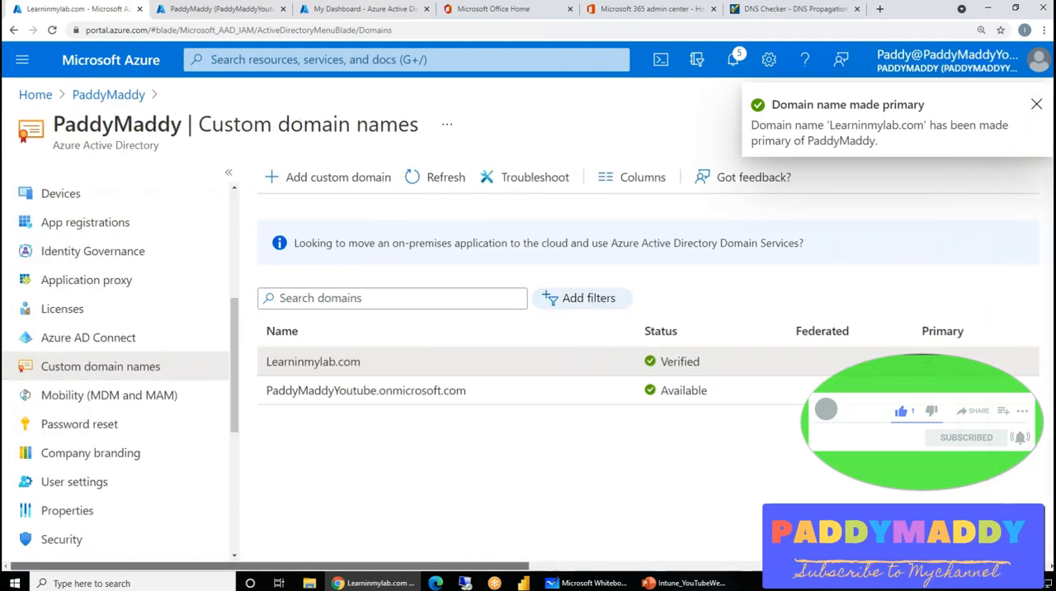
{"action": "scroll", "scroll_direction": "up", "scroll_amount": 3}
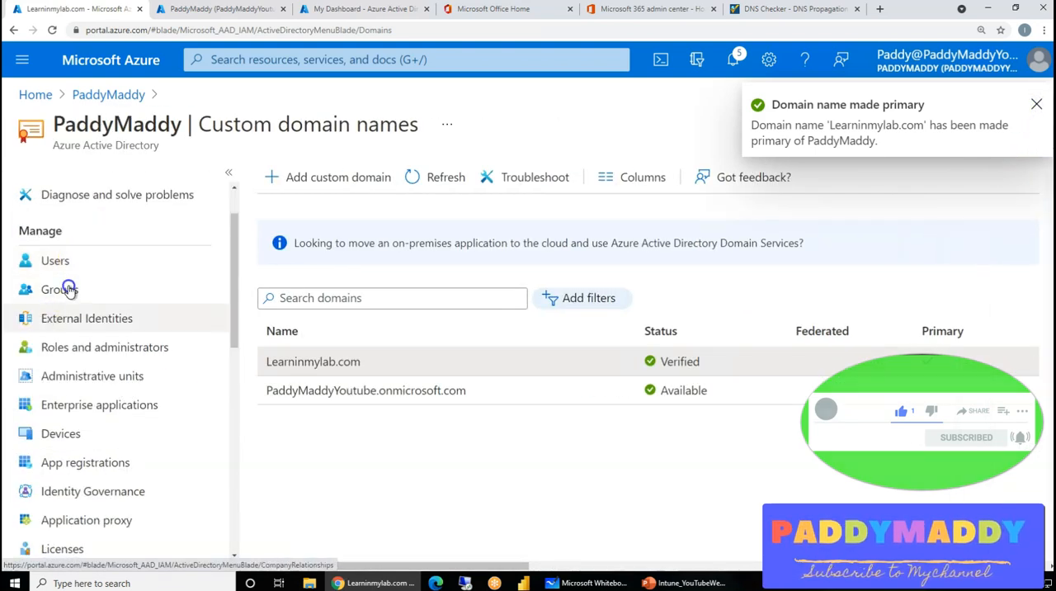
{"action": "left_click", "coordinate": [55, 261]}
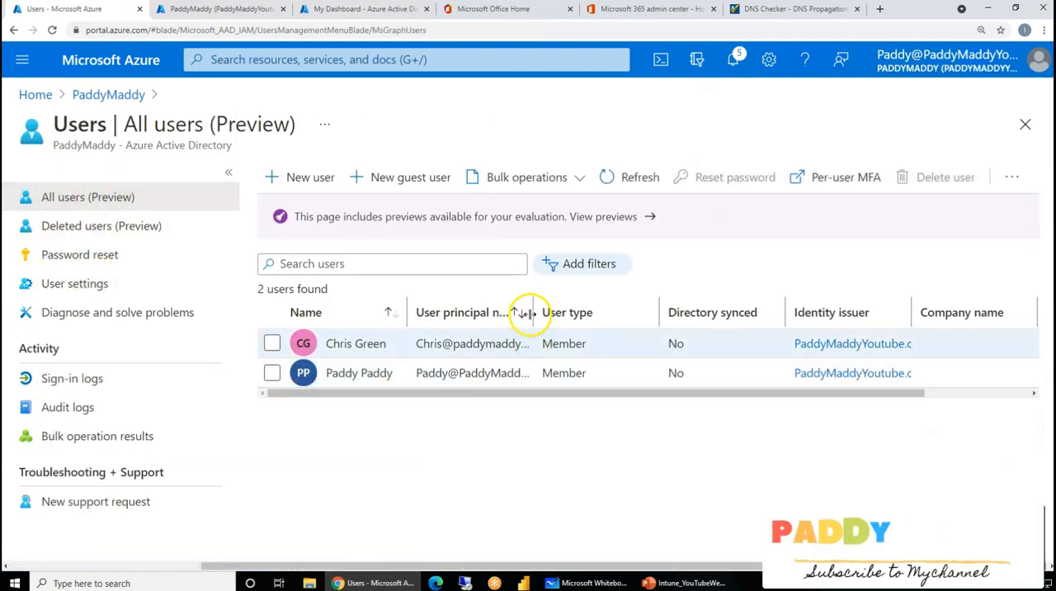
{"action": "left_click_drag", "start_coordinate": [525, 312], "coordinate": [661, 312]}
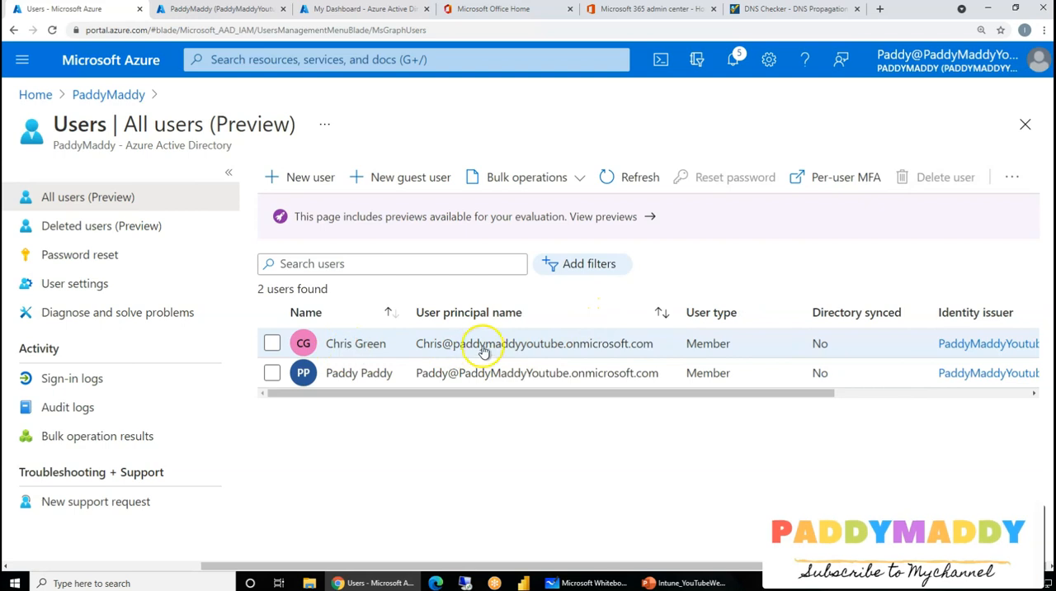
{"action": "mouse_move", "coordinate": [407, 363]}
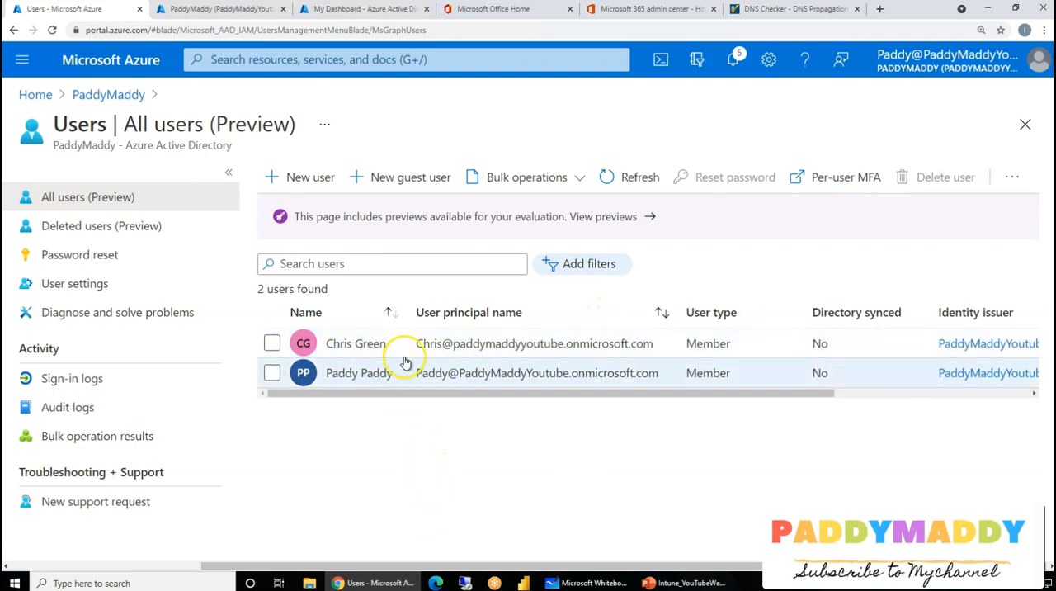
{"action": "left_click", "coordinate": [357, 343]}
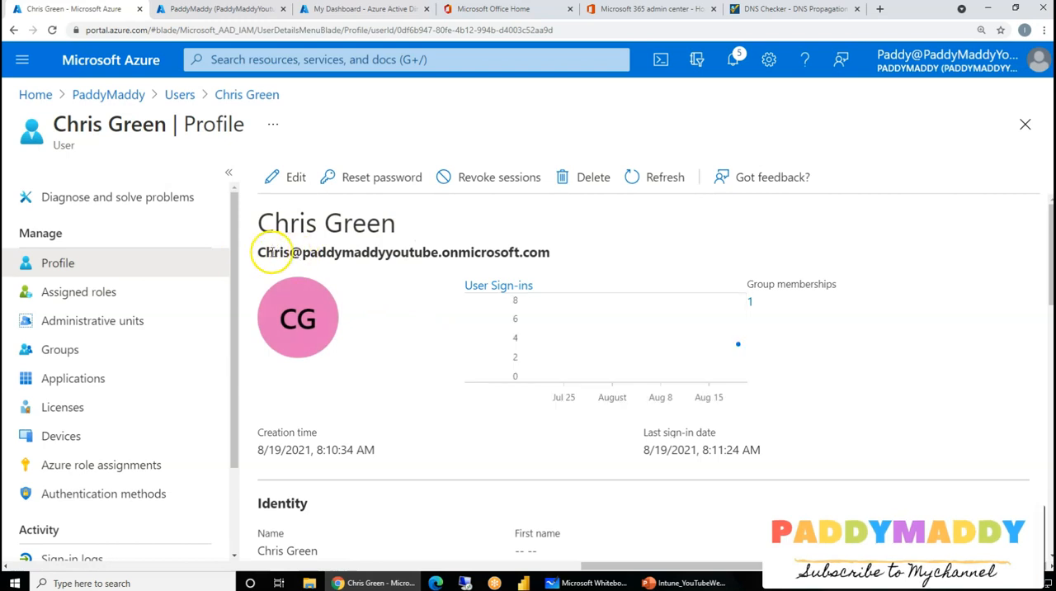
{"action": "double_click", "coordinate": [369, 251]}
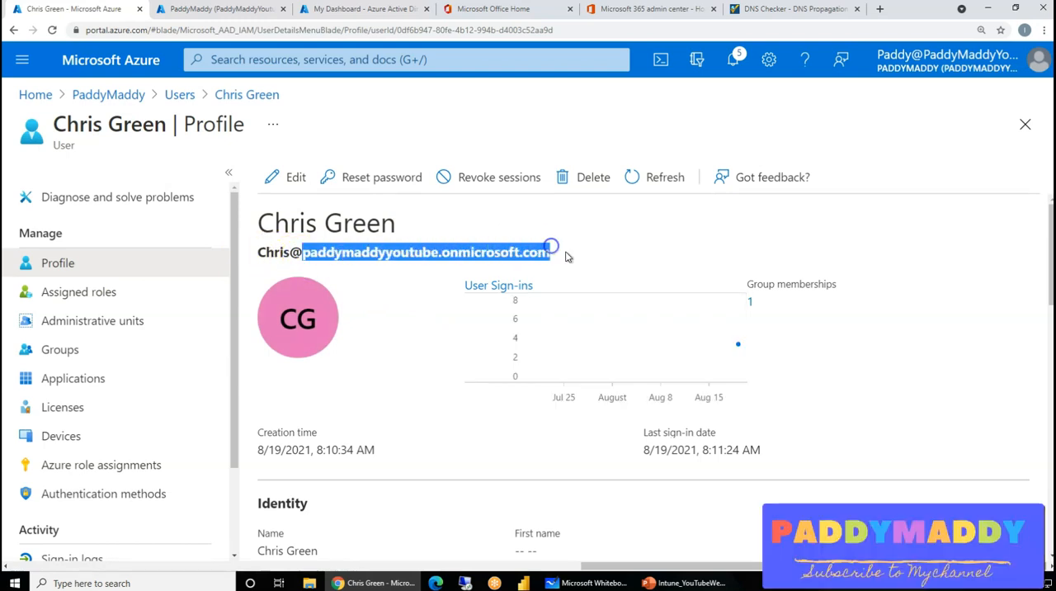
{"action": "left_click", "coordinate": [564, 254]}
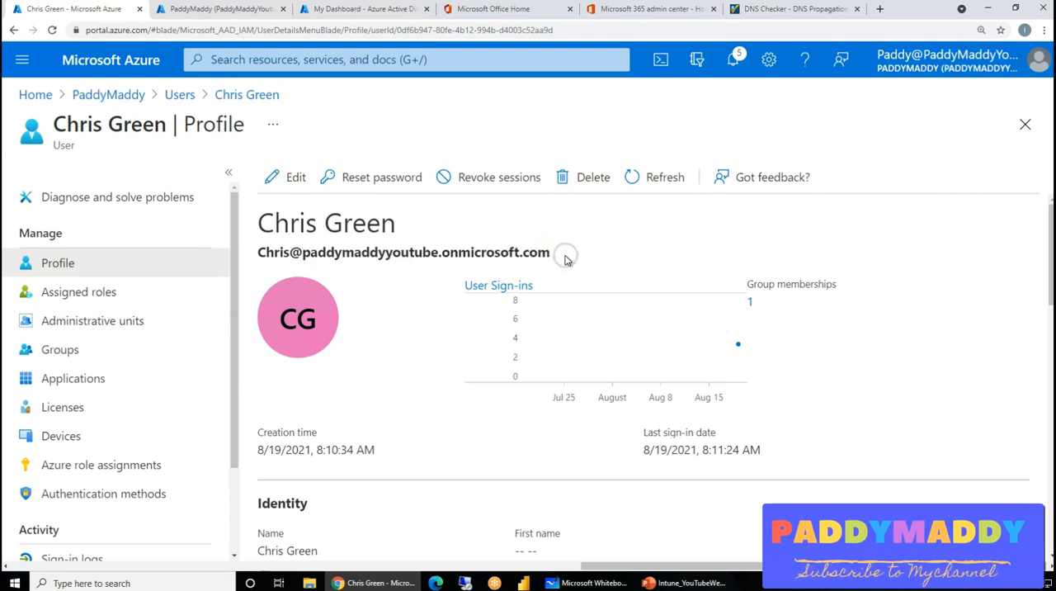
{"action": "mouse_move", "coordinate": [284, 176]}
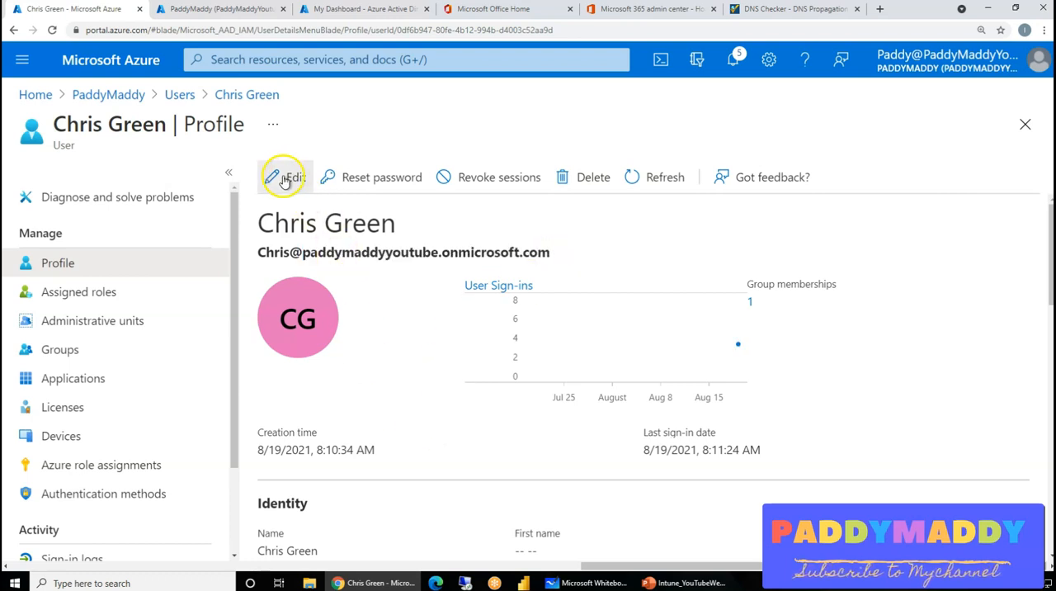
{"action": "left_click", "coordinate": [287, 177]}
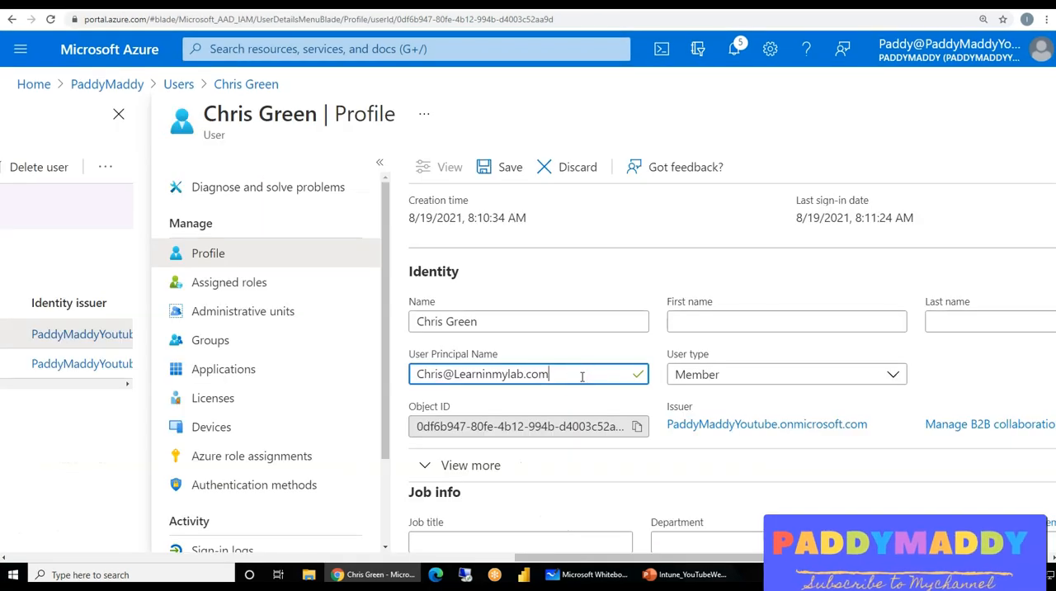
{"action": "left_click", "coordinate": [510, 167]}
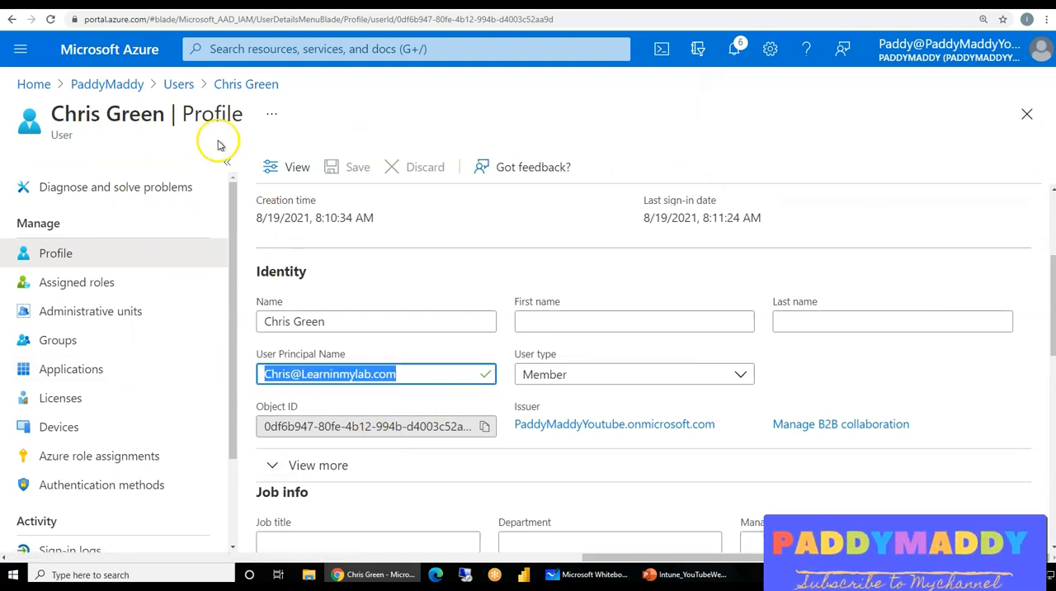
{"action": "left_click", "coordinate": [179, 82]}
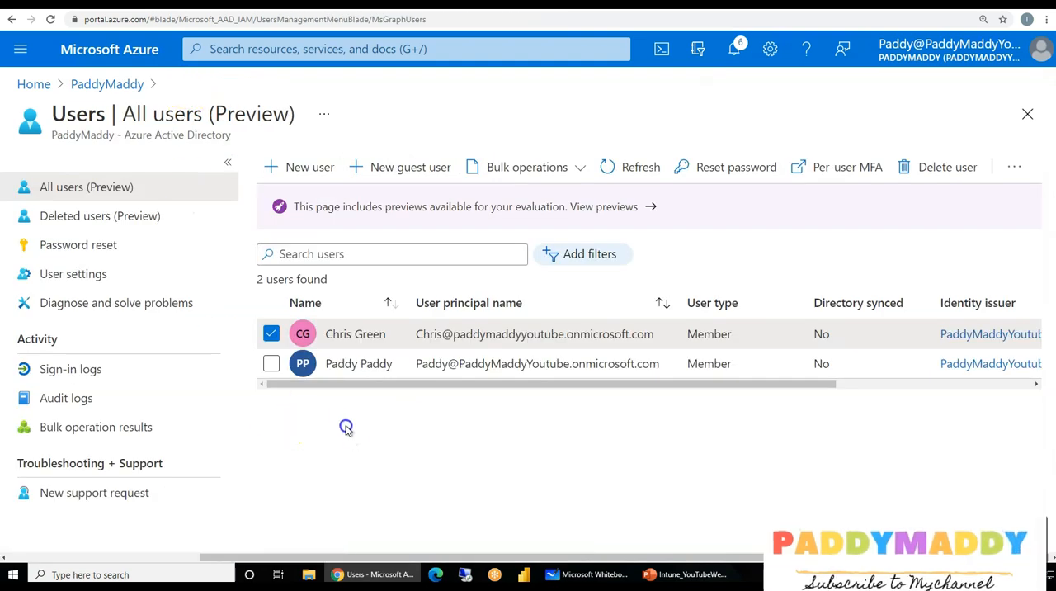
Start a new user named Rob and choose learninmylab.com as the user name domain
{"action": "left_click", "coordinate": [298, 167]}
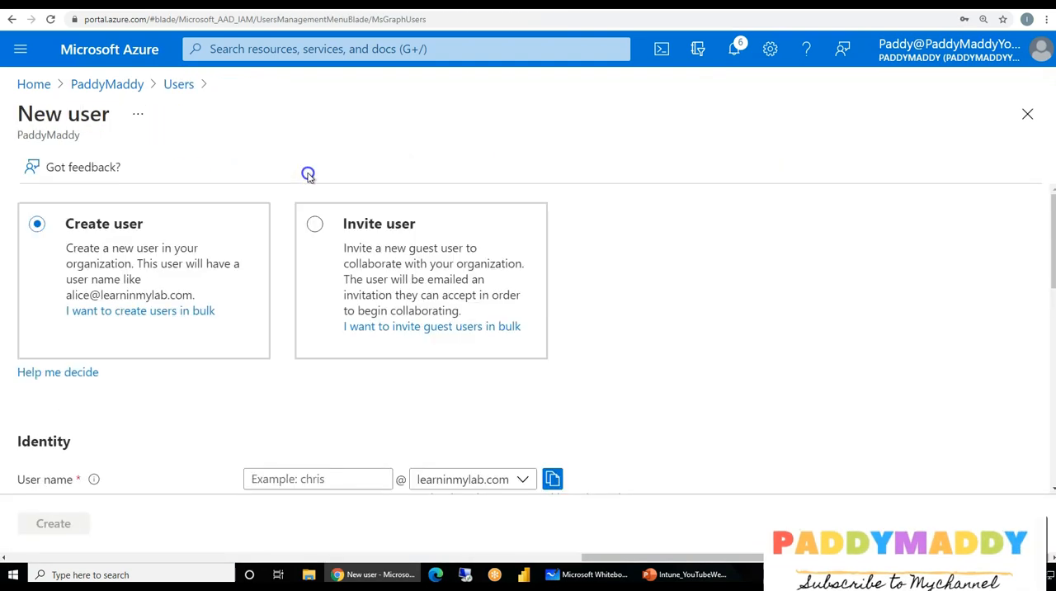
{"action": "scroll", "scroll_direction": "down", "scroll_amount": 3}
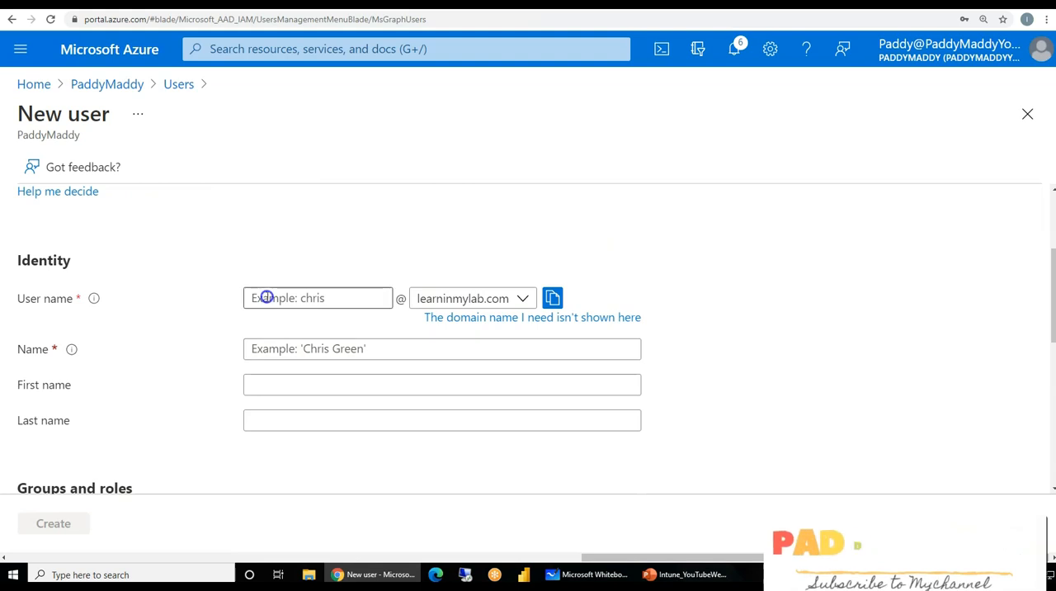
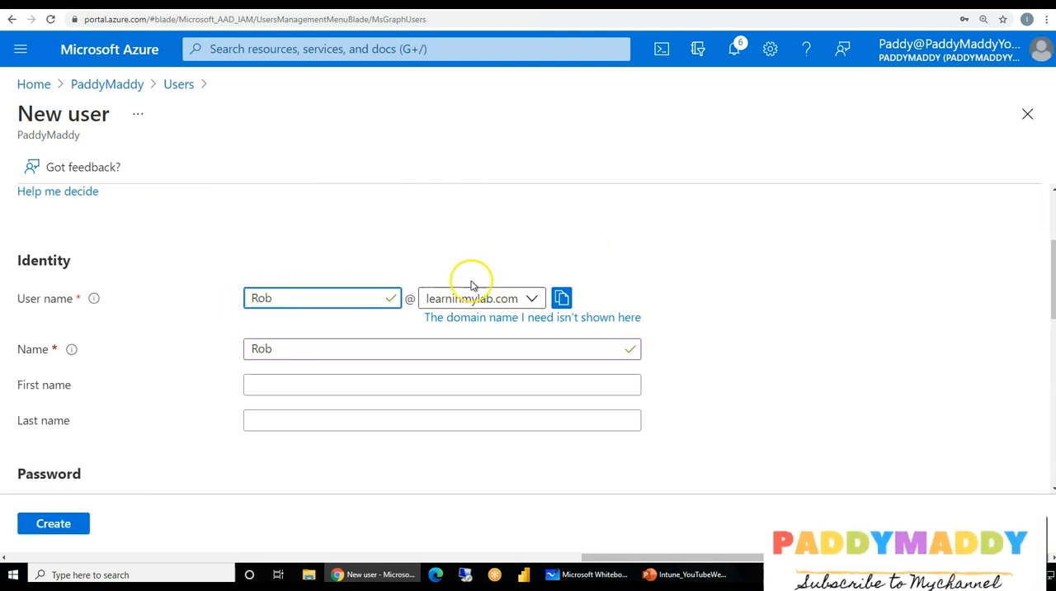
{"action": "mouse_move", "coordinate": [509, 301]}
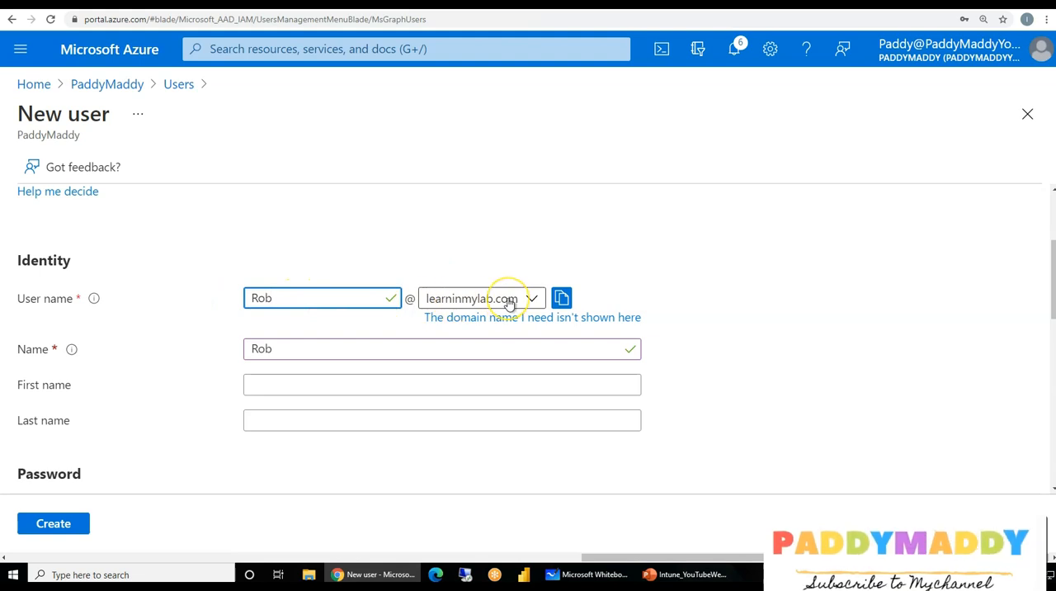
{"action": "mouse_move", "coordinate": [453, 297]}
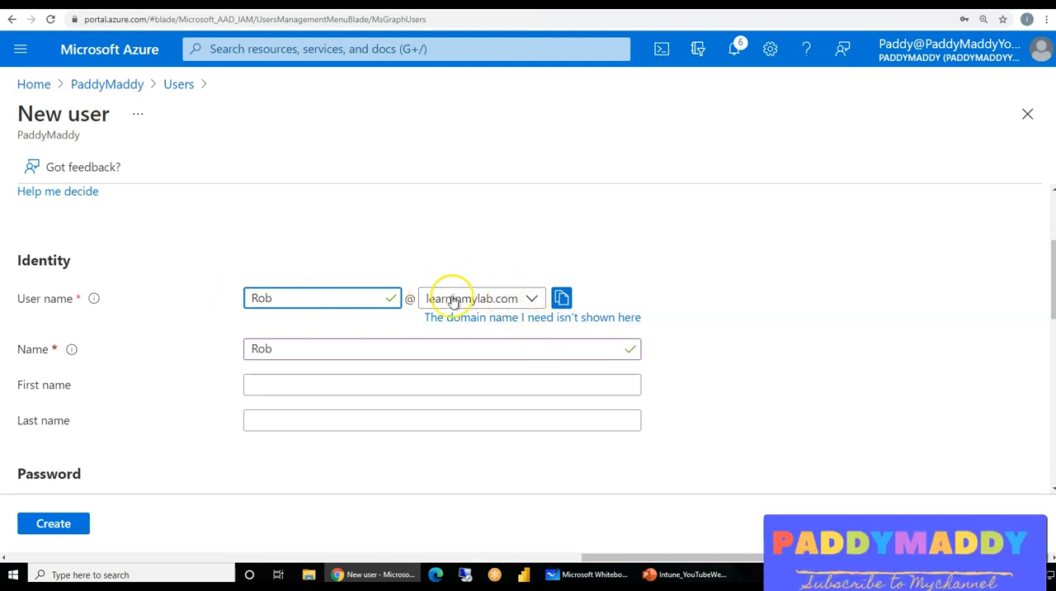
{"action": "left_click", "coordinate": [532, 297]}
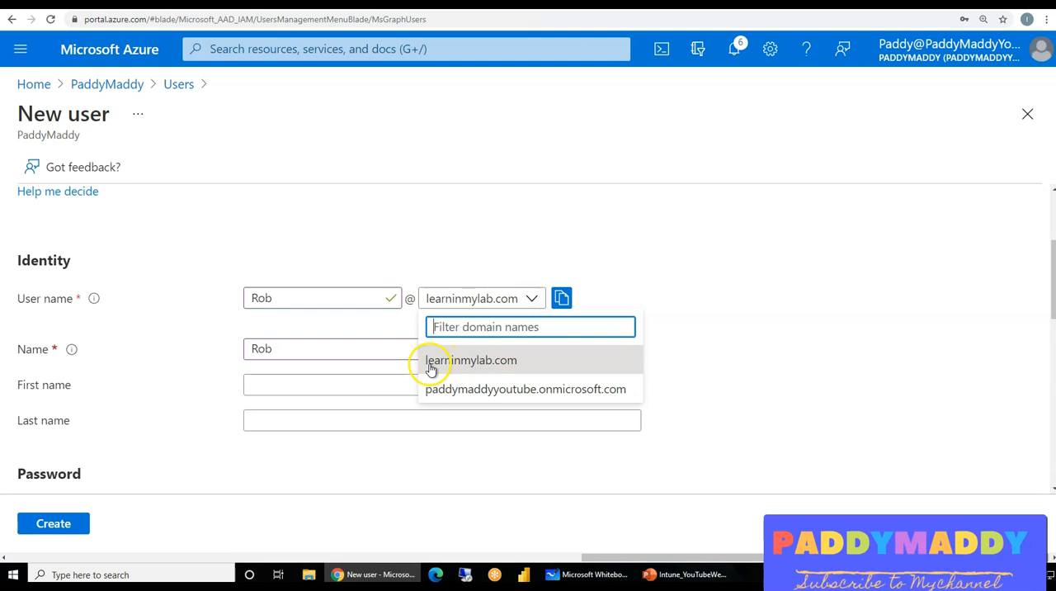
{"action": "mouse_move", "coordinate": [520, 356]}
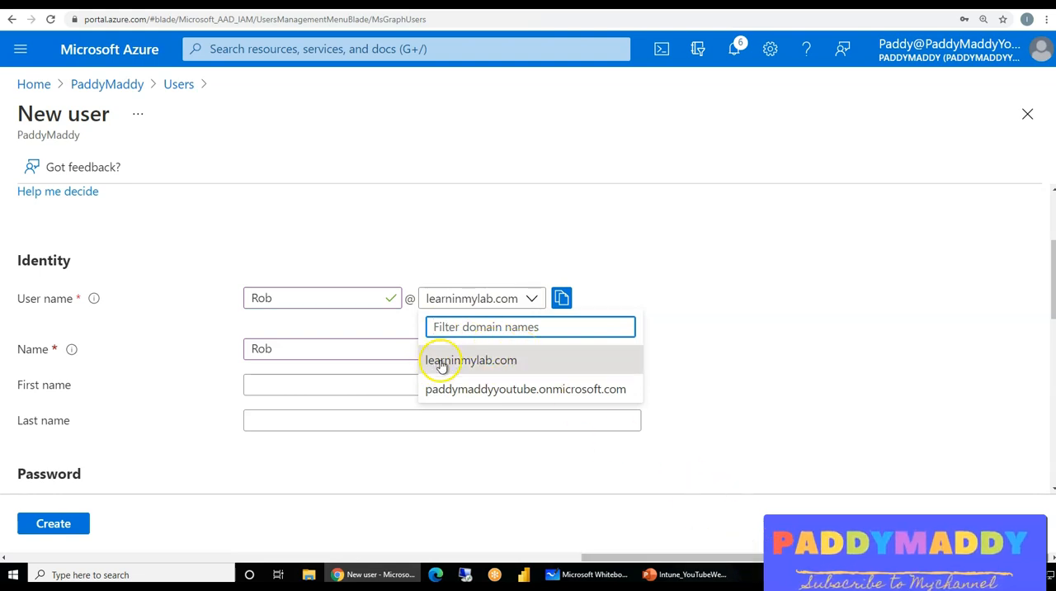
{"action": "mouse_move", "coordinate": [436, 351]}
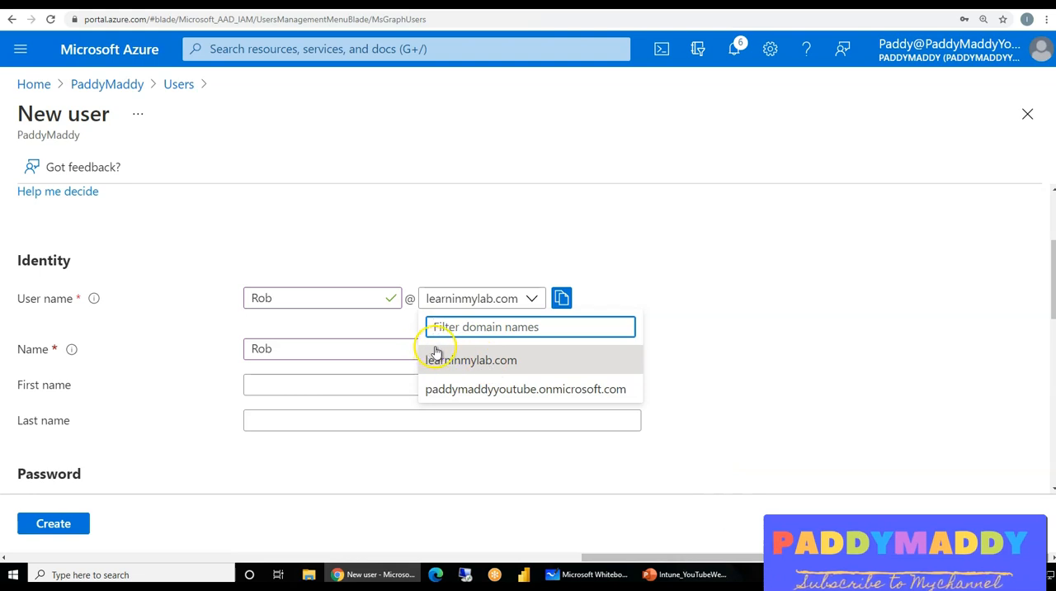
{"action": "mouse_move", "coordinate": [452, 395]}
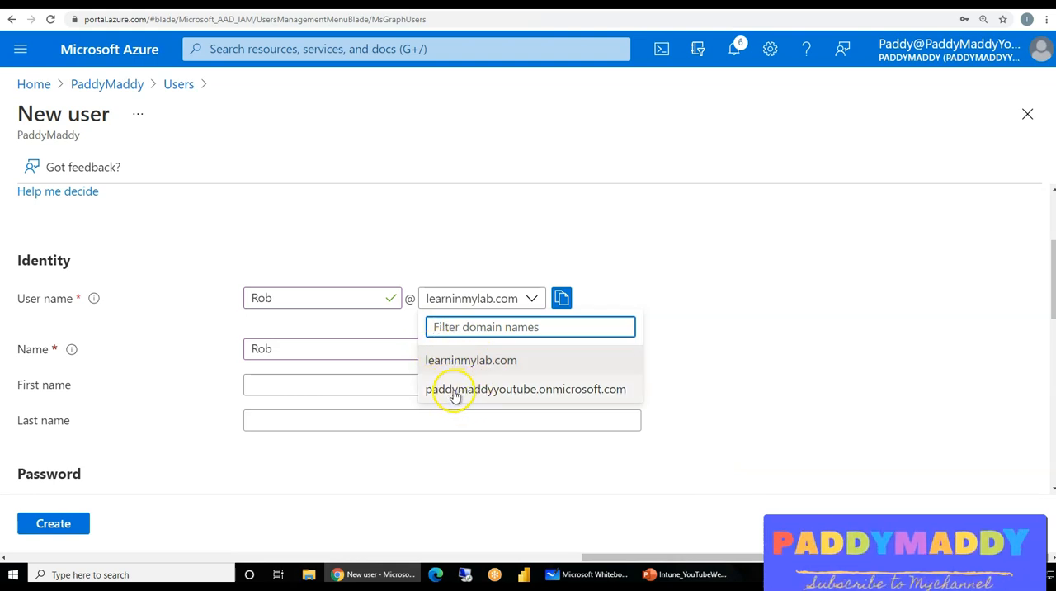
{"action": "mouse_move", "coordinate": [485, 391]}
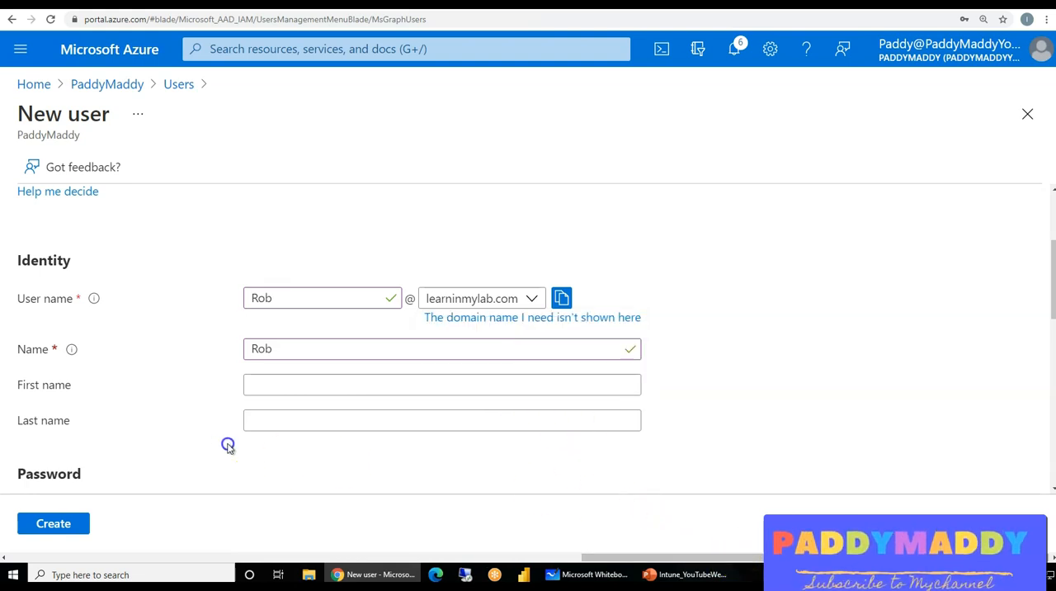
{"action": "scroll", "scroll_direction": "down", "scroll_amount": 3}
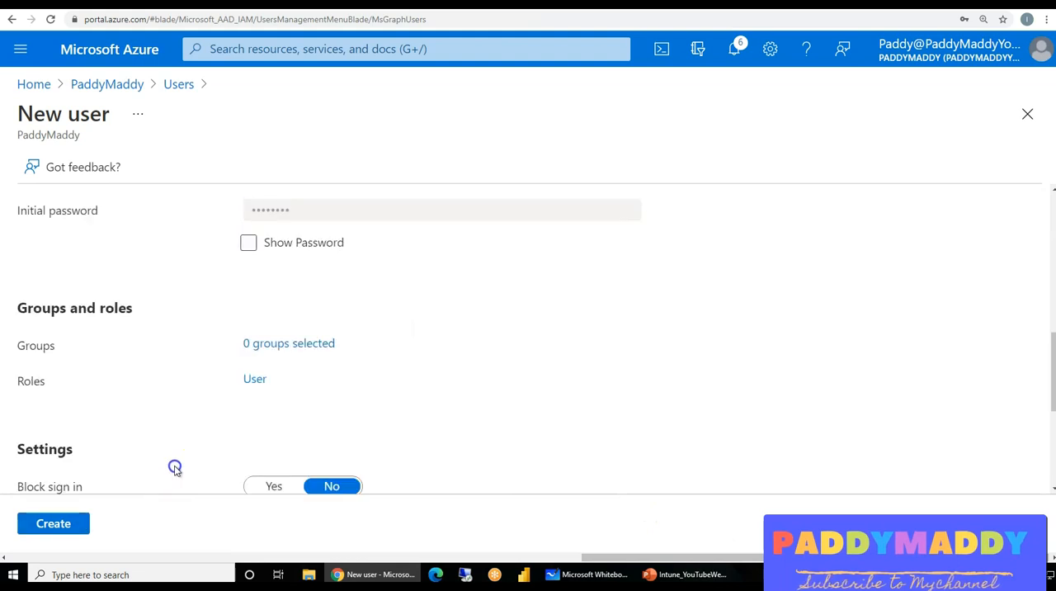
{"action": "scroll", "scroll_direction": "up", "scroll_amount": 3}
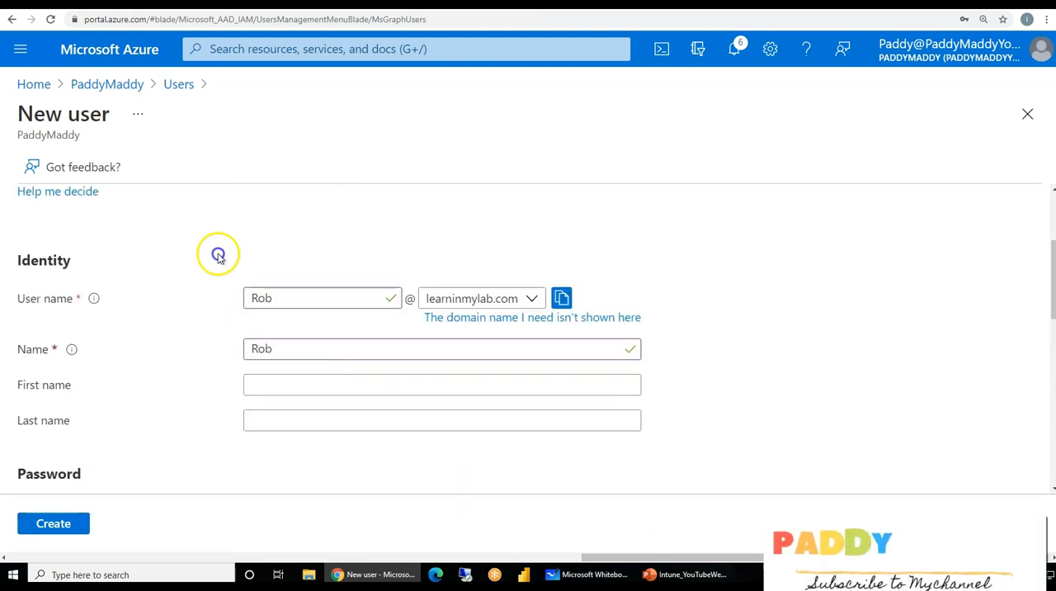
{"action": "mouse_move", "coordinate": [169, 364]}
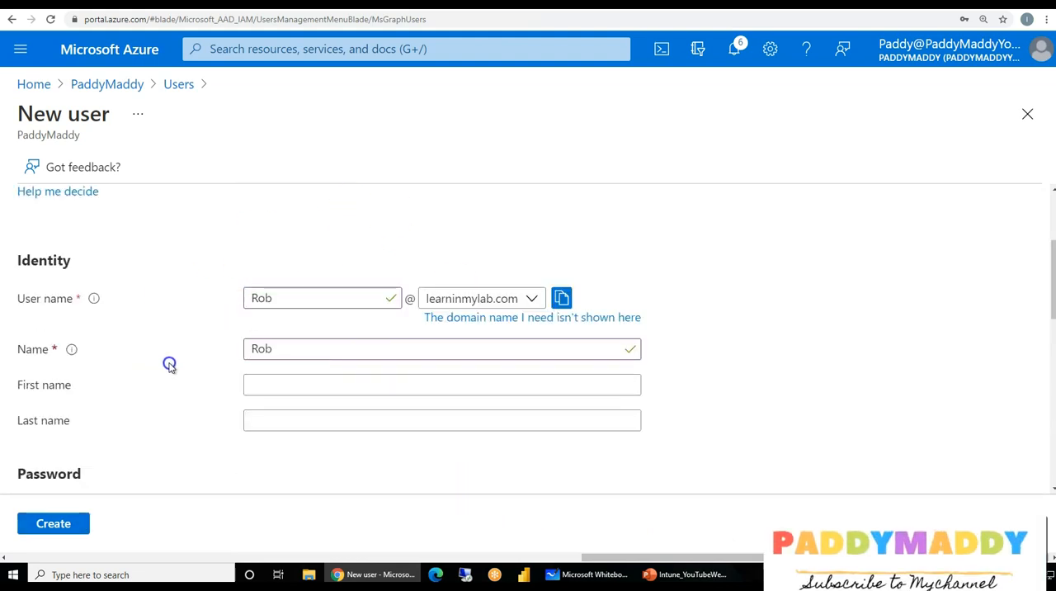
{"action": "scroll", "scroll_direction": "down", "scroll_amount": 3}
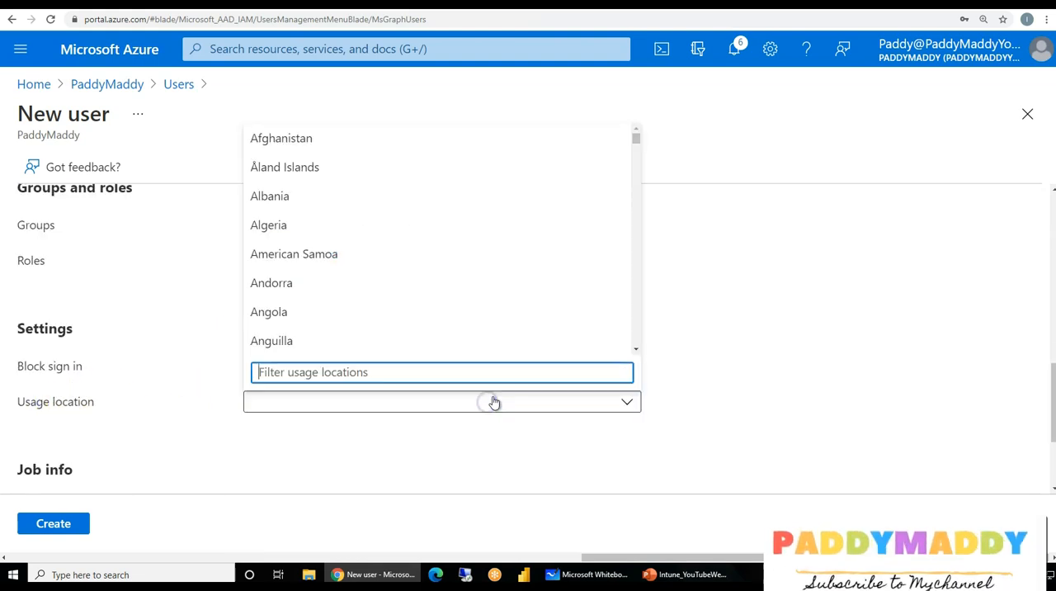
{"action": "mouse_move", "coordinate": [299, 386]}
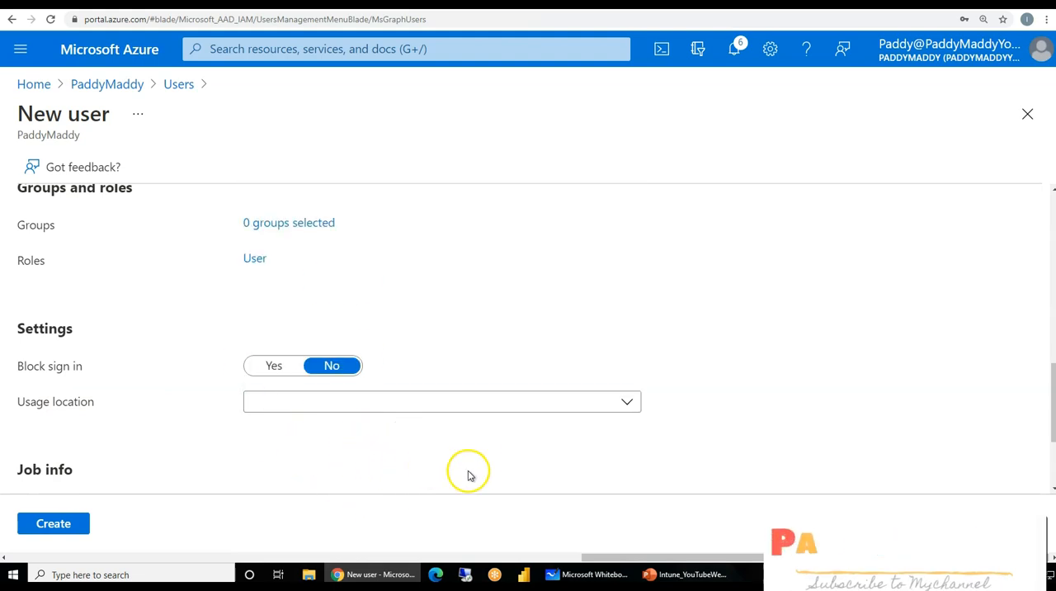
{"action": "scroll", "scroll_direction": "up", "scroll_amount": 3}
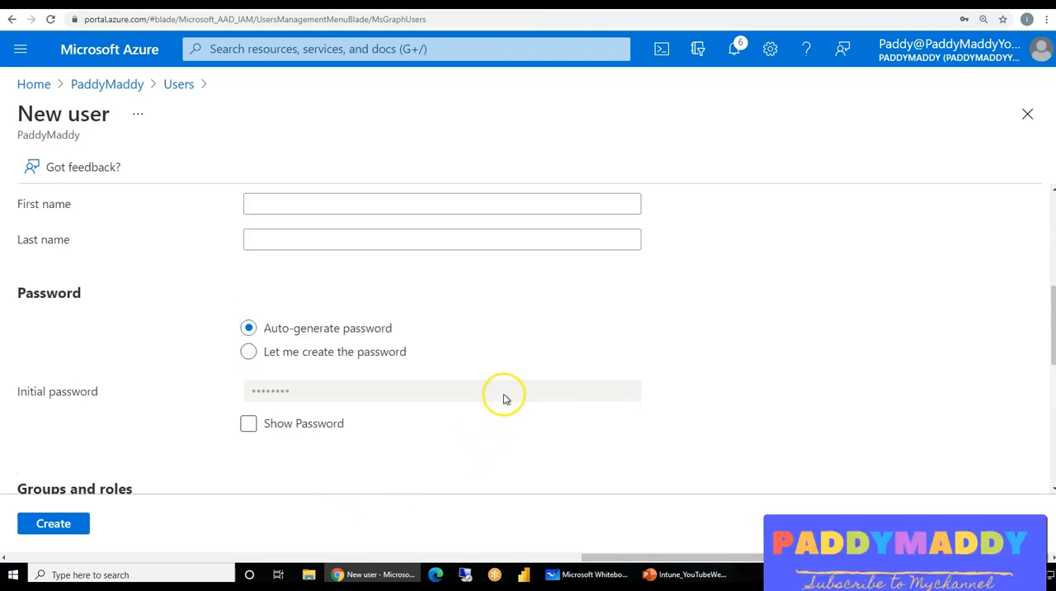
{"action": "scroll", "scroll_direction": "down", "scroll_amount": 3}
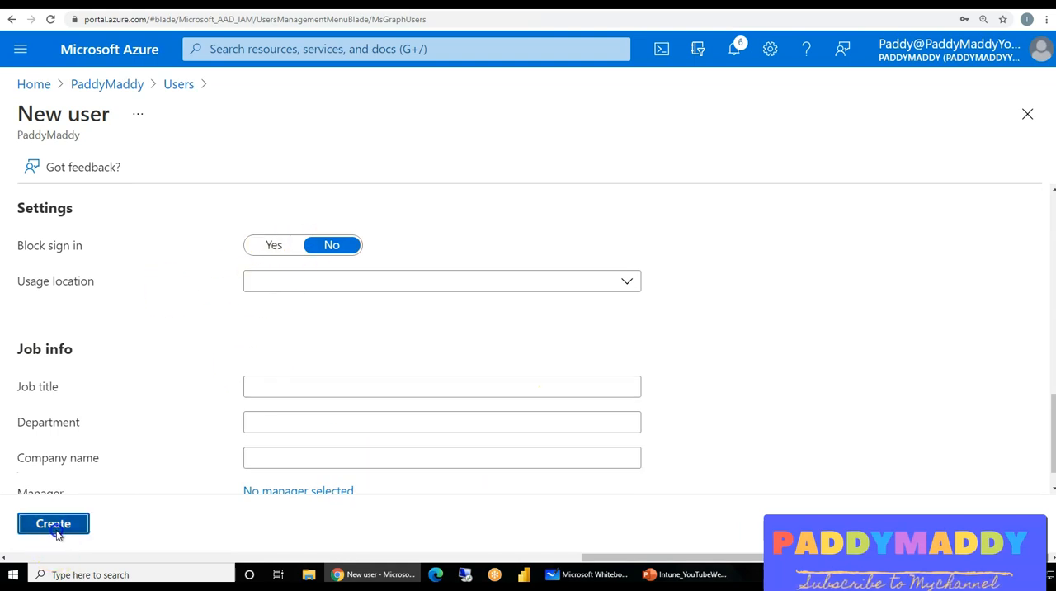
{"action": "left_click", "coordinate": [53, 523]}
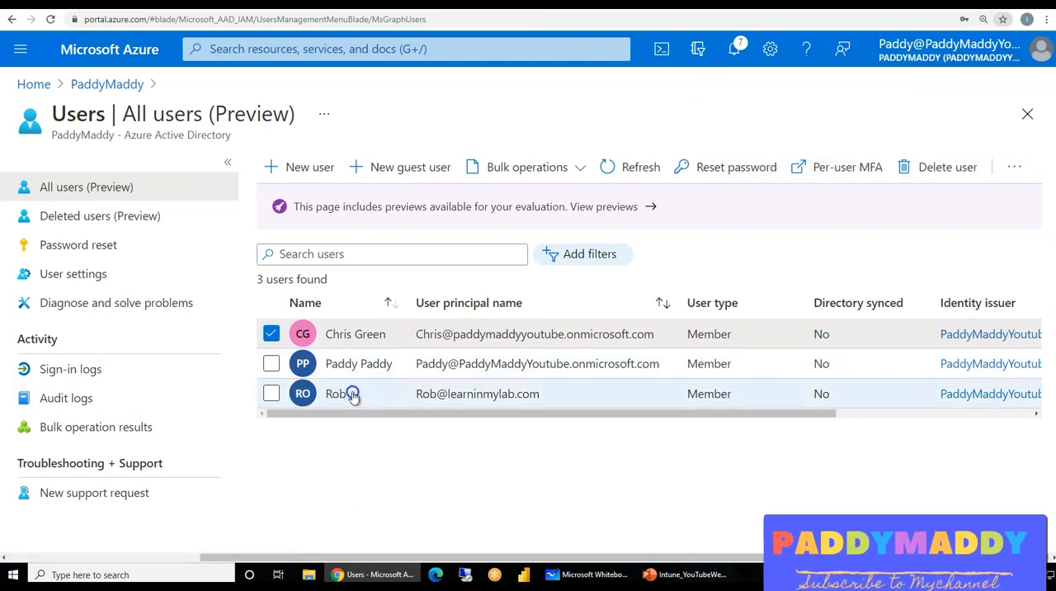
Attempt to assign Rob the Enterprise Mobility + Security E5 license from his Licenses page
{"action": "left_click", "coordinate": [339, 392]}
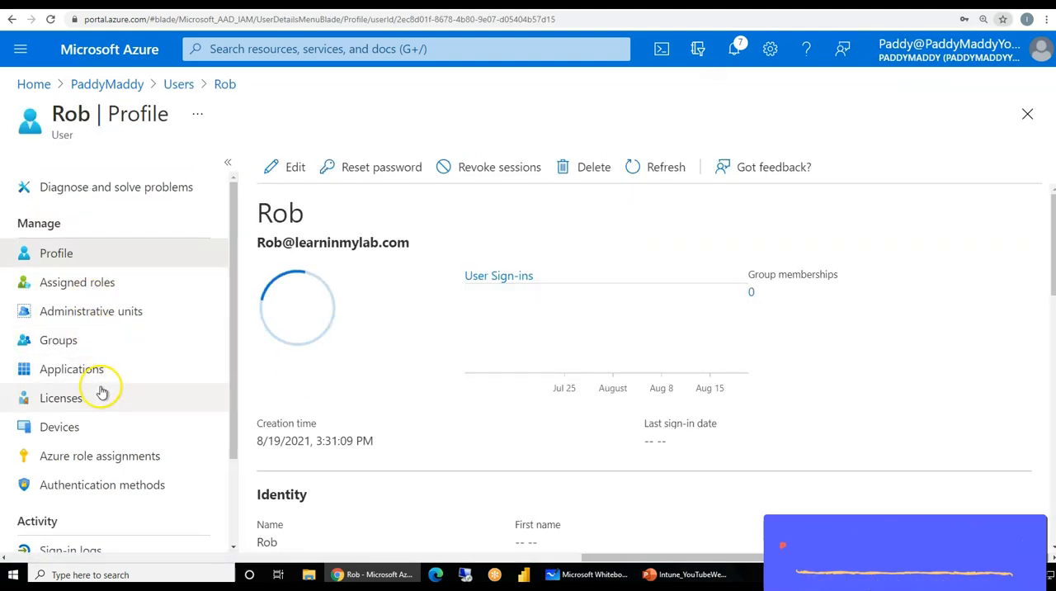
{"action": "left_click", "coordinate": [59, 397]}
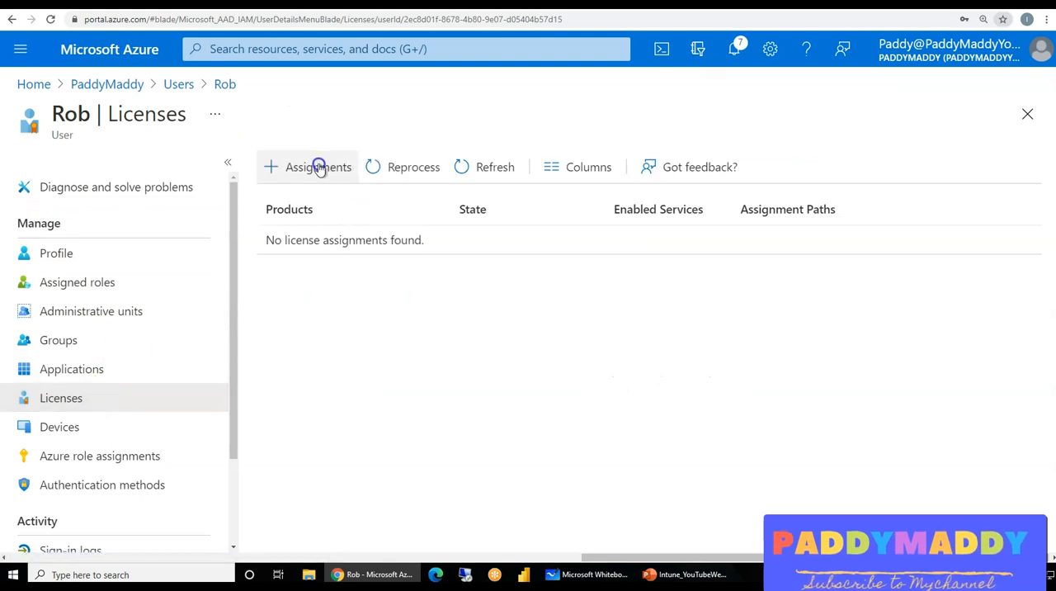
{"action": "left_click", "coordinate": [317, 167]}
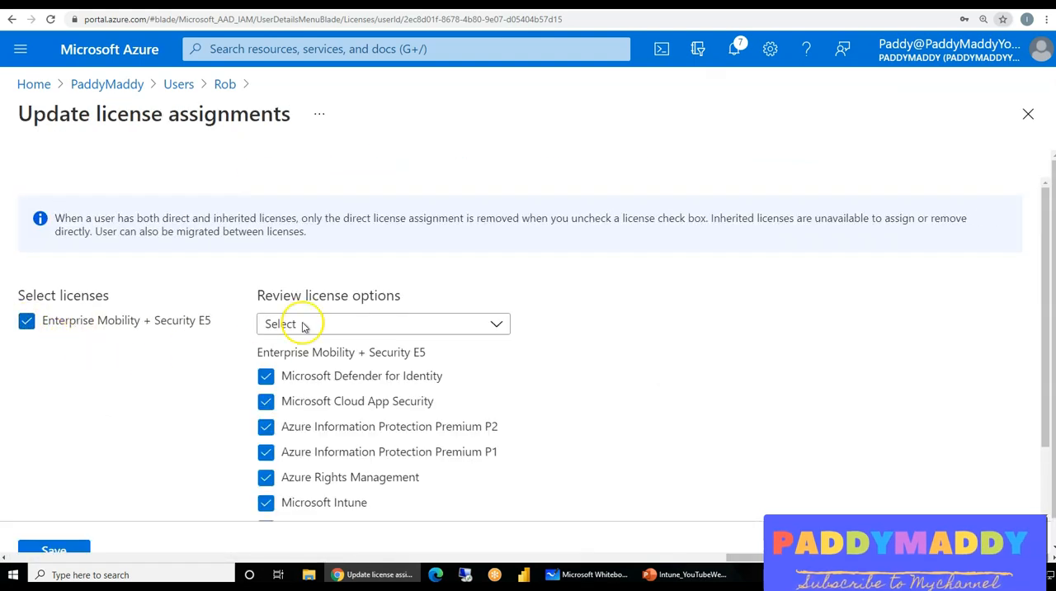
{"action": "left_click", "coordinate": [53, 550]}
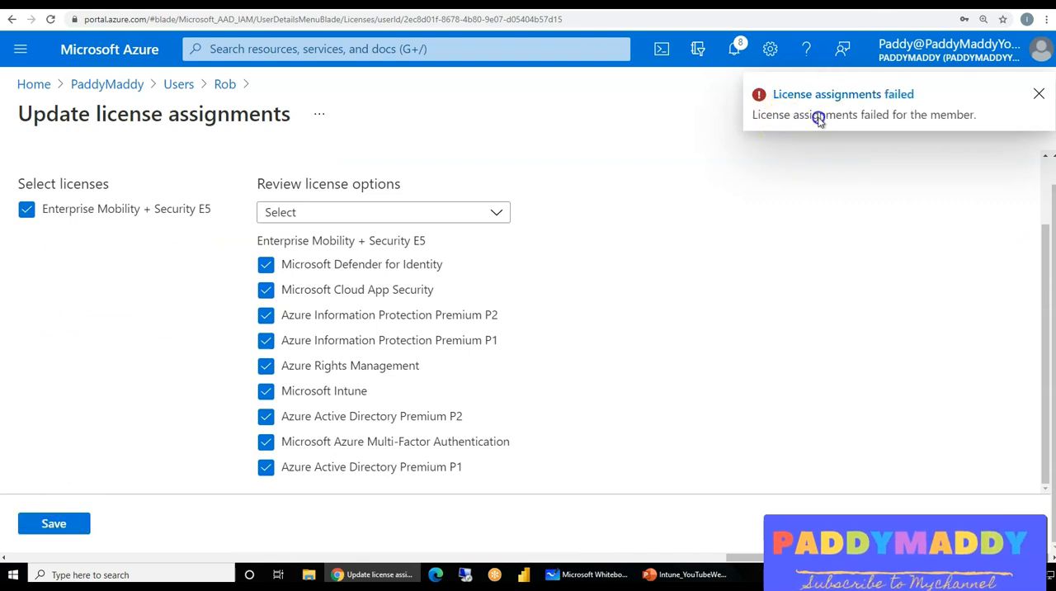
{"action": "mouse_move", "coordinate": [949, 119]}
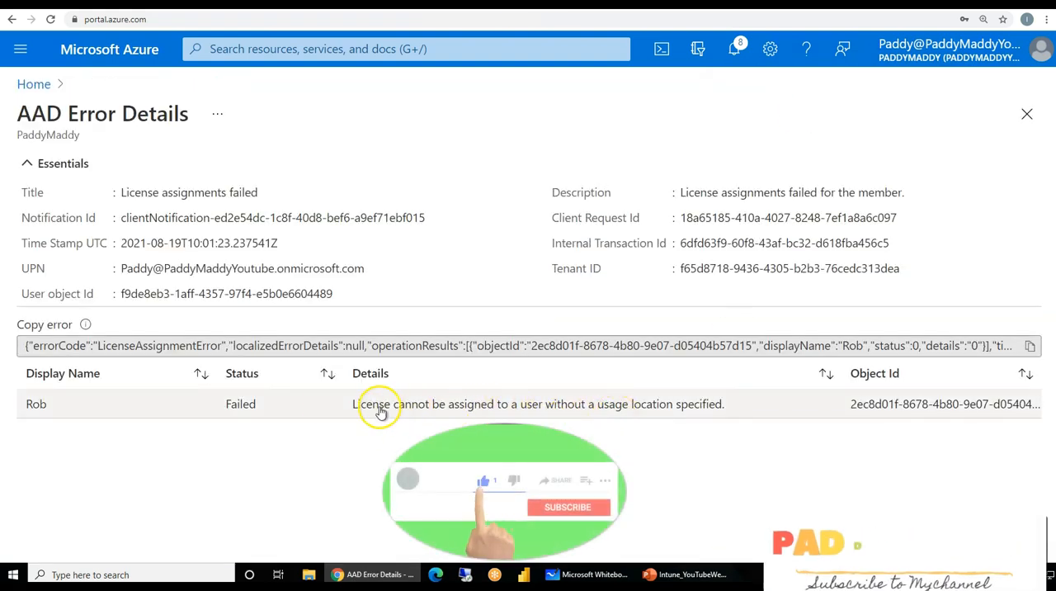
{"action": "mouse_move", "coordinate": [558, 409]}
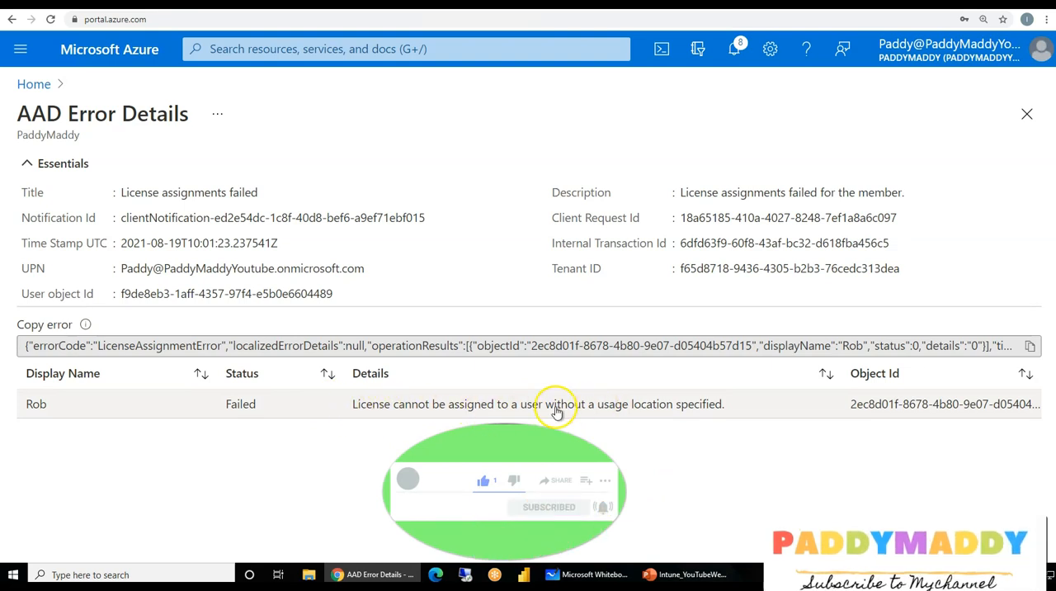
{"action": "mouse_move", "coordinate": [680, 407]}
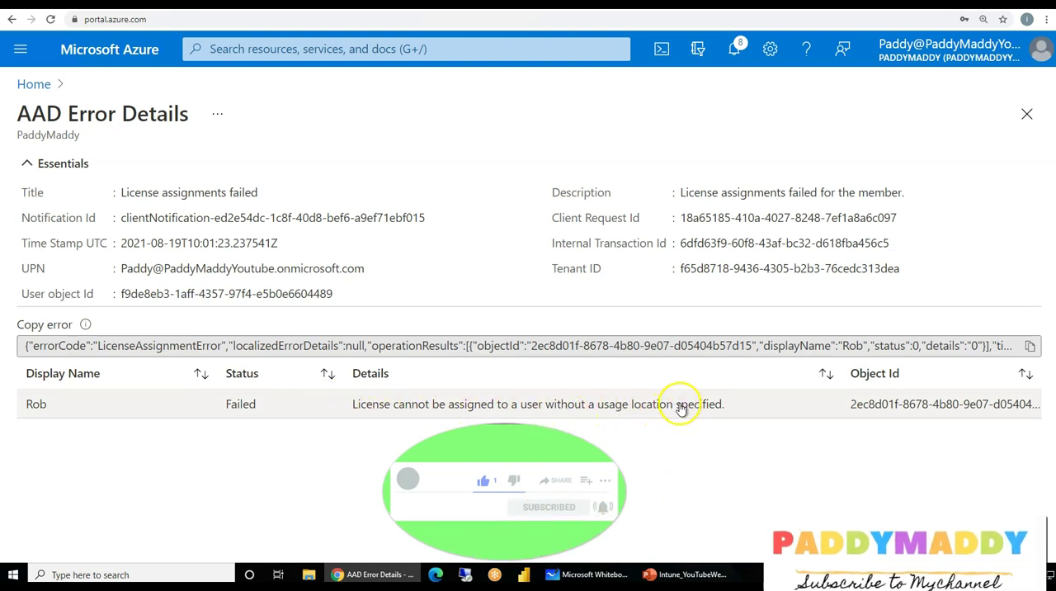
{"action": "mouse_move", "coordinate": [680, 429]}
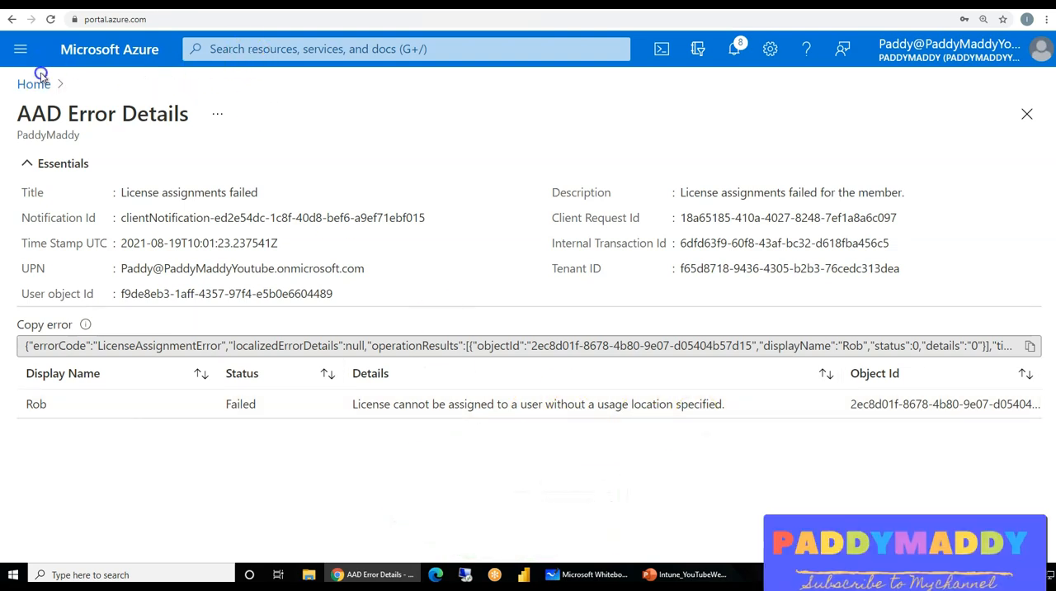
{"action": "left_click", "coordinate": [35, 82]}
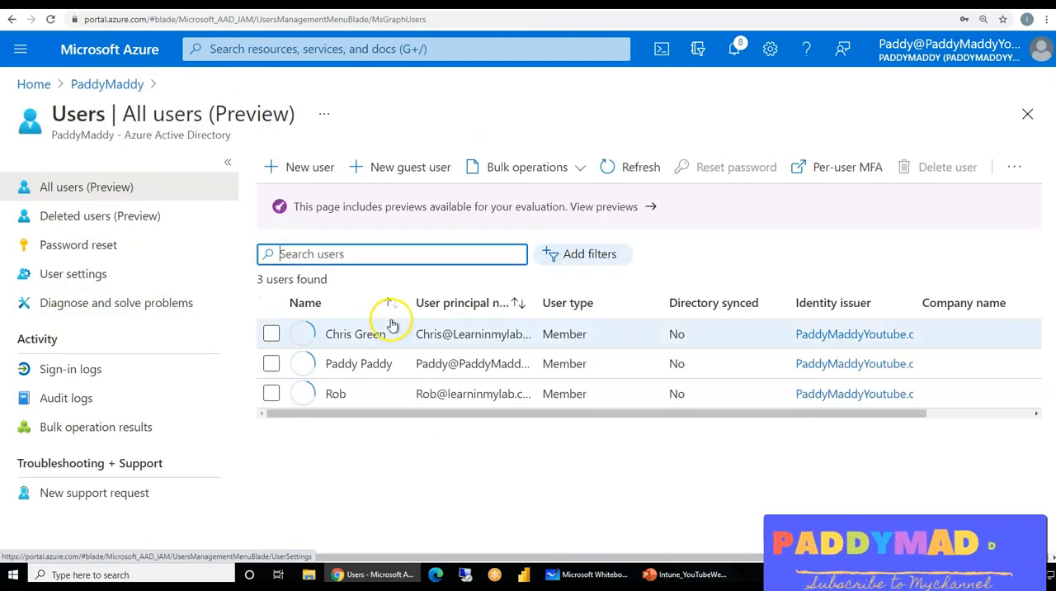
{"action": "left_click", "coordinate": [337, 393]}
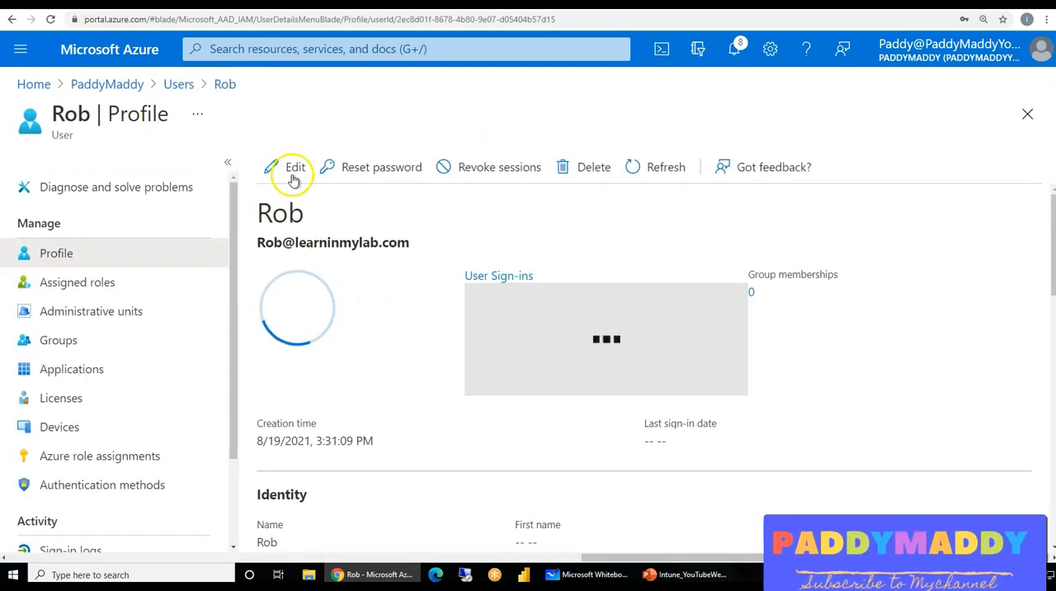
{"action": "left_click", "coordinate": [294, 167]}
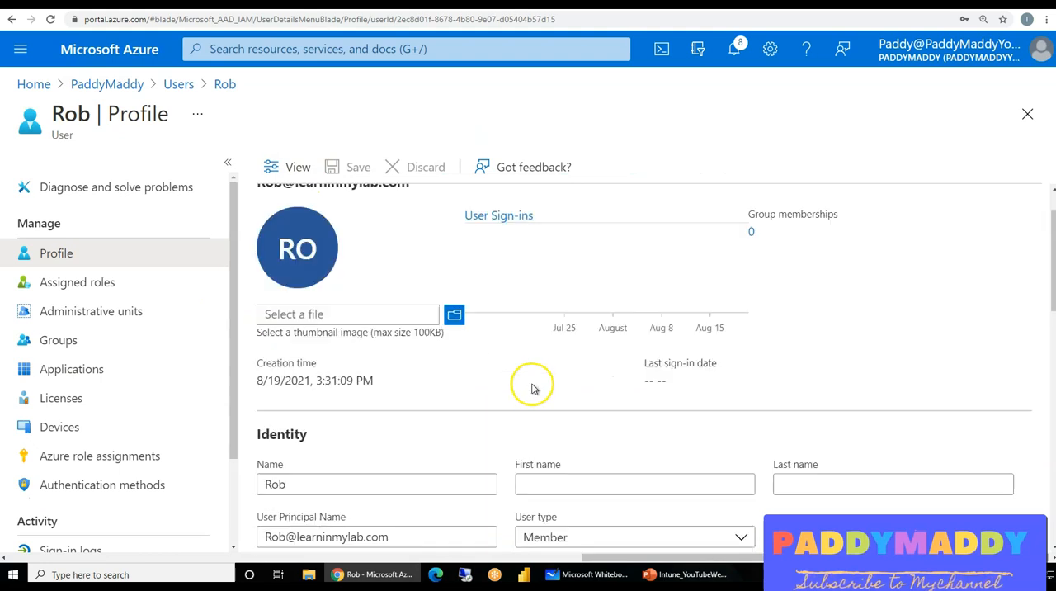
{"action": "scroll", "scroll_direction": "down", "scroll_amount": 3}
{"action": "type", "text": "u"}
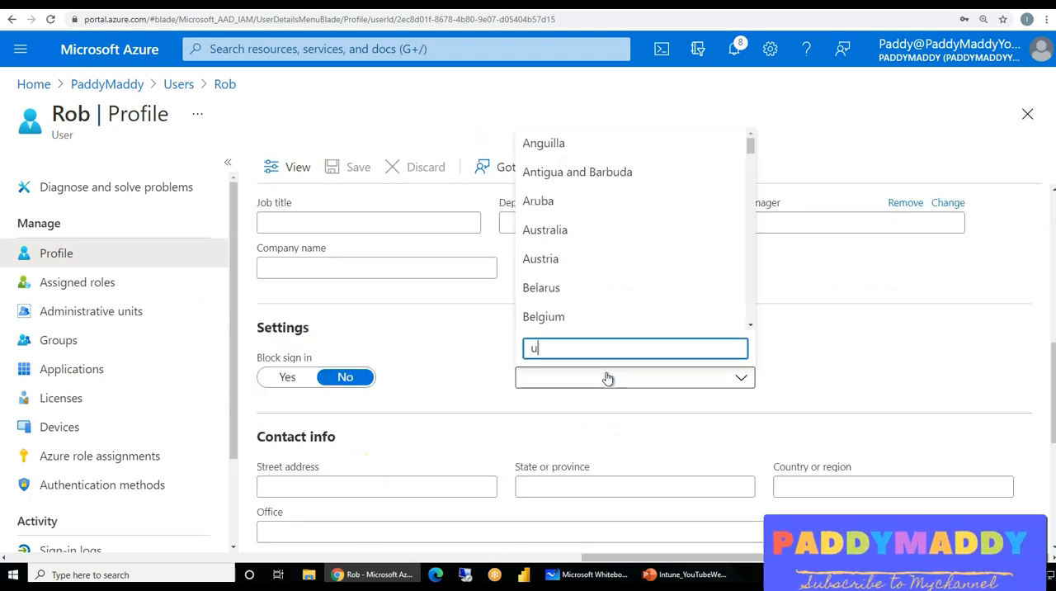
{"action": "type", "text": "nited"}
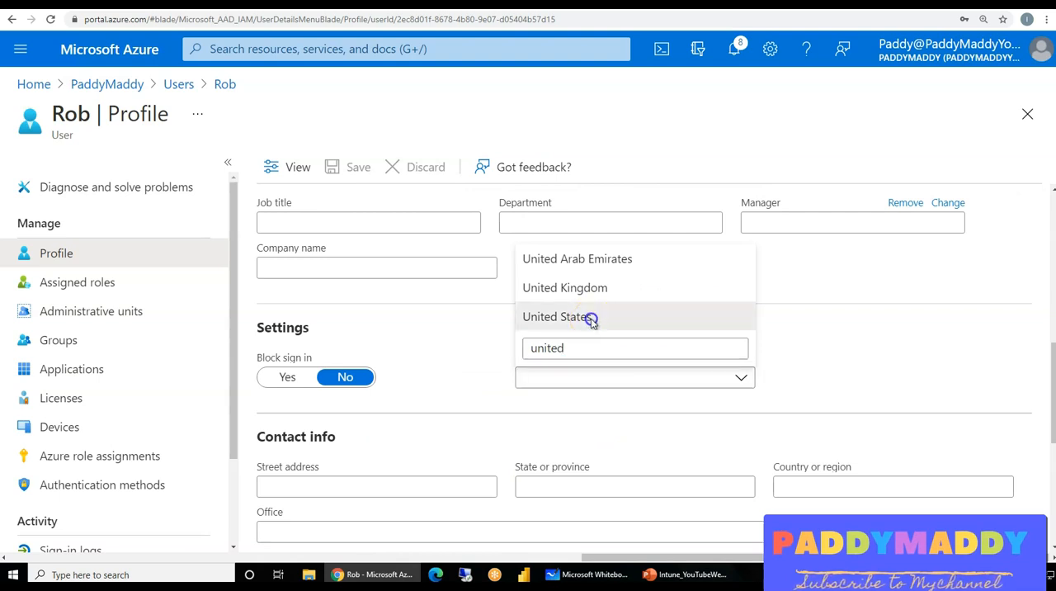
{"action": "left_click", "coordinate": [558, 317]}
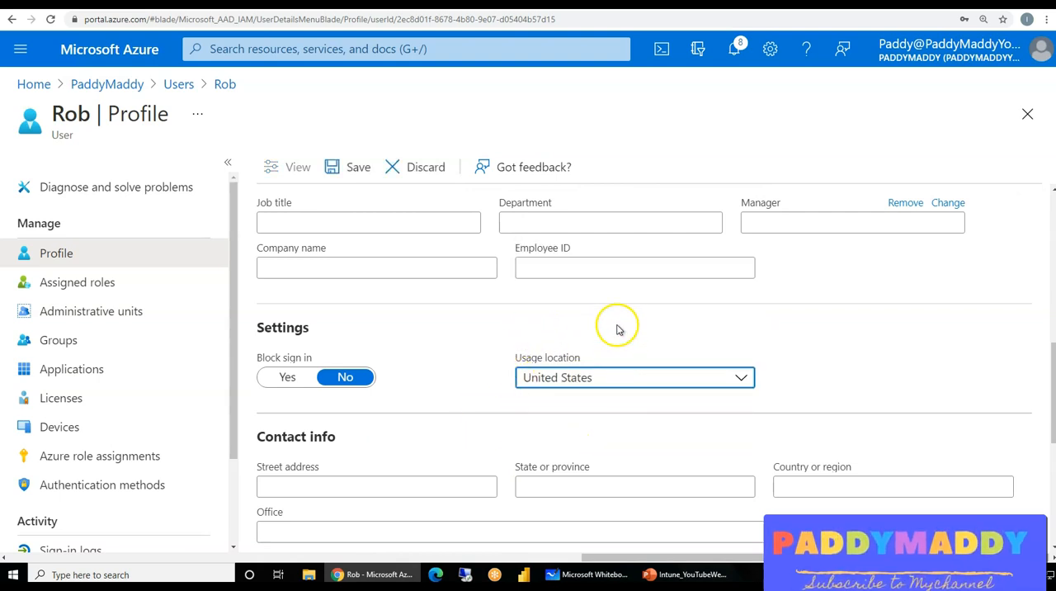
{"action": "left_click", "coordinate": [348, 167]}
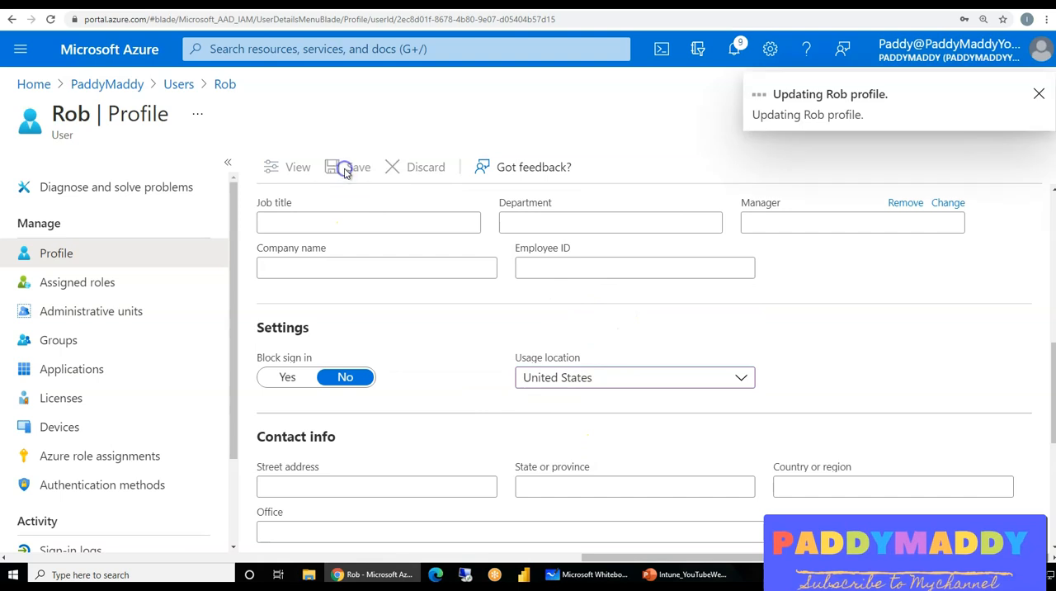
Assign Rob the Enterprise Mobility + Security E5 license and save the assignment
{"action": "left_click", "coordinate": [59, 398]}
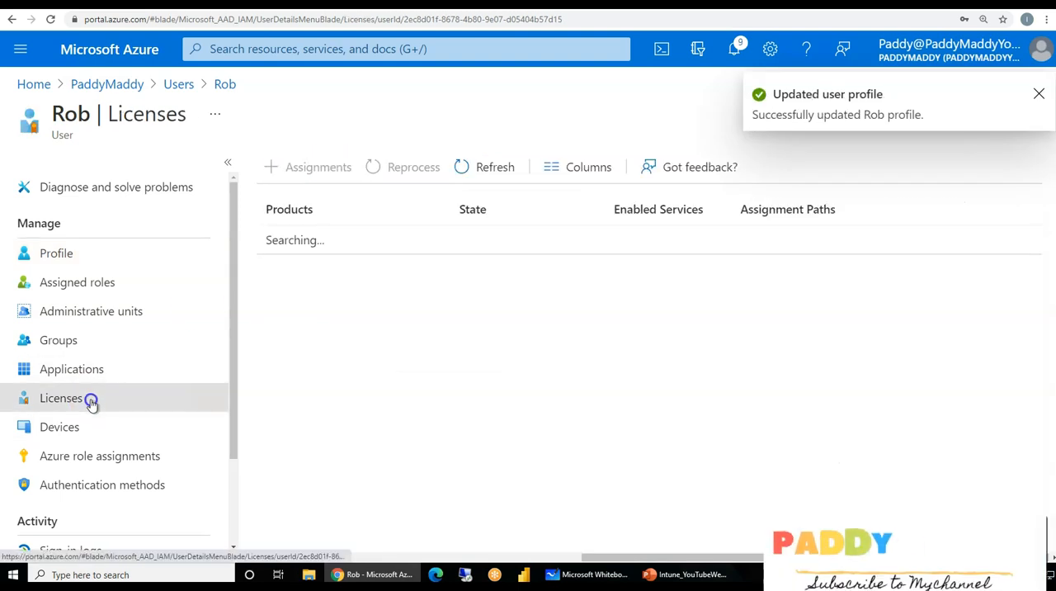
{"action": "left_click", "coordinate": [317, 167]}
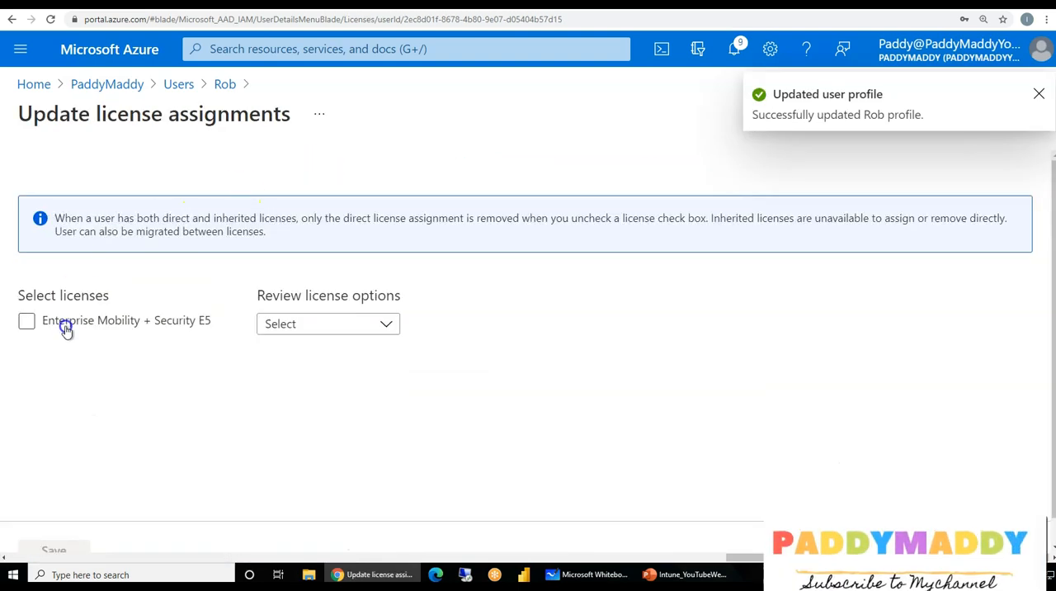
{"action": "left_click", "coordinate": [27, 321]}
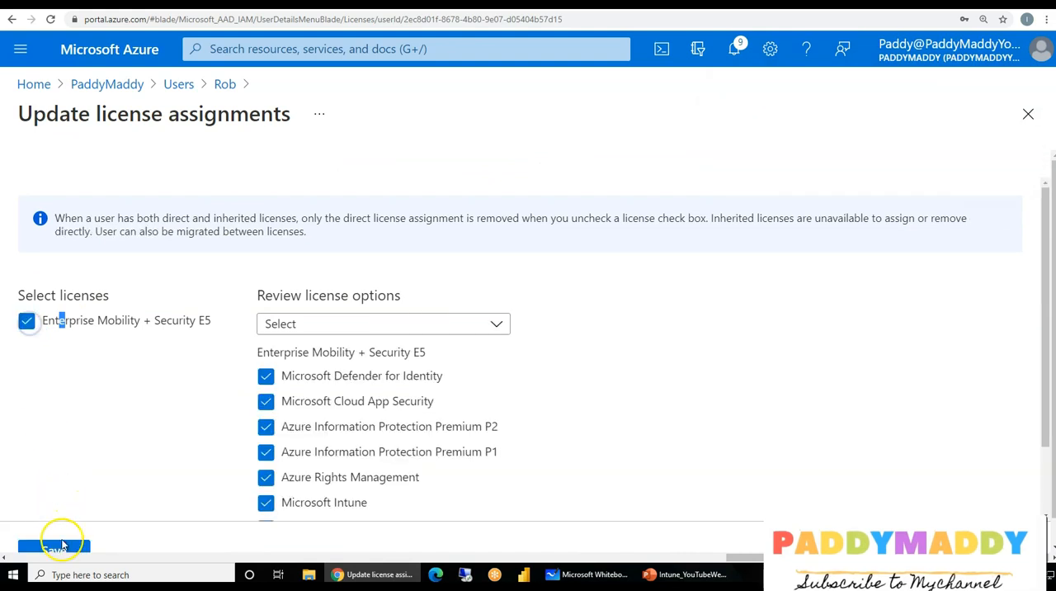
{"action": "left_click", "coordinate": [53, 548]}
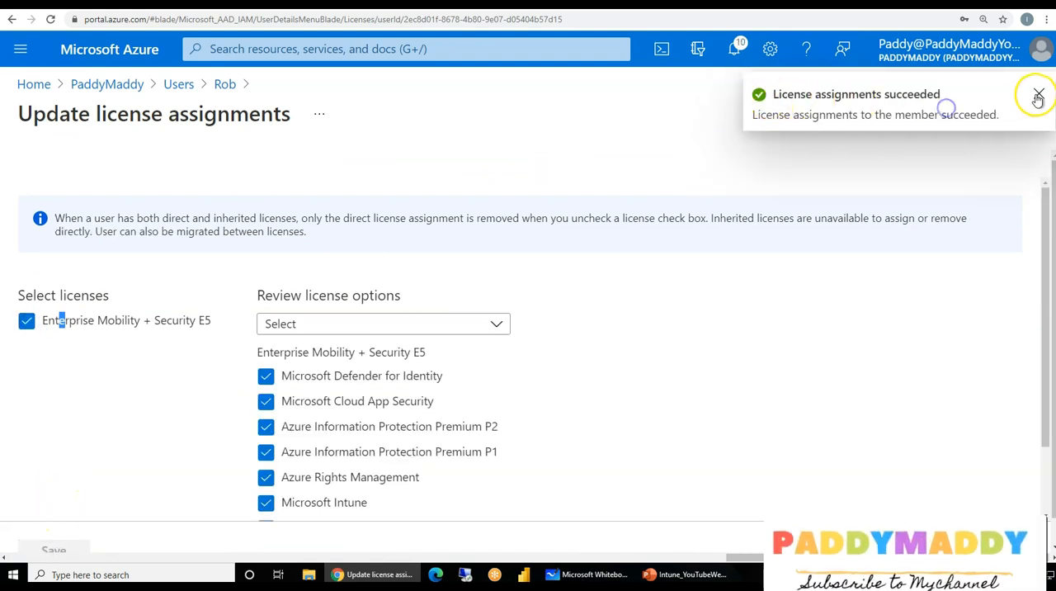
Dismiss the success notice and return to Rob's Licenses overview via the breadcrumb
{"action": "left_click", "coordinate": [225, 84]}
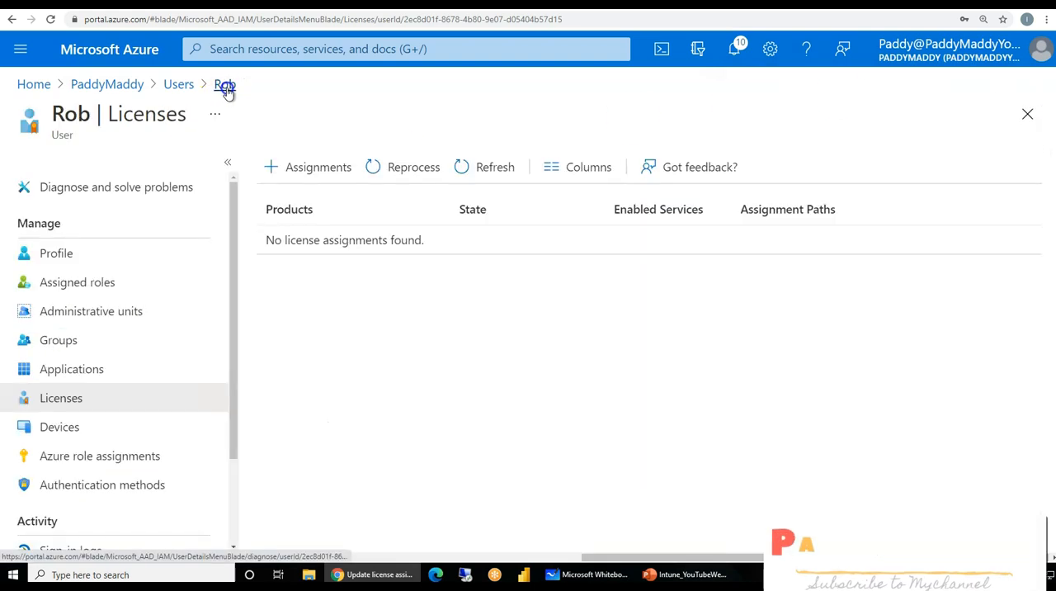
{"action": "left_click", "coordinate": [485, 166]}
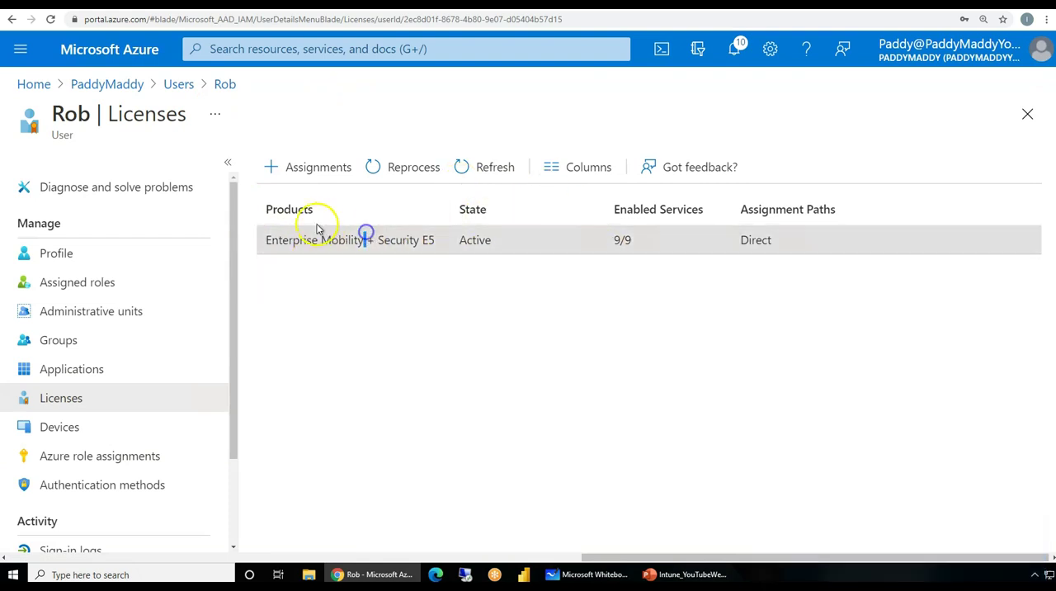
{"action": "left_click", "coordinate": [348, 239]}
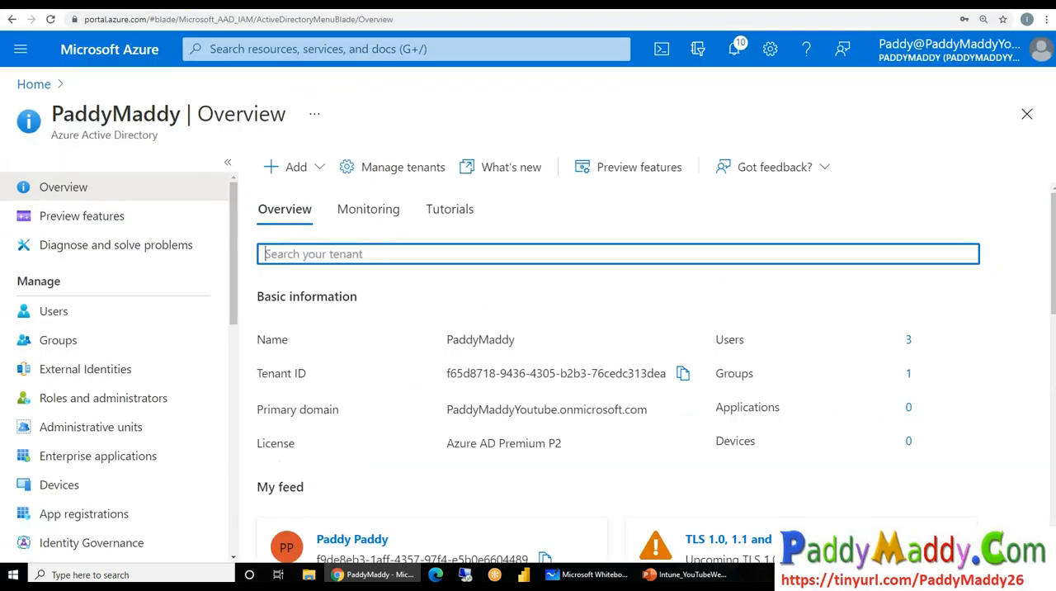
View the Azure AD Users list, then navigate to endpoint.microsoft.com for Endpoint Manager
{"action": "scroll", "scroll_direction": "down", "scroll_amount": 3}
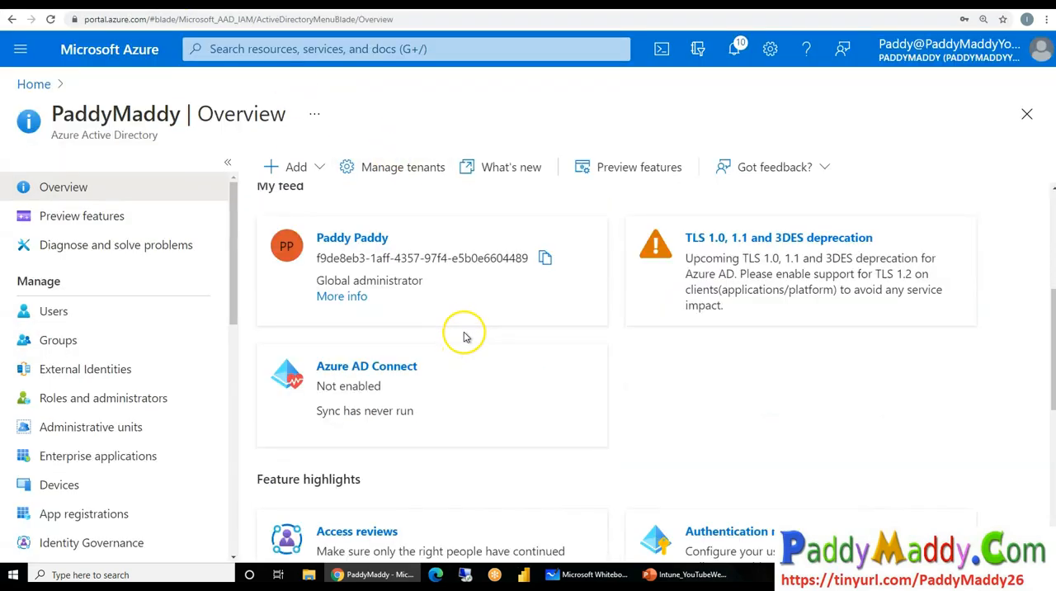
{"action": "left_click", "coordinate": [53, 310]}
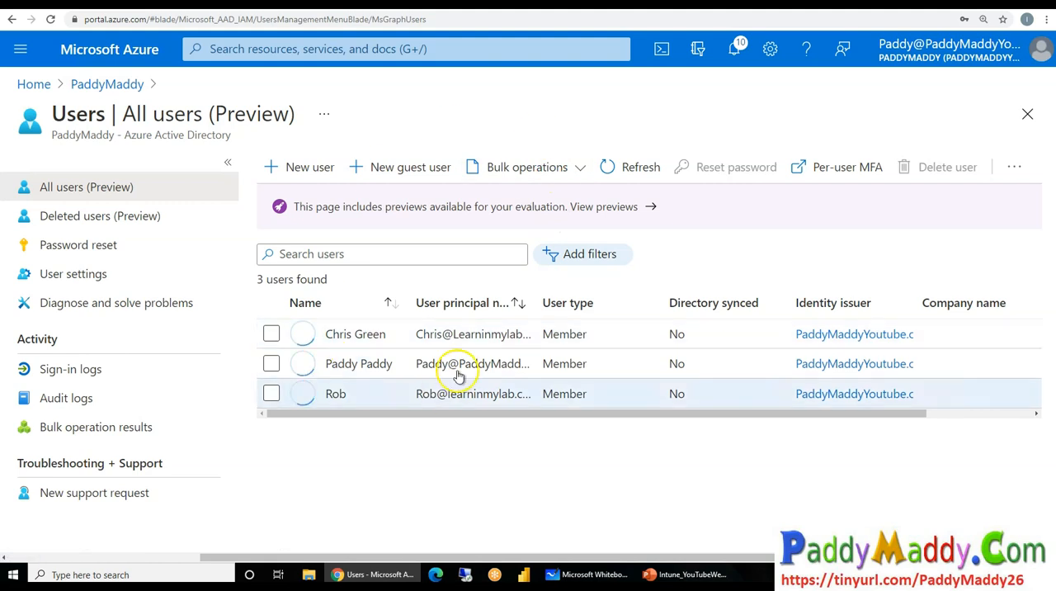
{"action": "type", "text": "endpoint.microsoft.com/#home"}
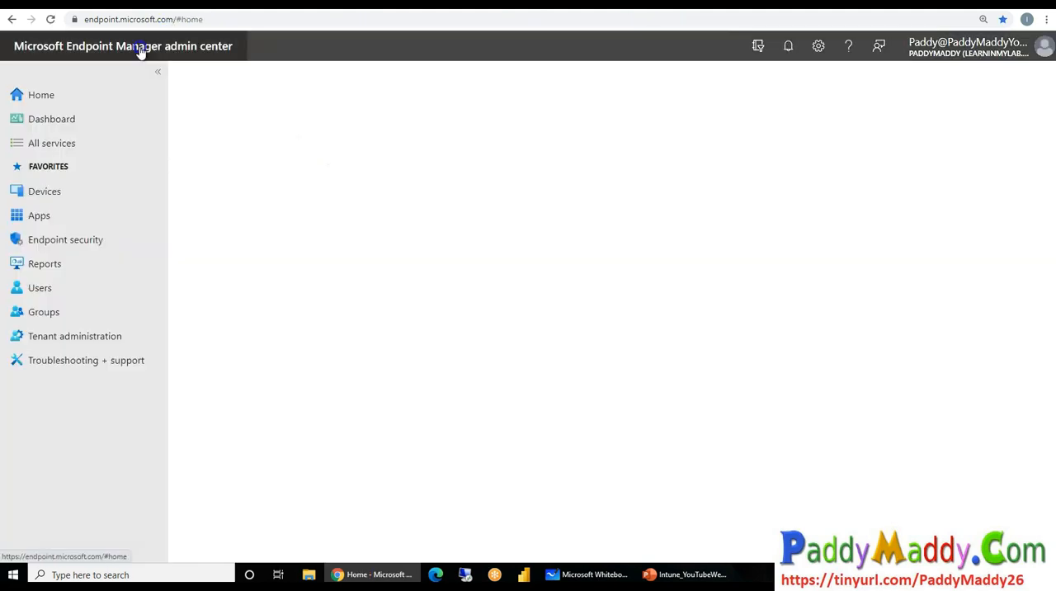
{"action": "left_click", "coordinate": [39, 287]}
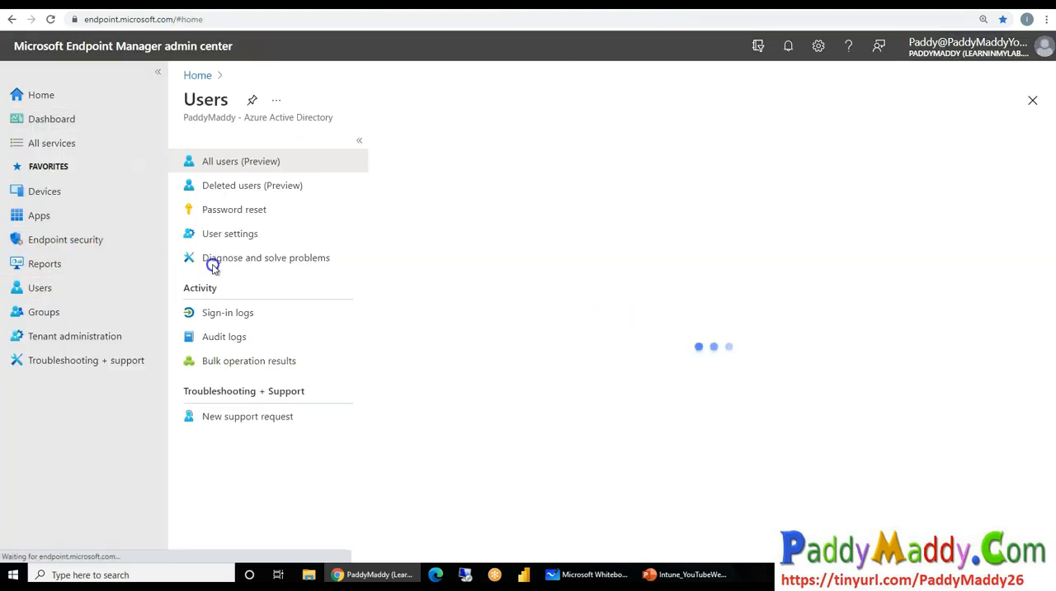
{"action": "left_click", "coordinate": [241, 160]}
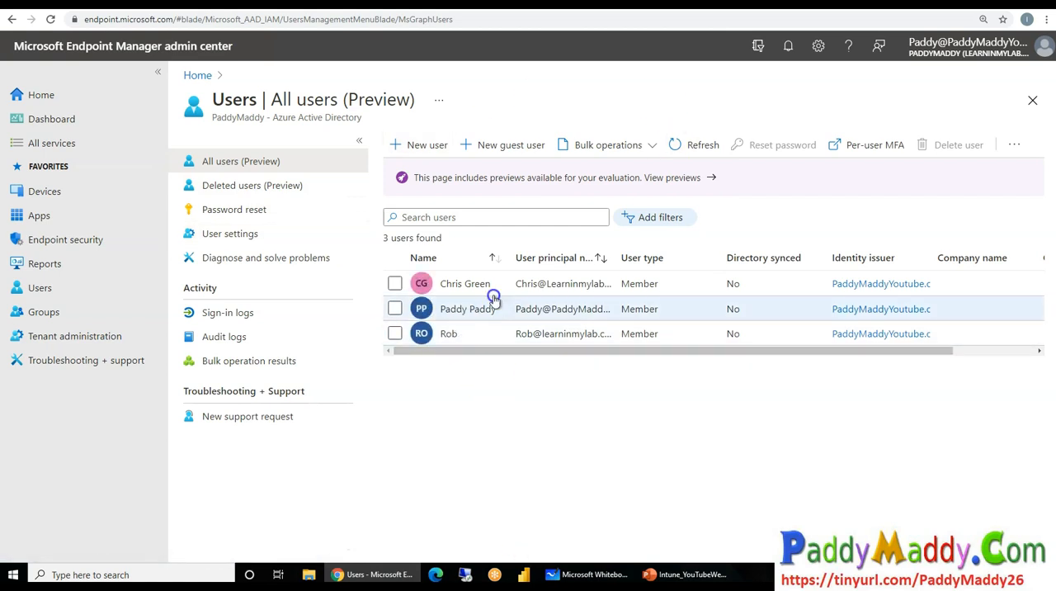
{"action": "mouse_move", "coordinate": [230, 233]}
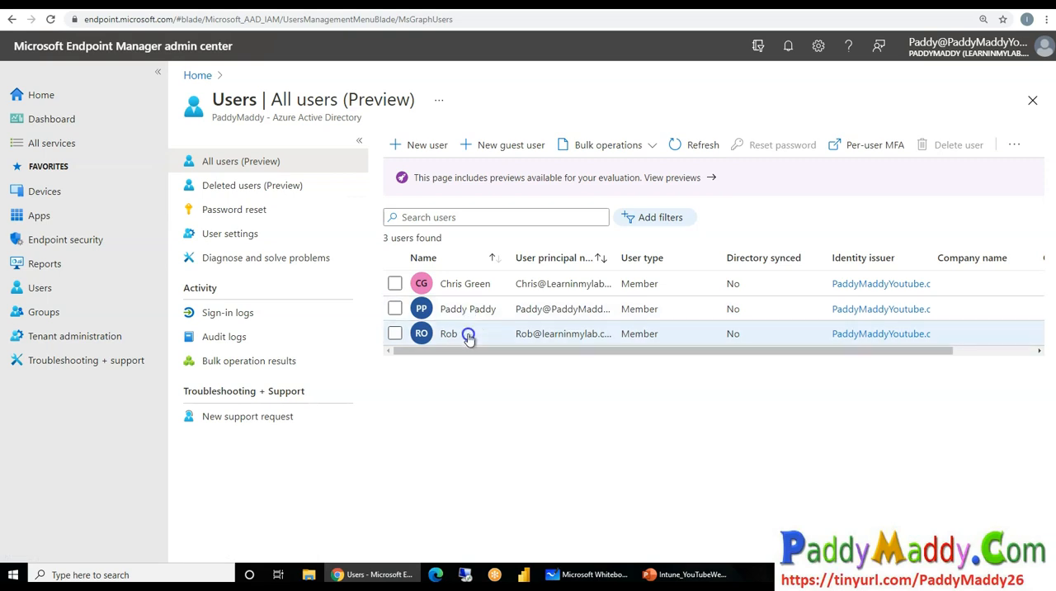
{"action": "left_click", "coordinate": [449, 333]}
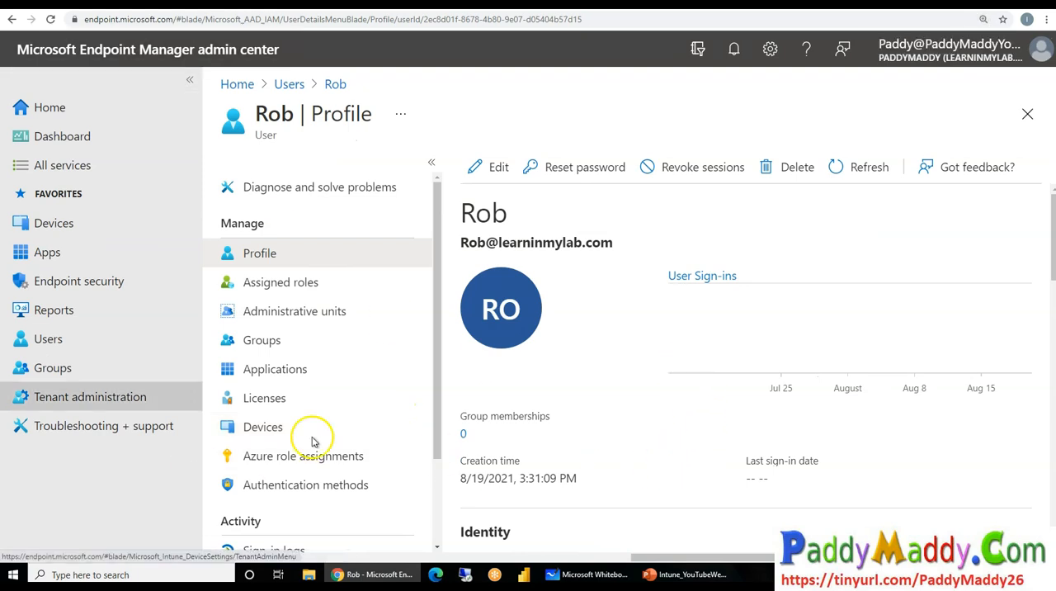
{"action": "mouse_move", "coordinate": [53, 367]}
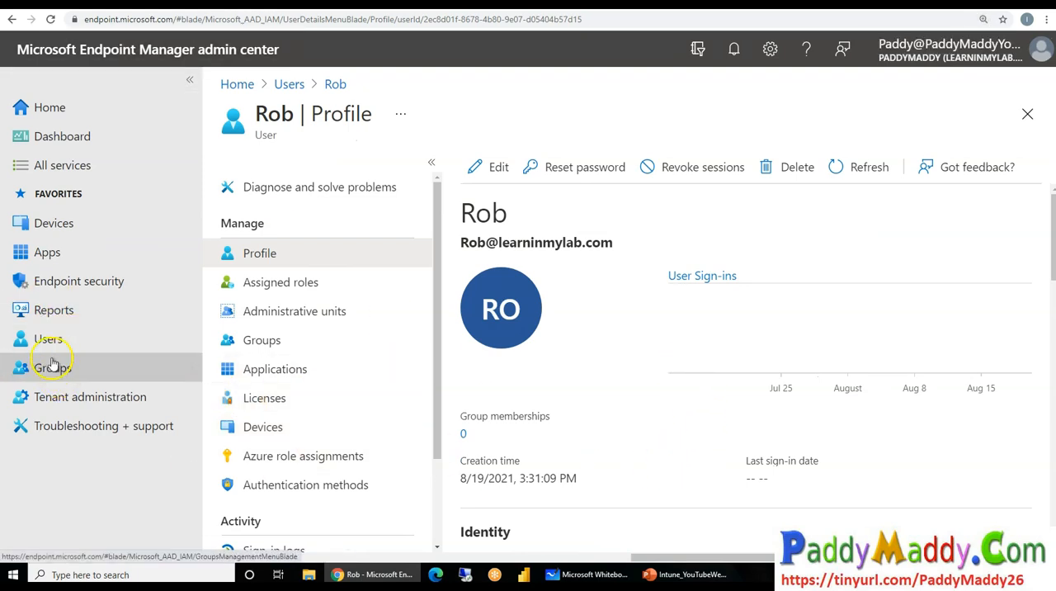
{"action": "mouse_move", "coordinate": [48, 340]}
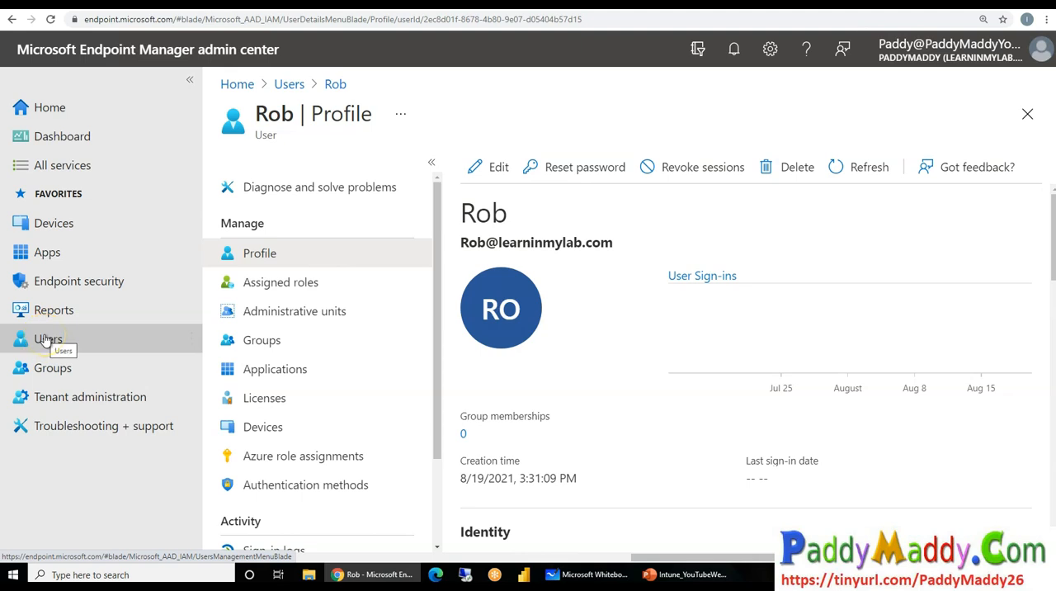
{"action": "left_click", "coordinate": [48, 339]}
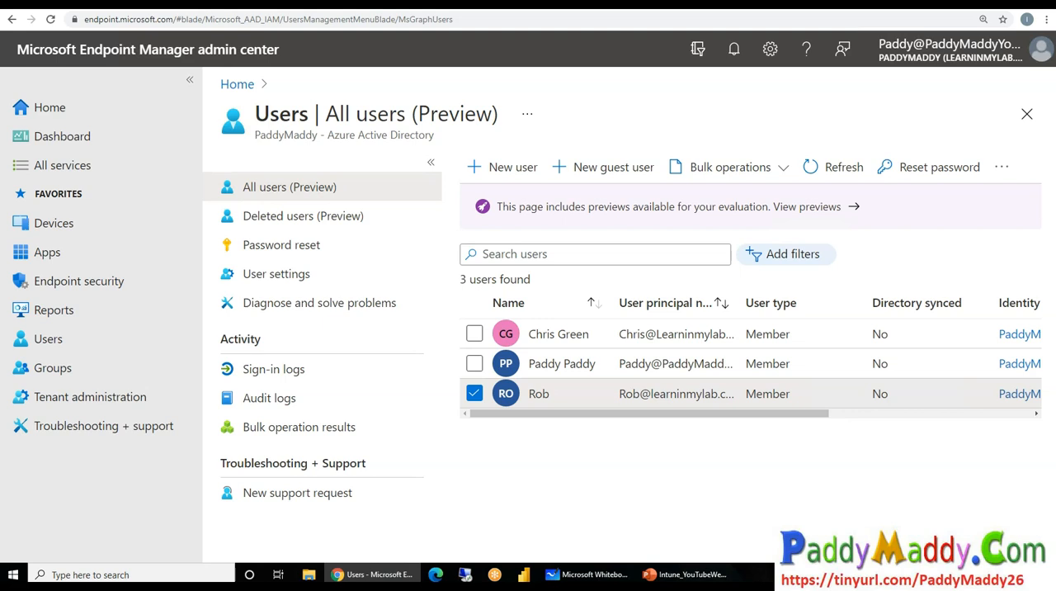
{"action": "mouse_move", "coordinate": [776, 174]}
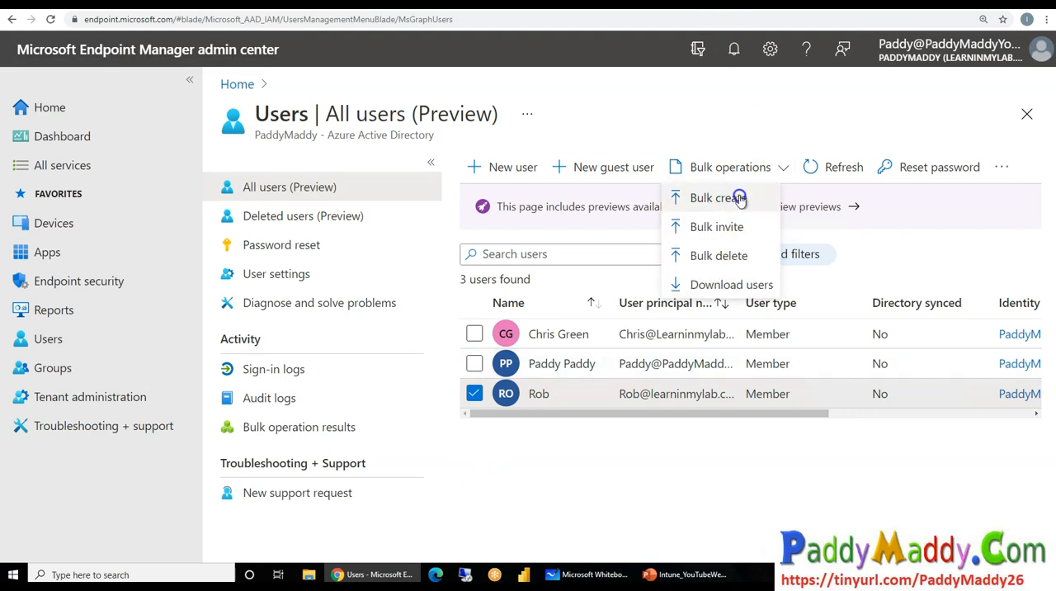
{"action": "mouse_move", "coordinate": [720, 254]}
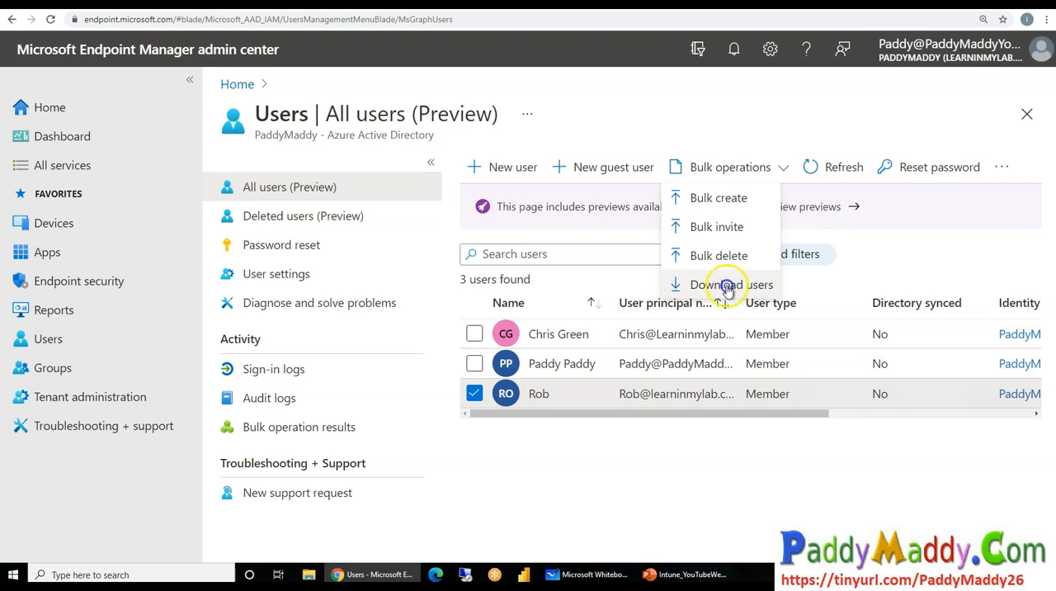
{"action": "mouse_move", "coordinate": [730, 284]}
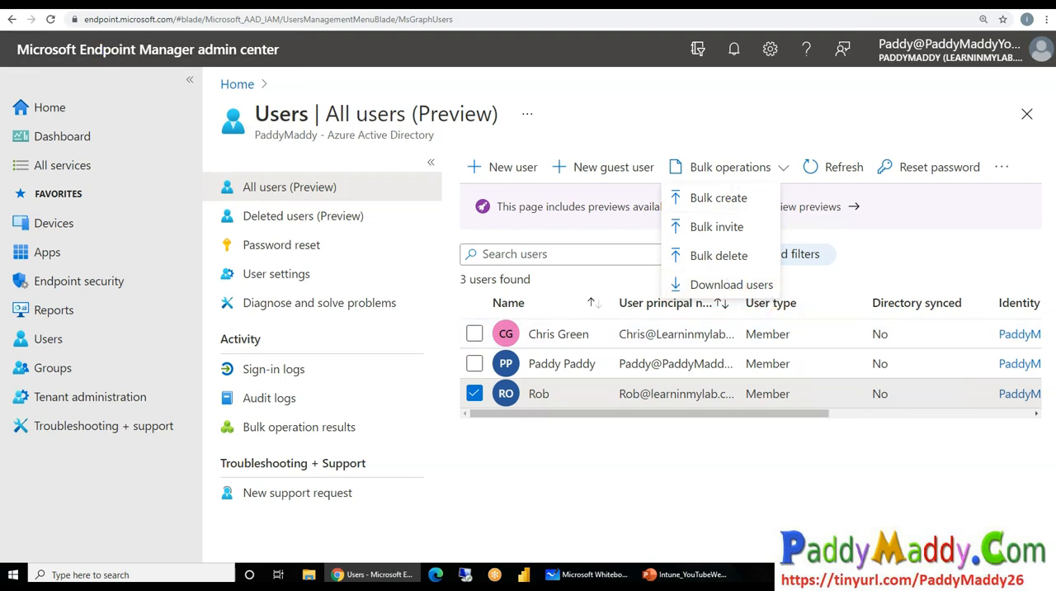
{"action": "left_click", "coordinate": [536, 482]}
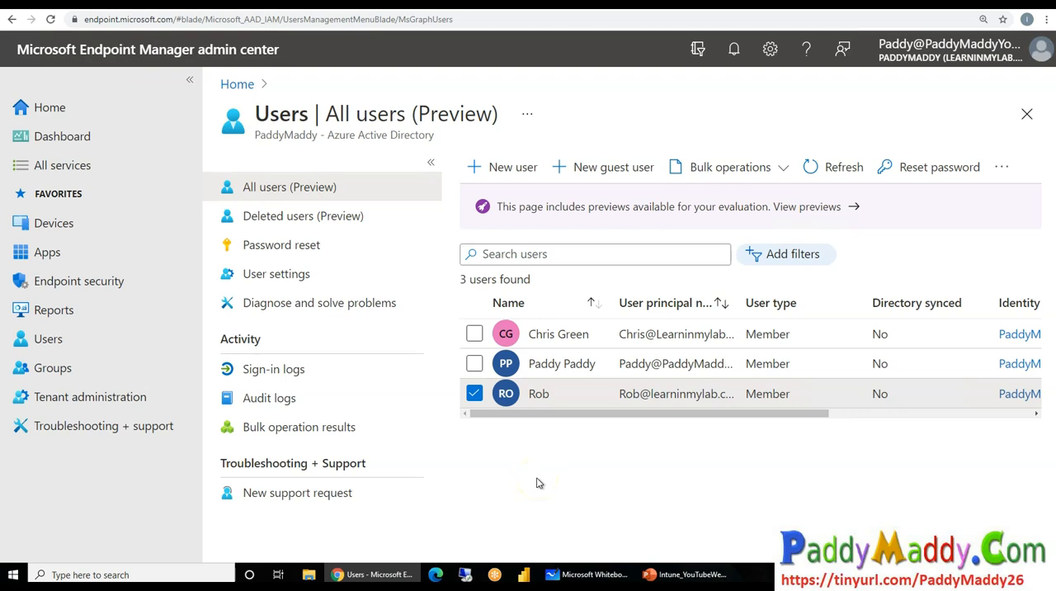
View the Devices overview's Enrollment status showing zero Intune enrolled devices
{"action": "left_click", "coordinate": [53, 223]}
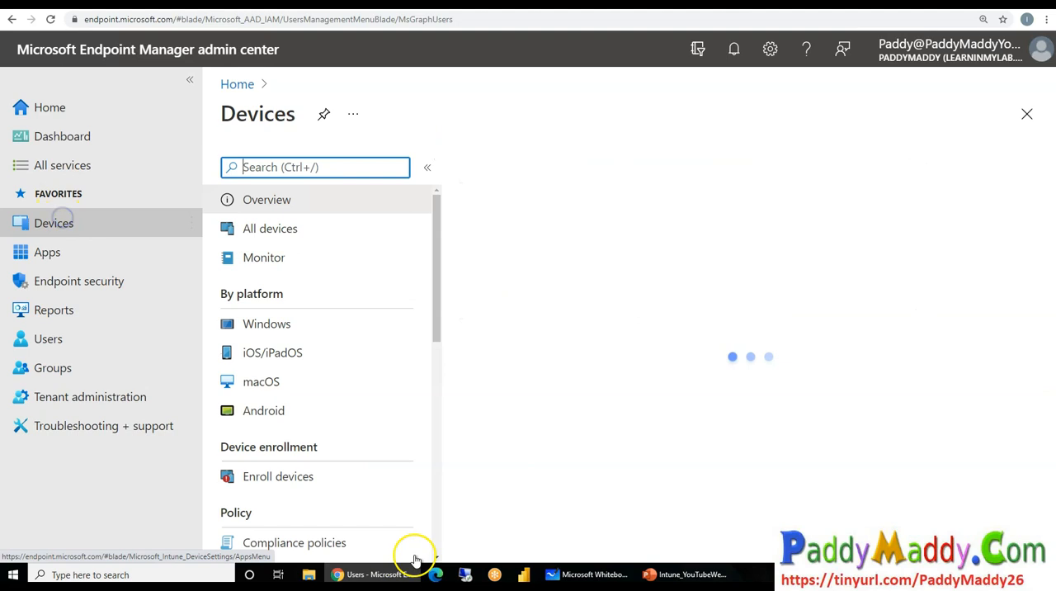
{"action": "left_click", "coordinate": [267, 198]}
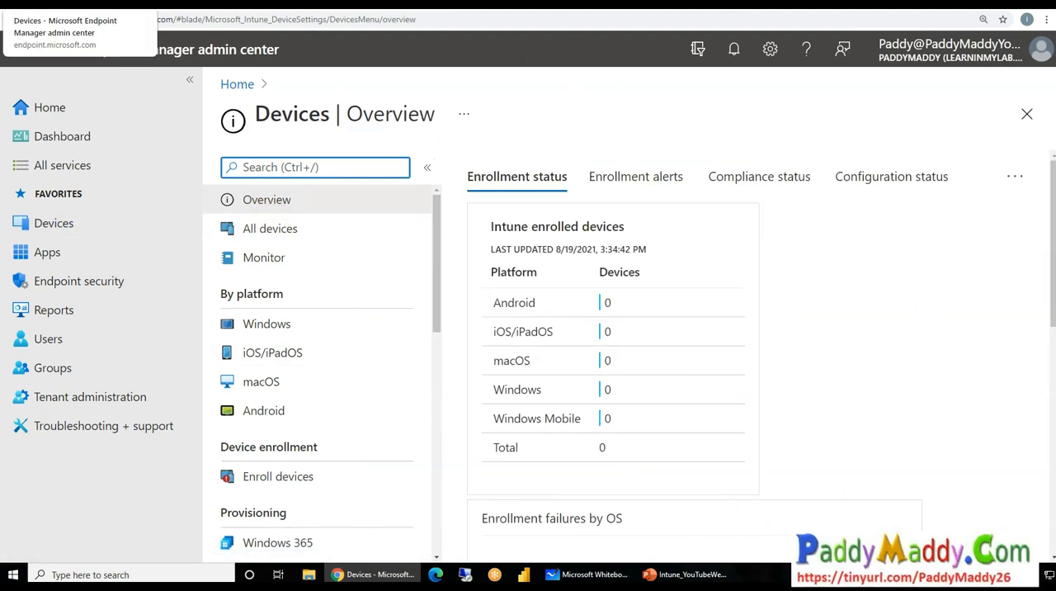
{"action": "mouse_move", "coordinate": [53, 311]}
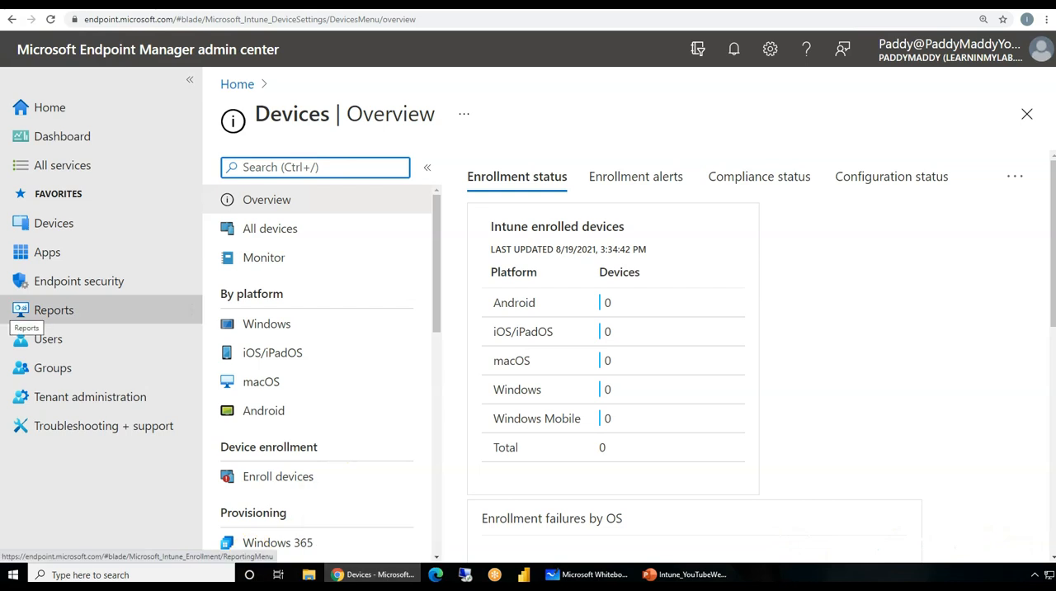